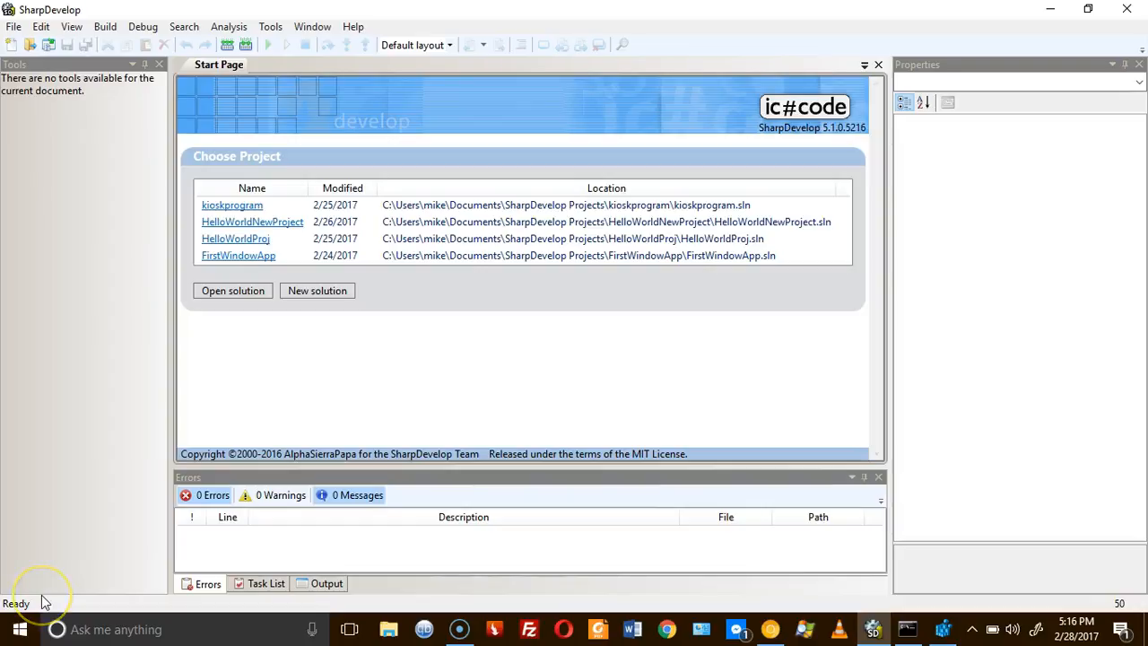
pyautogui.moveTo(54, 601)
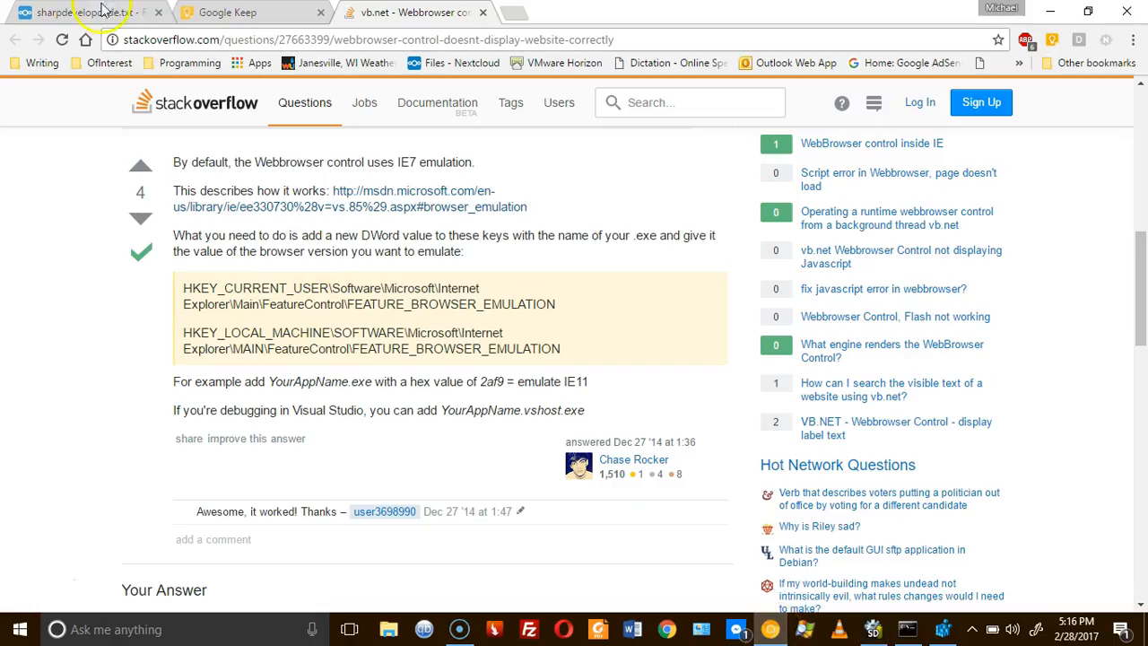
pyautogui.moveTo(37, 341)
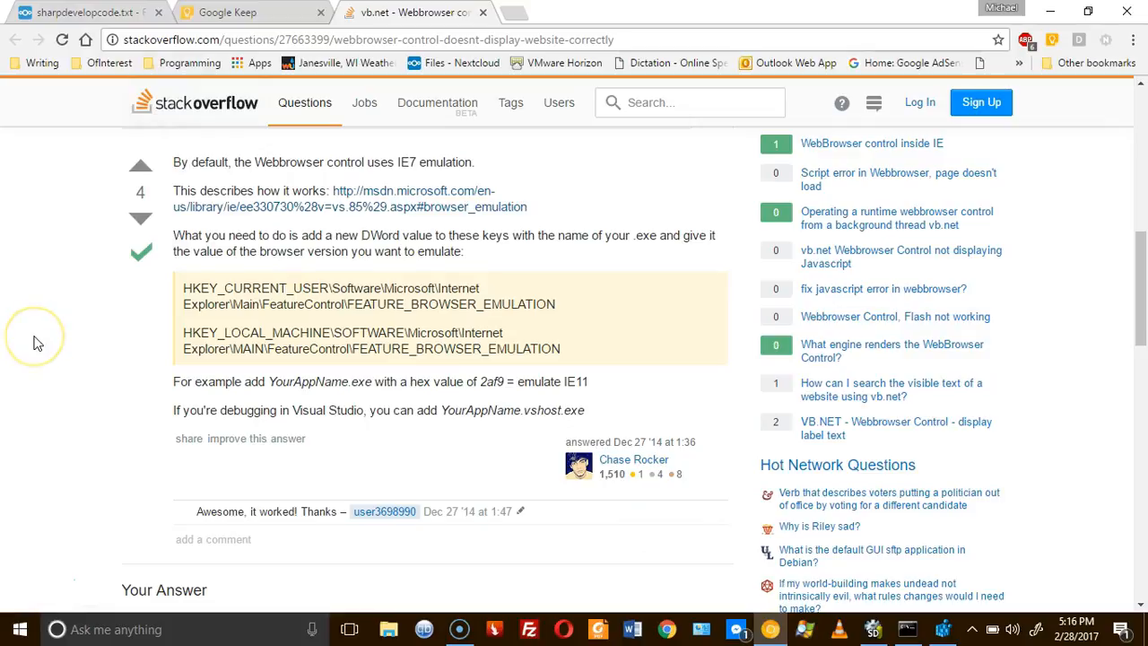
pyautogui.moveTo(39, 343)
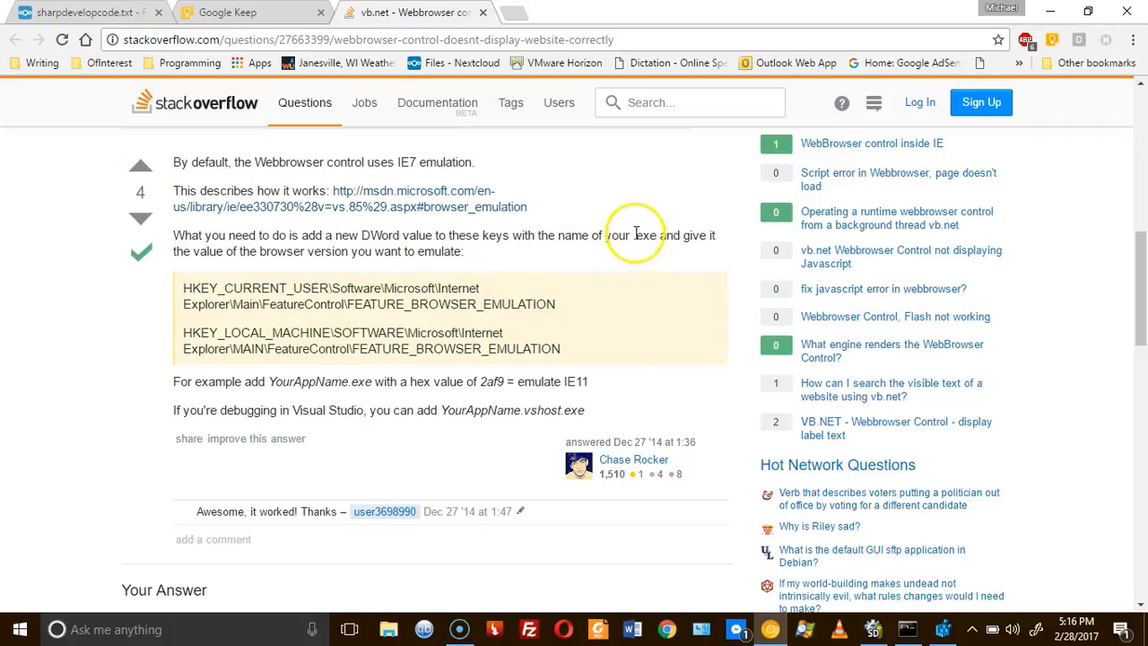
# - Read the Stack Overflow answer on FEATURE_BROWSER_EMULATION registry keys and the 2af9 IE11 value
pyautogui.doubleClick(642, 235)
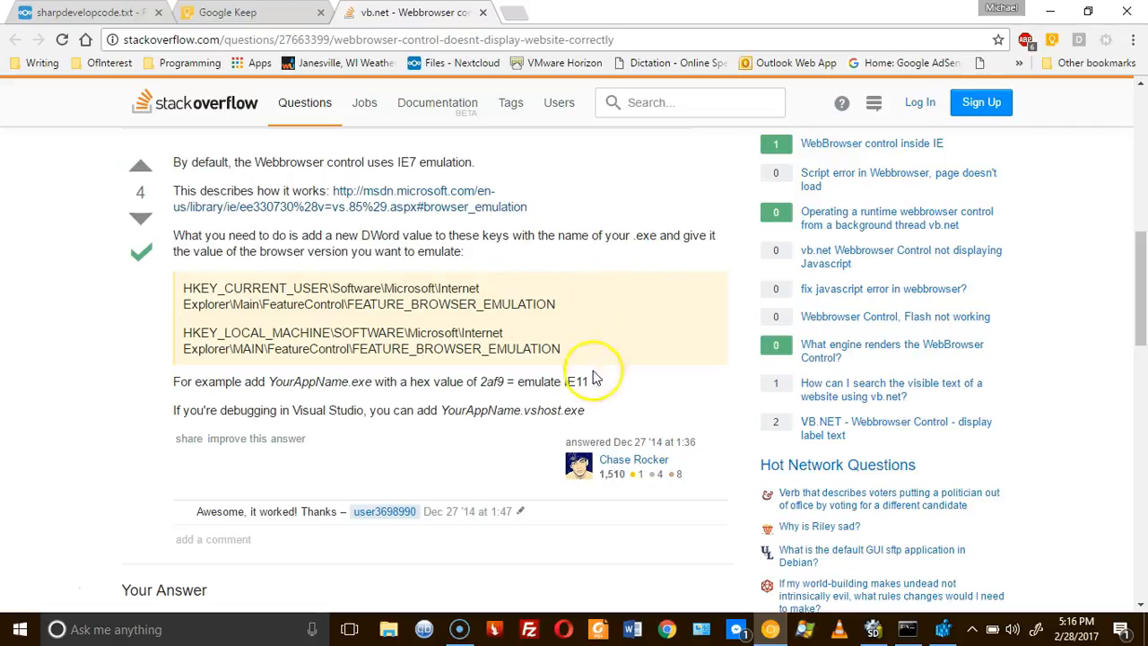
pyautogui.moveTo(629, 381)
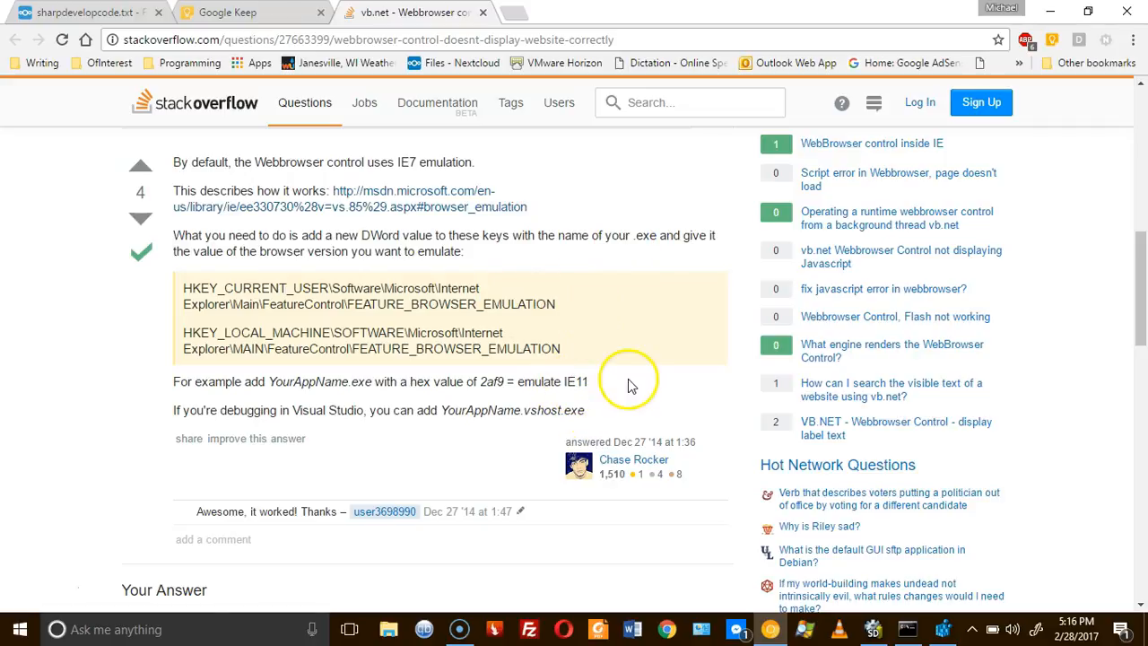
pyautogui.moveTo(558, 381)
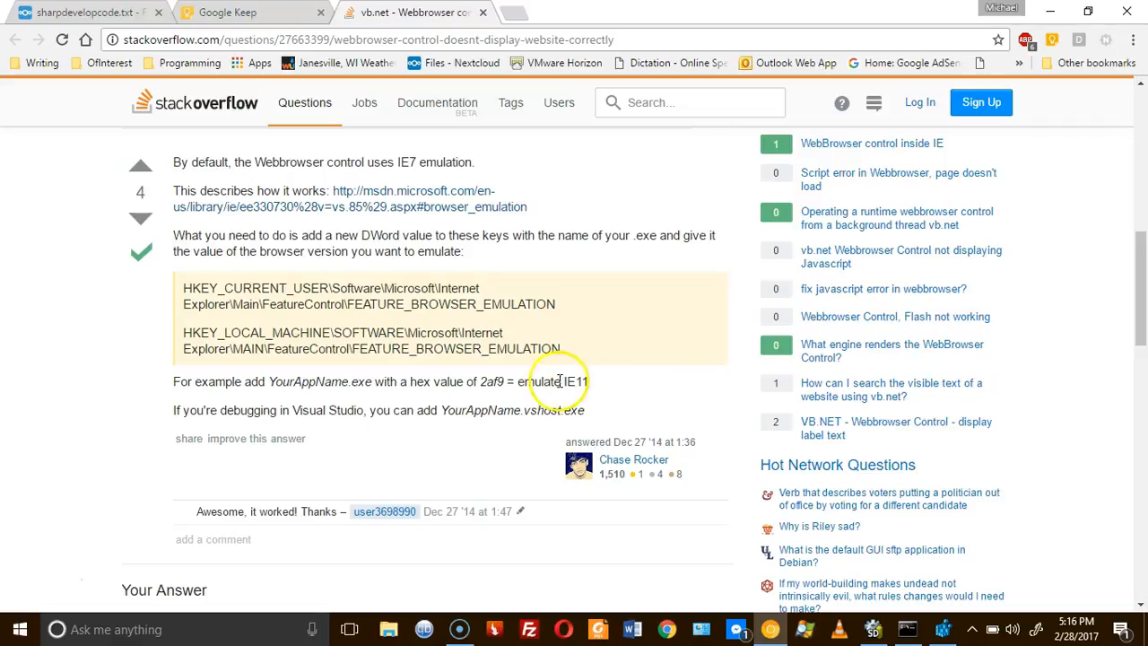
pyautogui.doubleClick(493, 381)
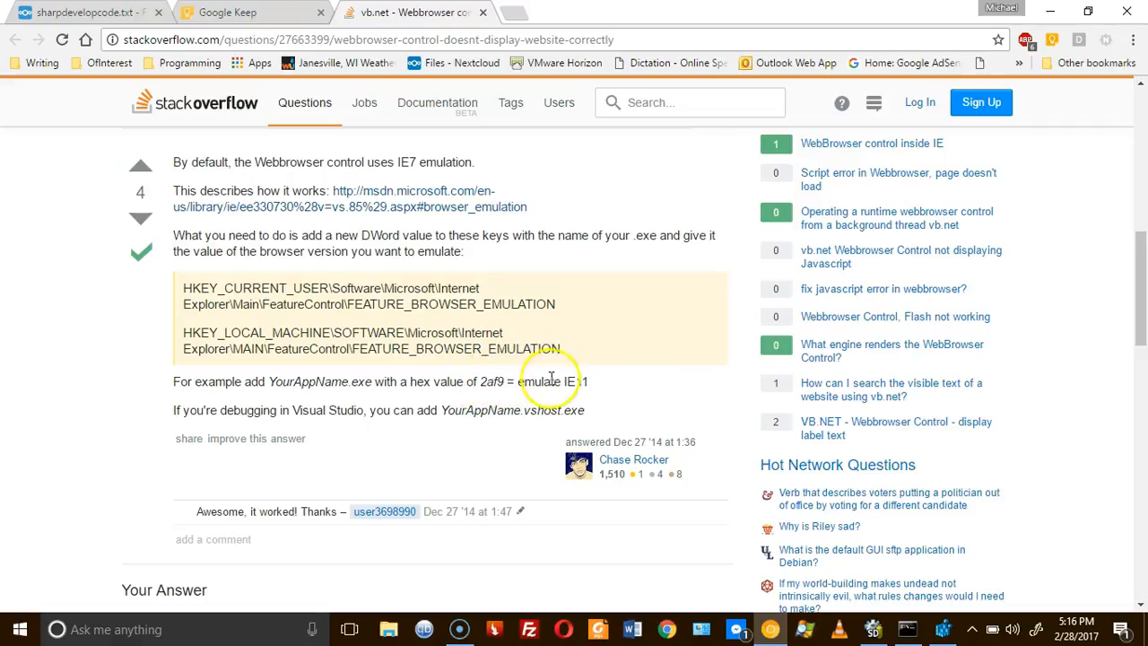
pyautogui.moveTo(498, 382)
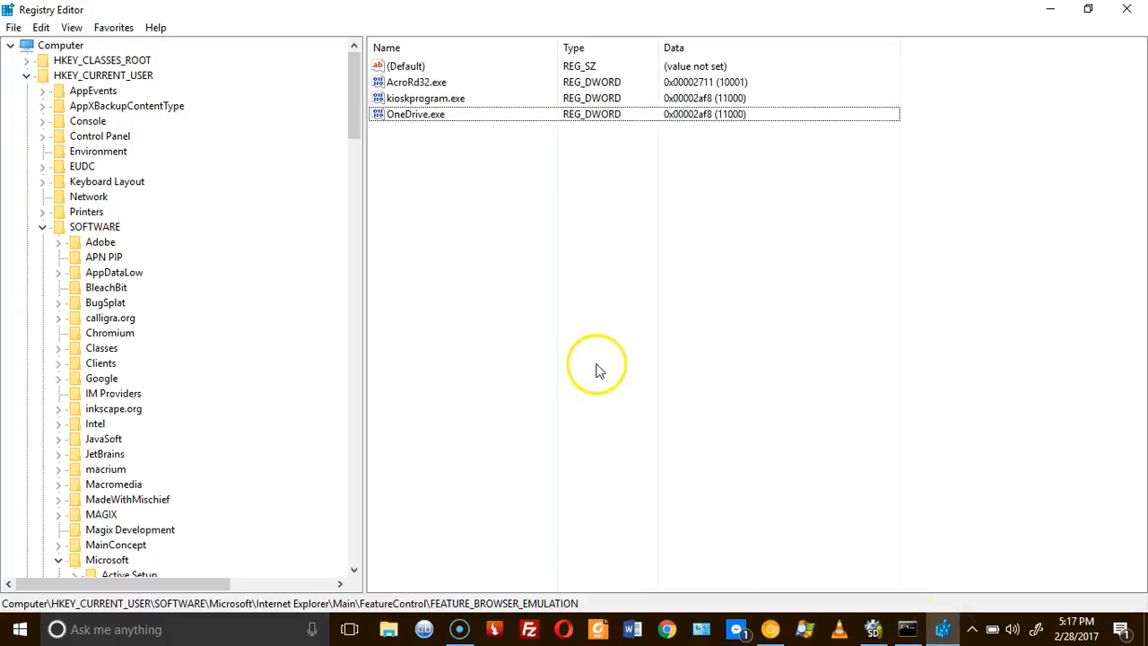
pyautogui.moveTo(209, 89)
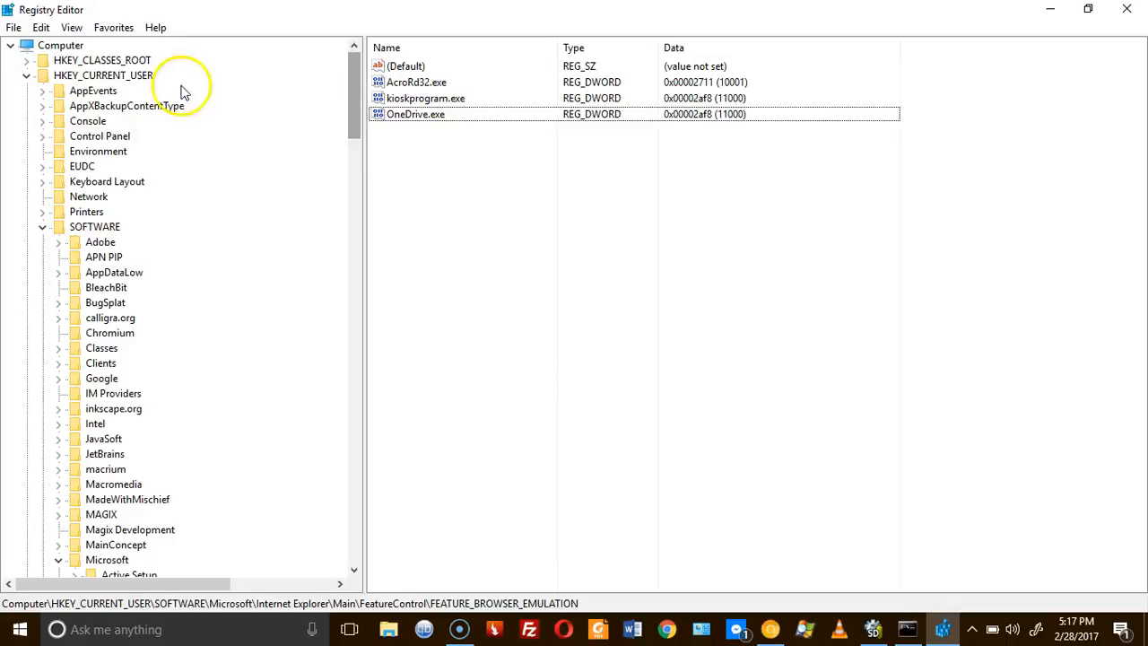
pyautogui.moveTo(152, 91)
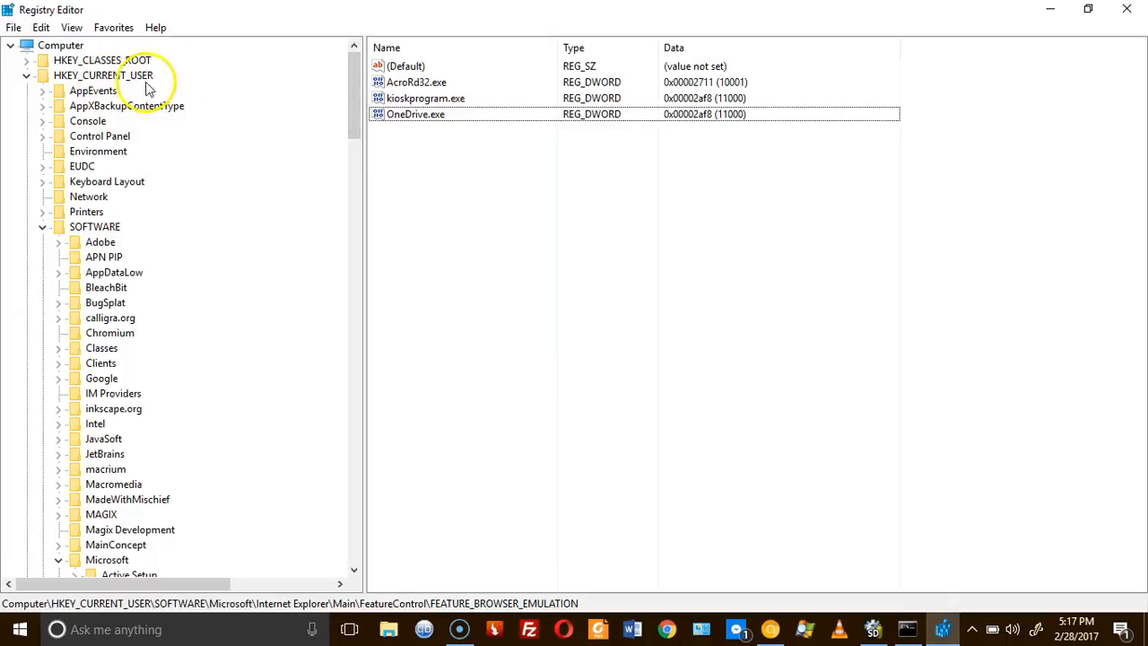
pyautogui.click(94, 226)
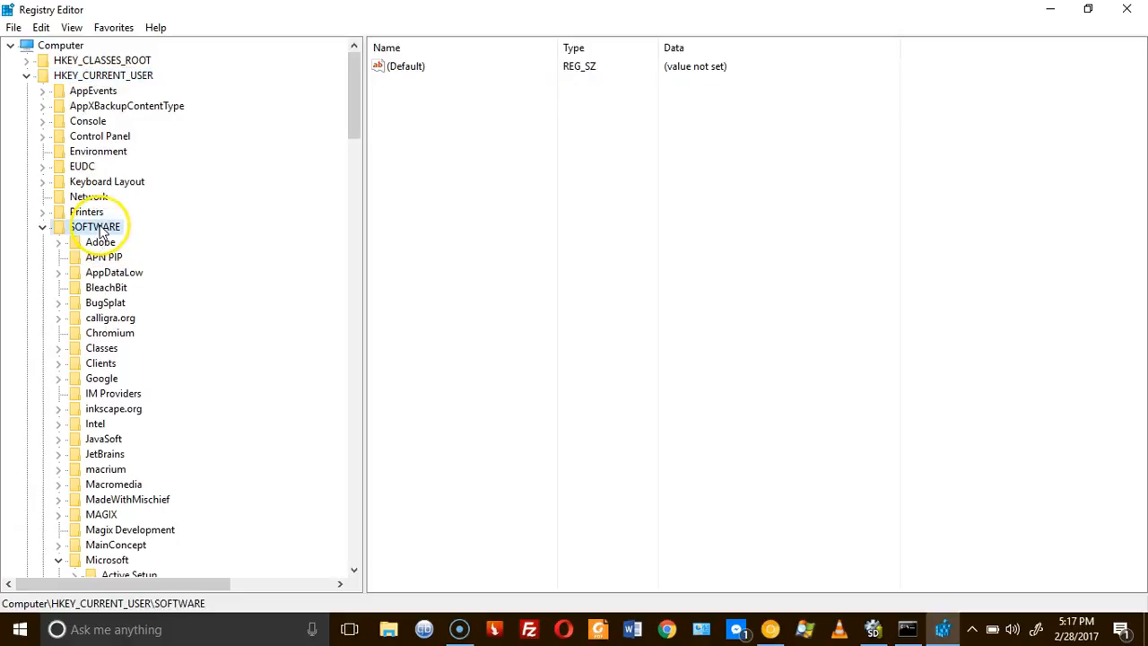
pyautogui.click(107, 559)
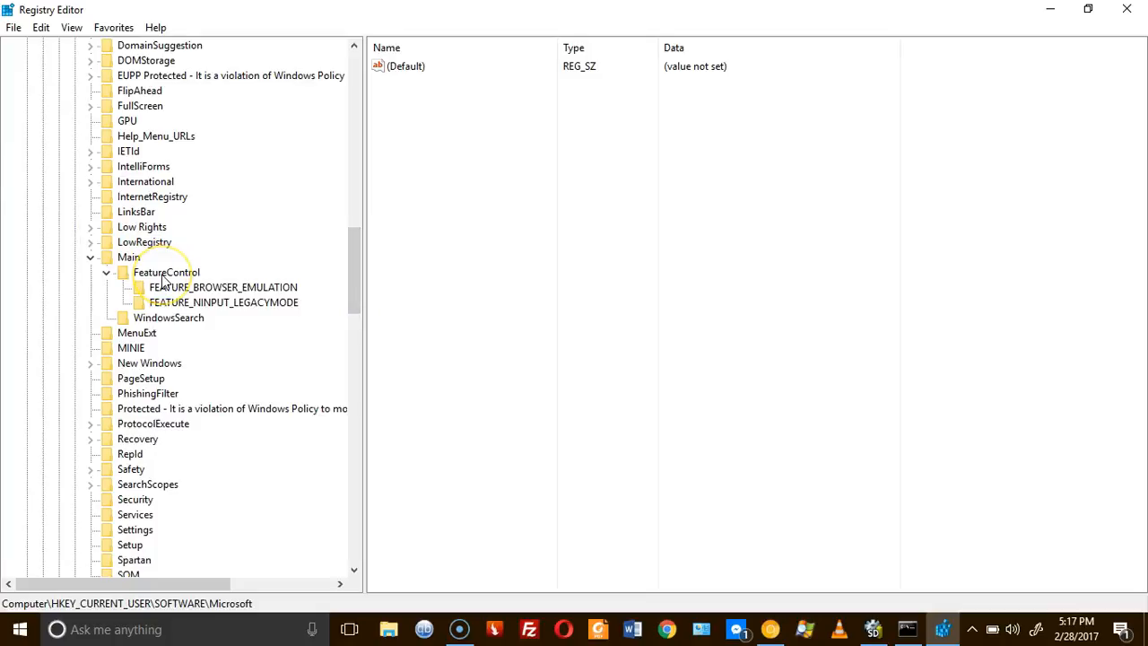
pyautogui.click(222, 286)
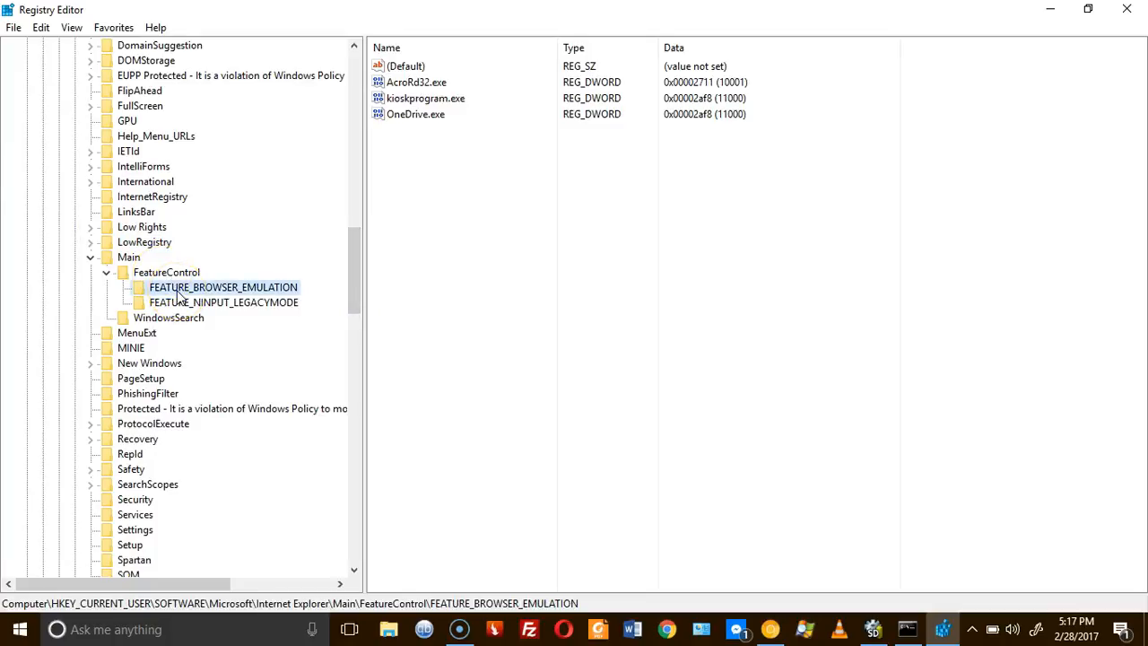
pyautogui.moveTo(362, 443)
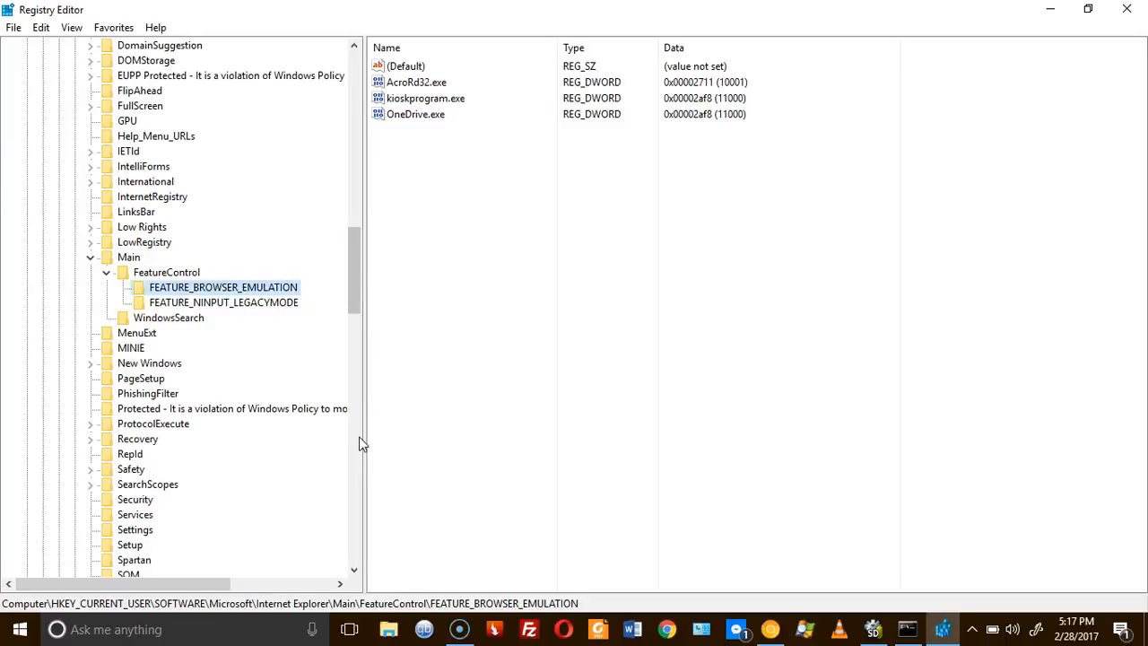
# - Add a DWORD value named webbrowser1.exe to the current-user FEATURE_BROWSER_EMULATION key
pyautogui.rightClick(222, 287)
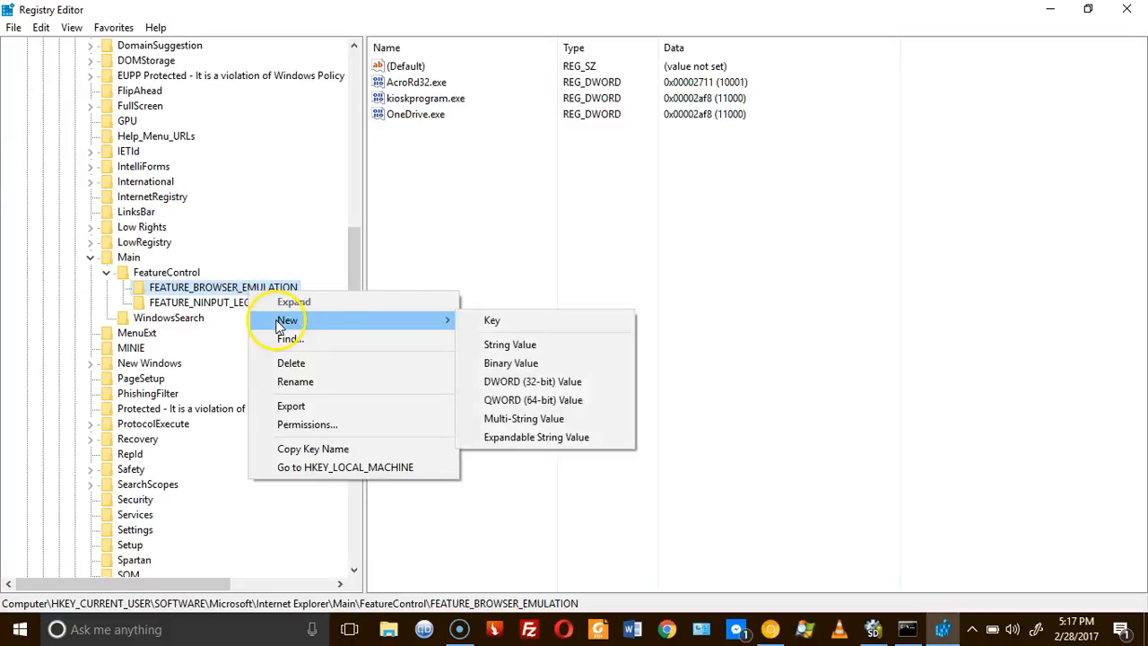
pyautogui.moveTo(509, 344)
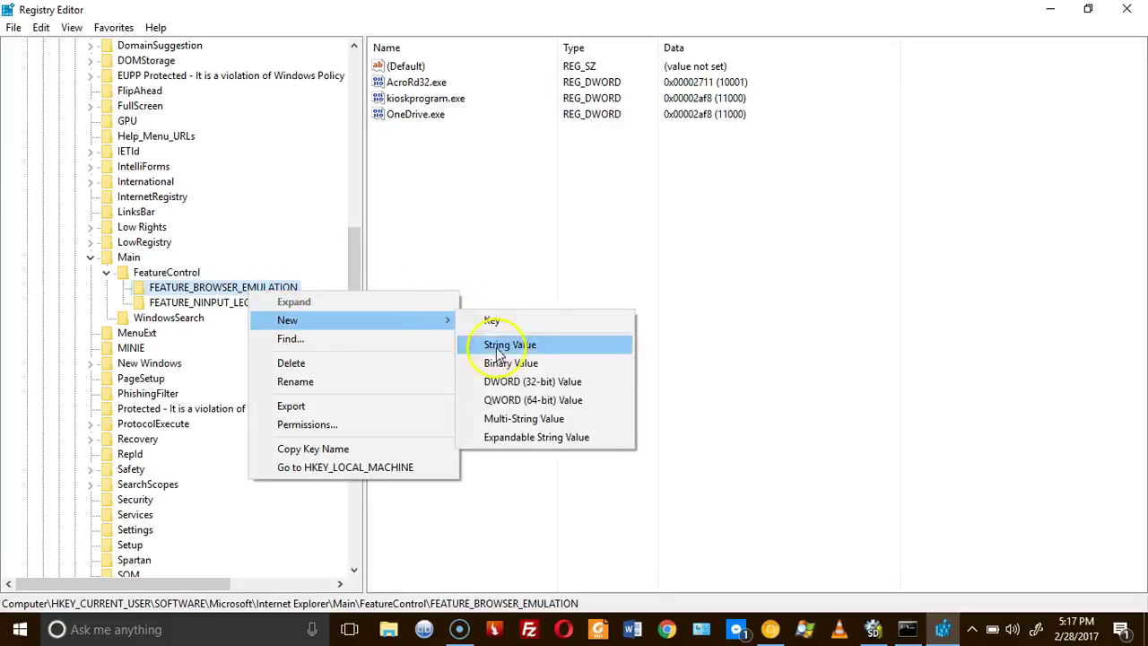
pyautogui.moveTo(532, 381)
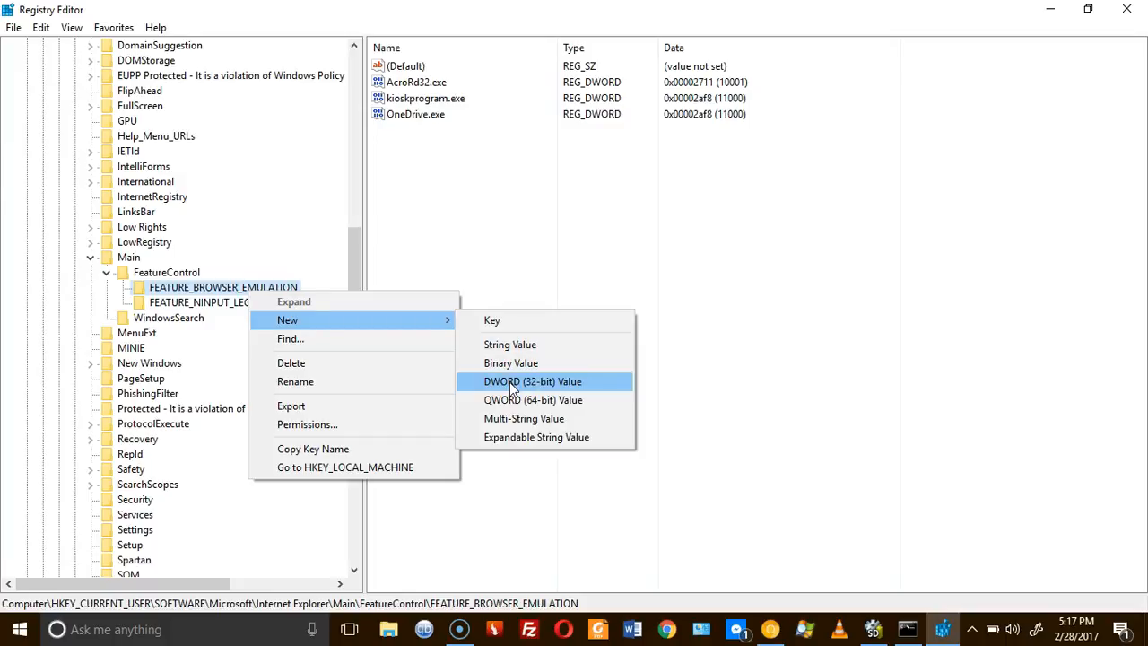
pyautogui.click(531, 381)
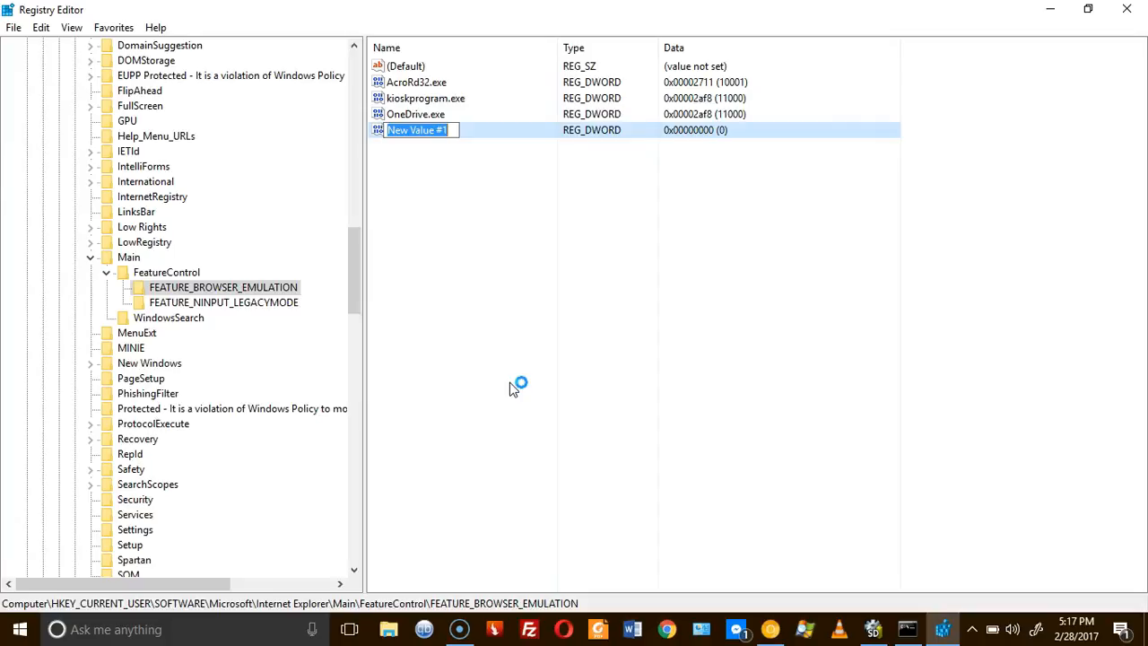
pyautogui.write('web')
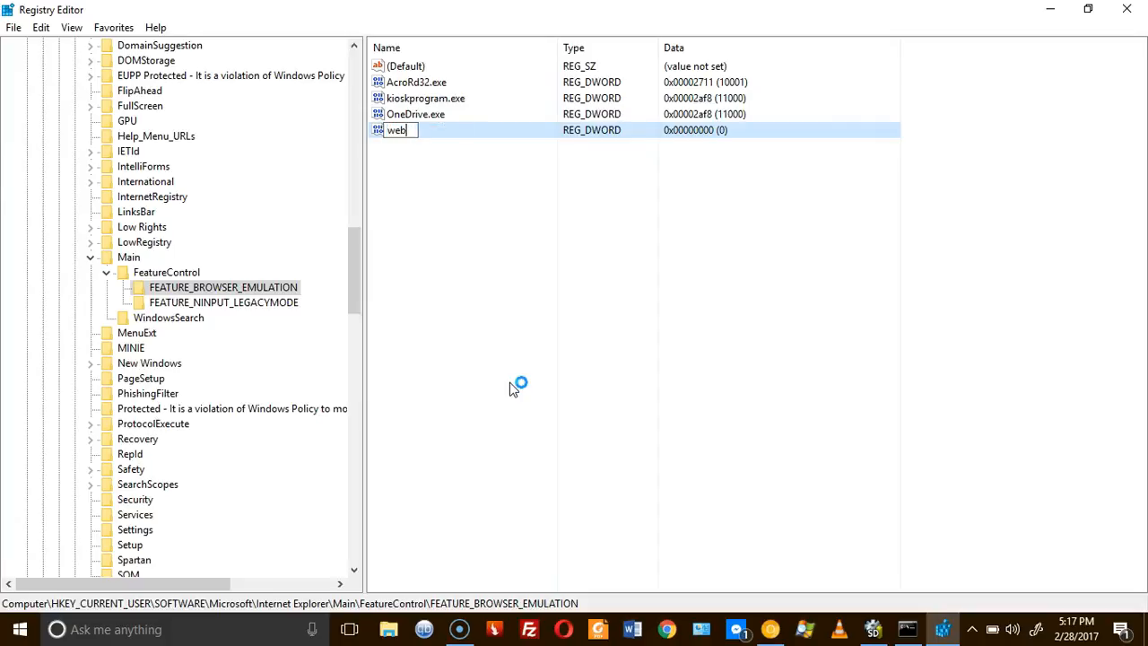
pyautogui.write('browser1')
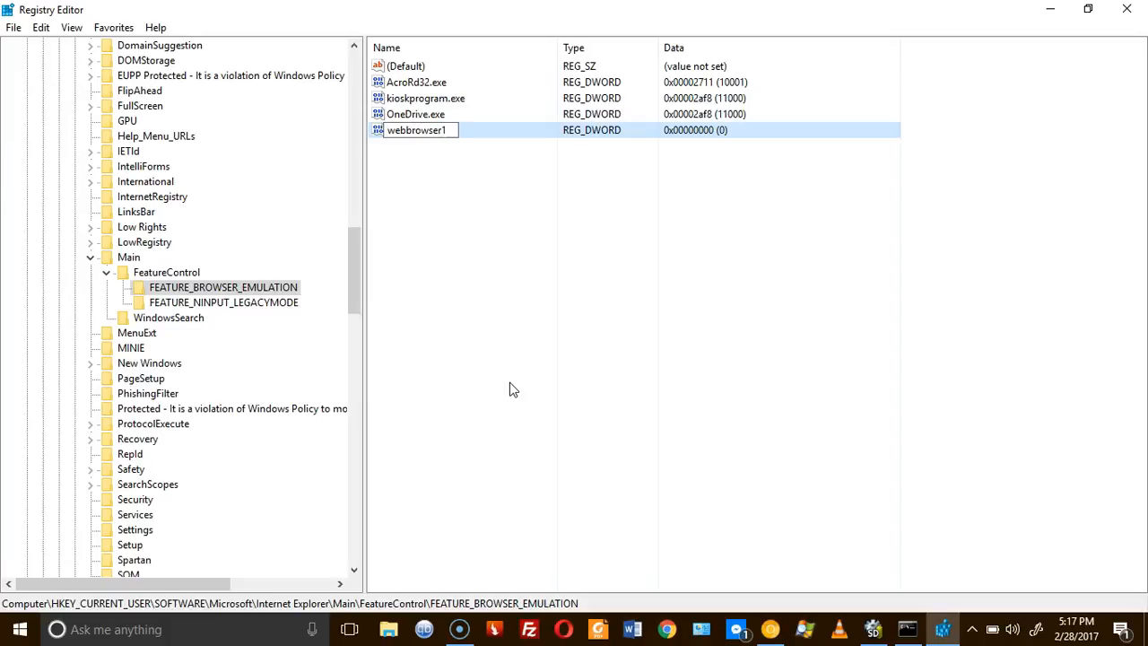
pyautogui.write('.')
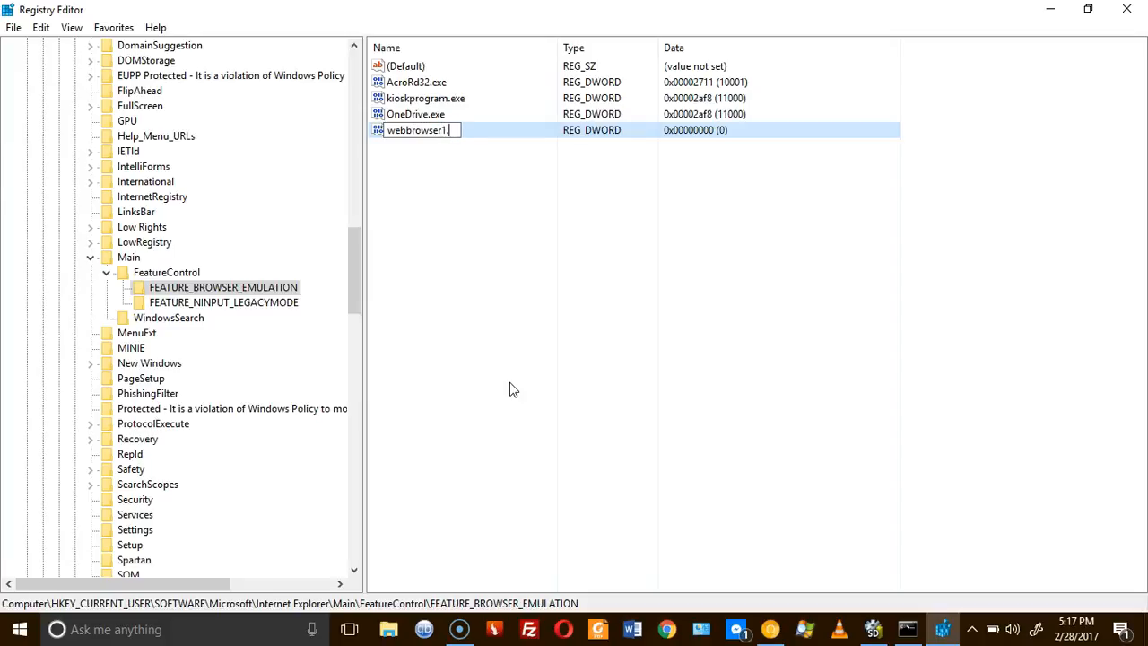
pyautogui.write('exe')
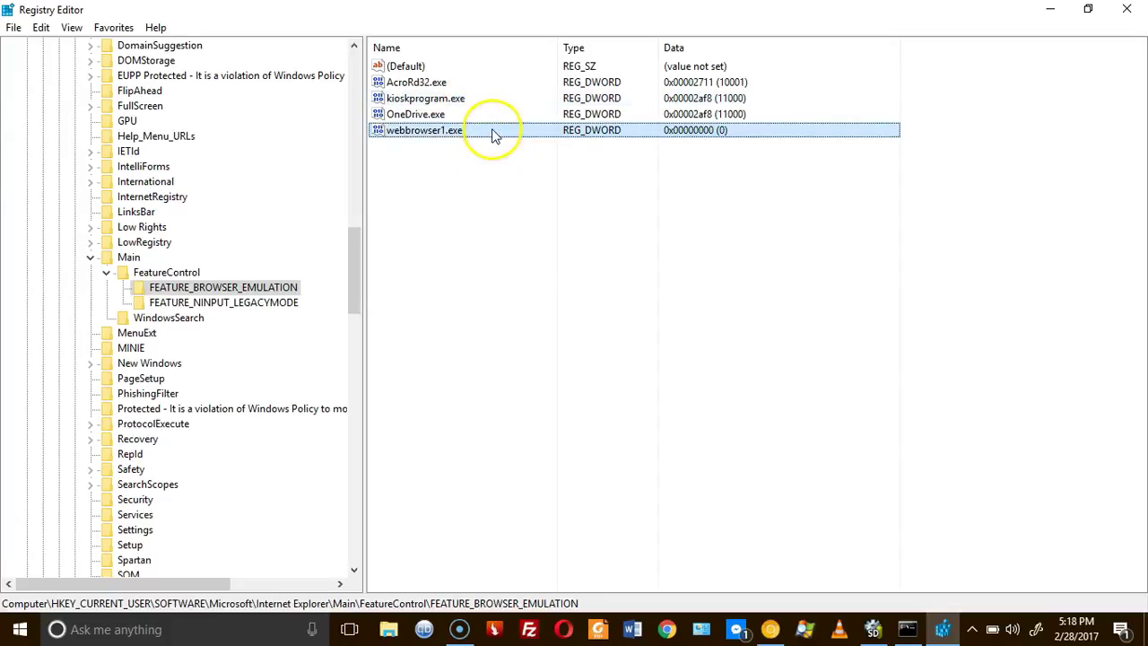
# - Set webbrowser1.exe's hexadecimal value data to 2af8 (11000)
pyautogui.doubleClick(441, 129)
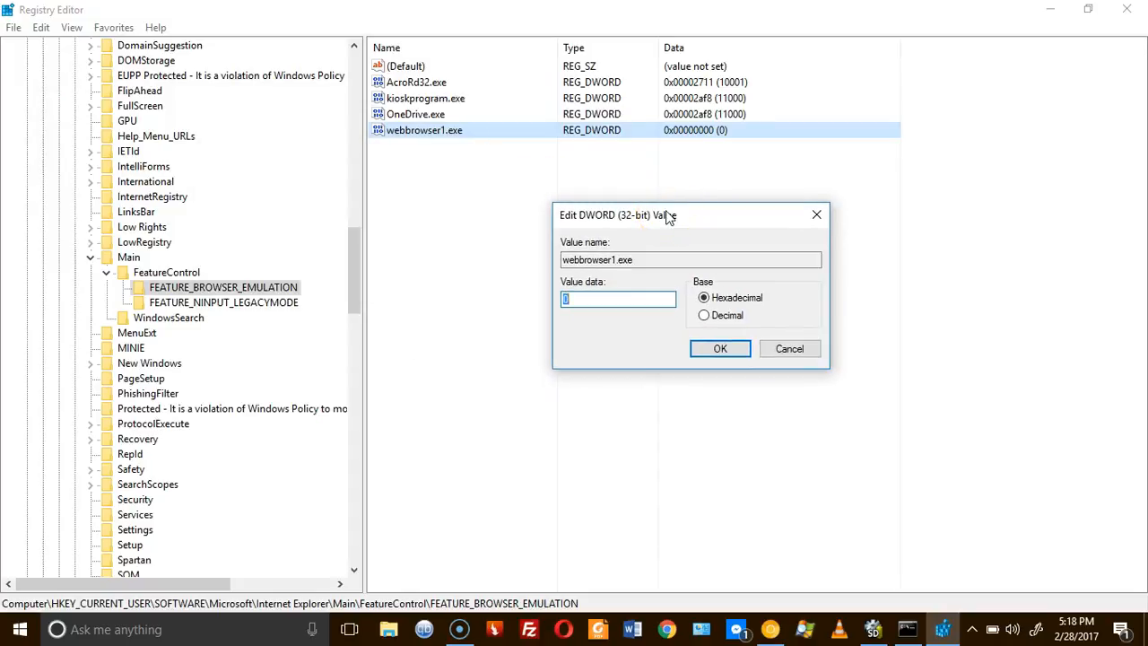
pyautogui.write('2af')
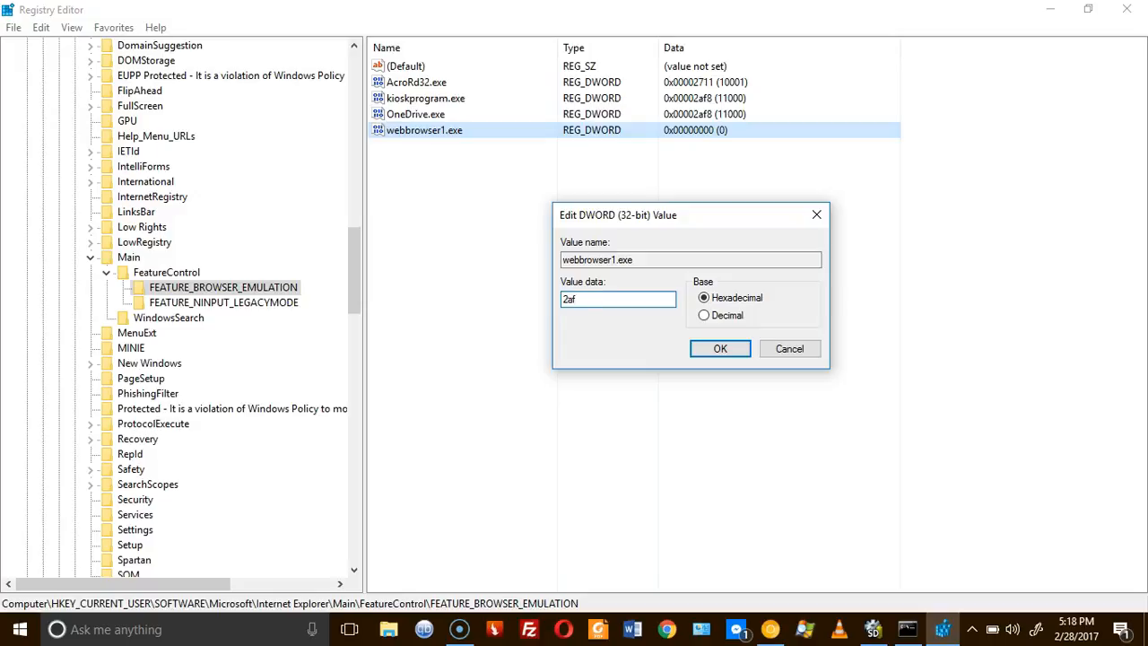
pyautogui.write('8')
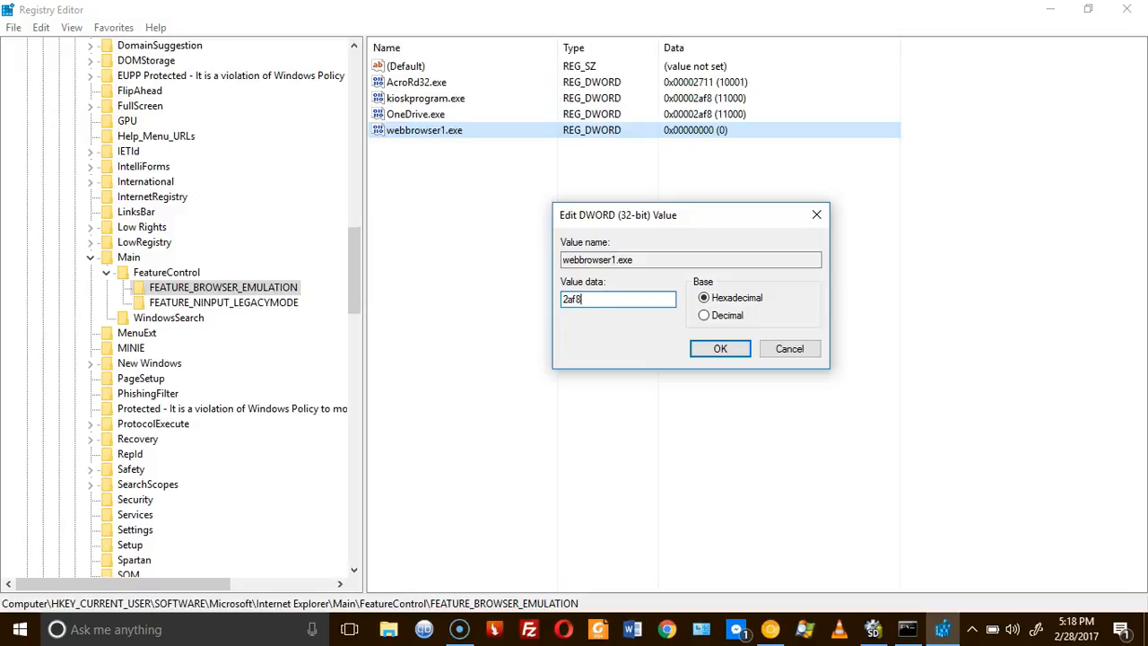
pyautogui.click(719, 348)
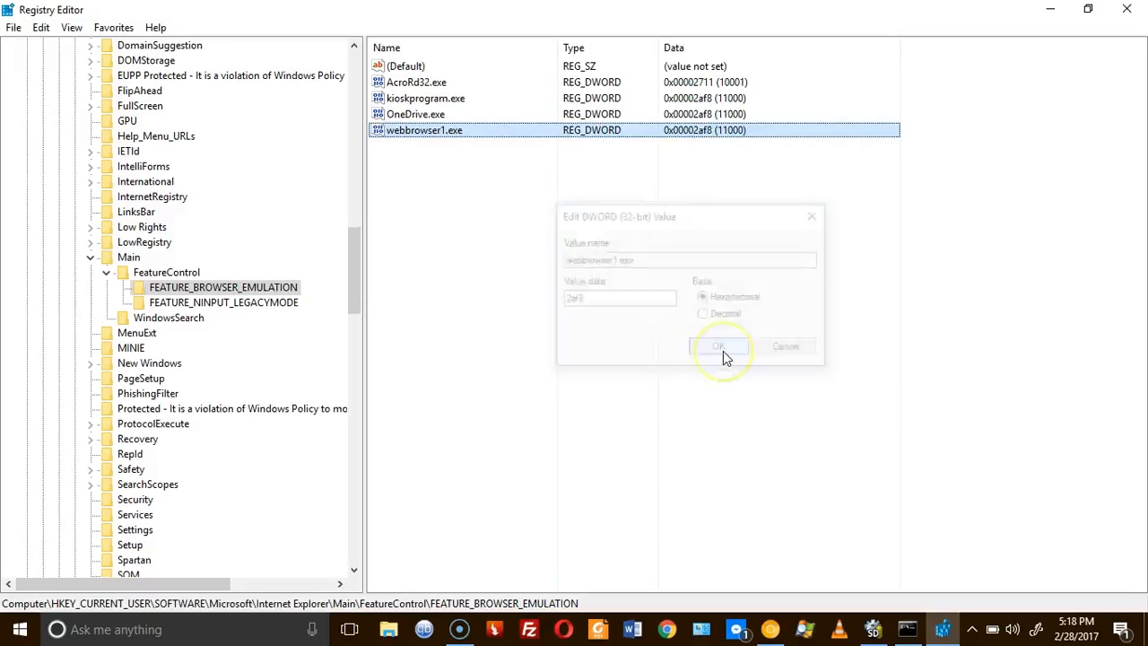
pyautogui.click(719, 346)
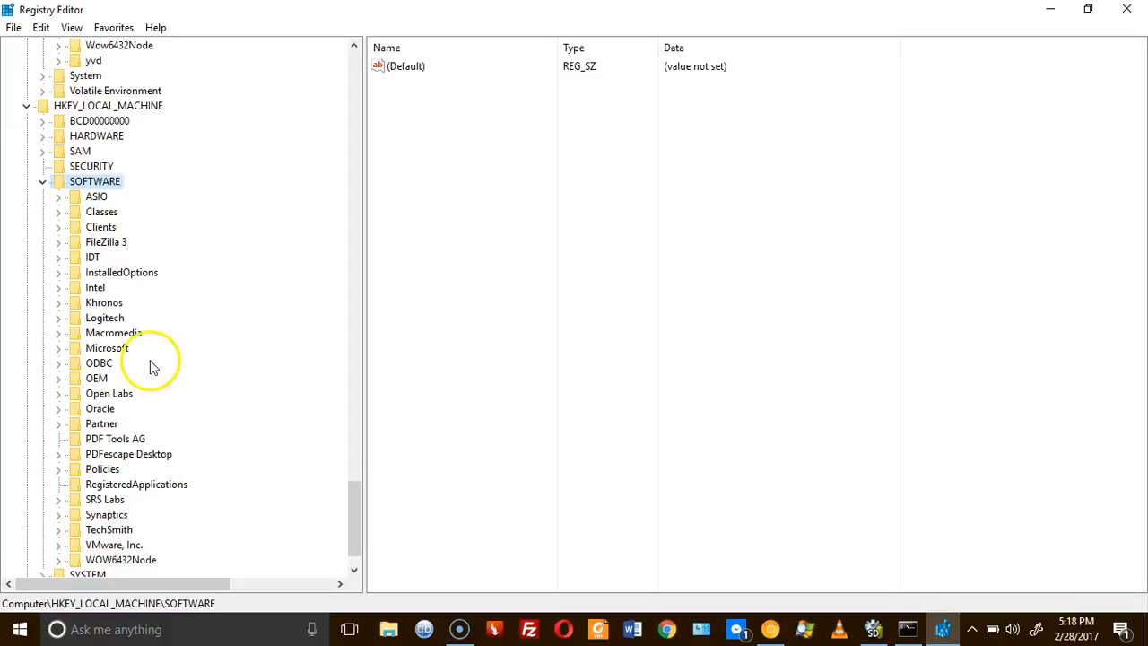
# - Expand HKLM SOFTWARE > Microsoft > Internet Explorer > Main > FeatureControl, then revisit the Stack Overflow answer
pyautogui.doubleClick(105, 348)
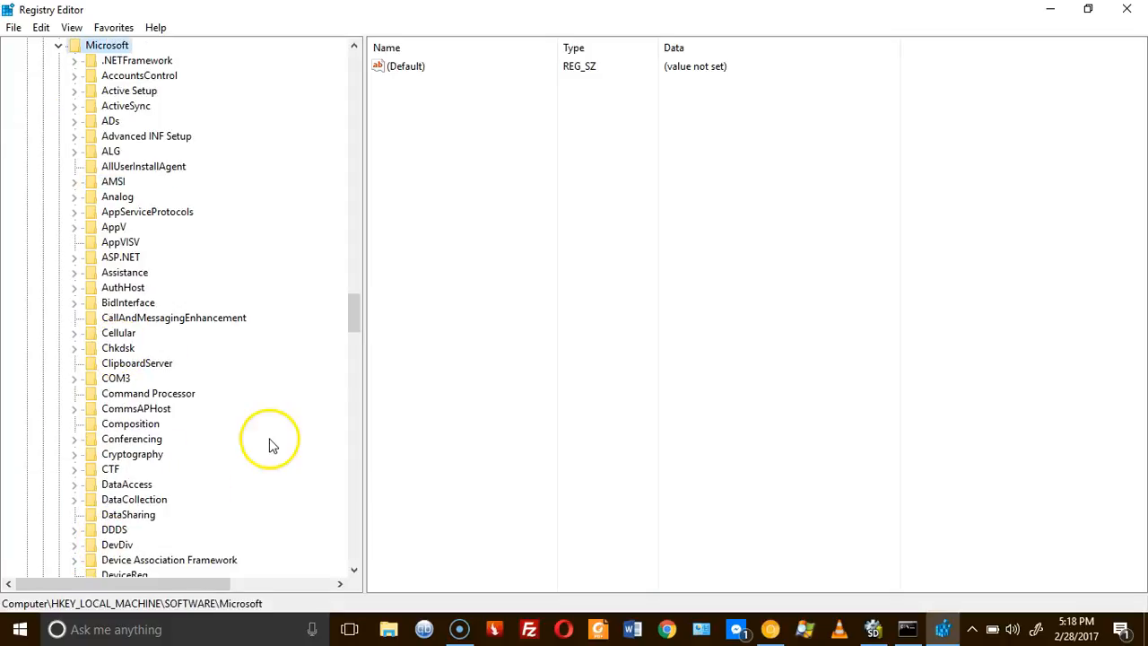
pyautogui.moveTo(353, 309); pyautogui.dragTo(353, 368)
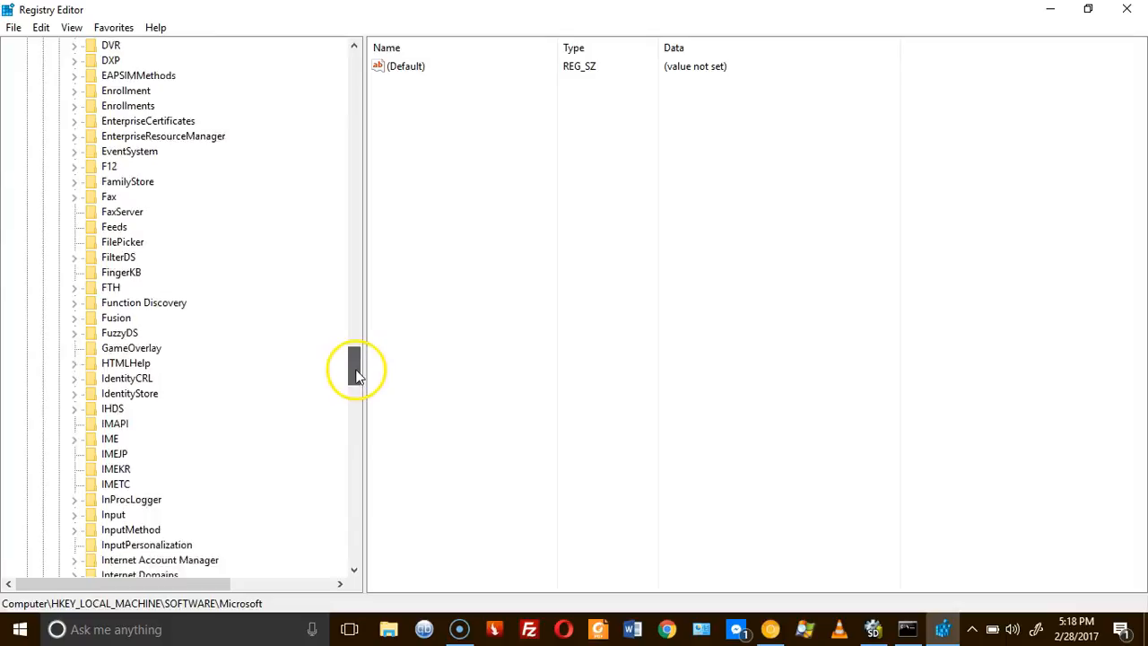
pyautogui.scroll(-3)
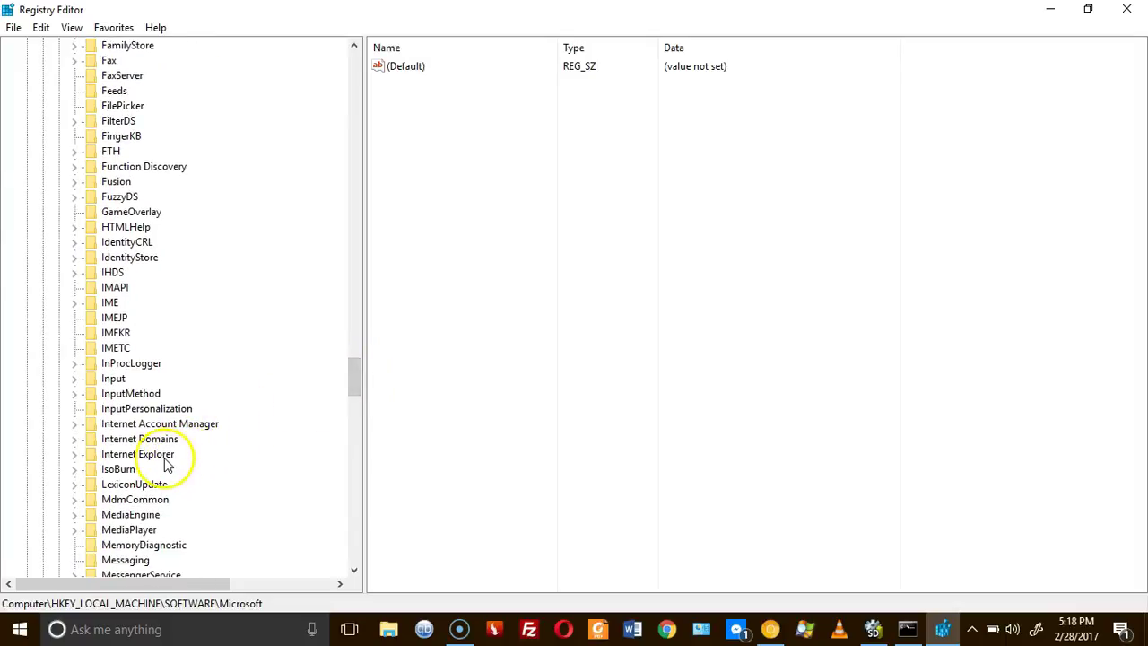
pyautogui.click(139, 453)
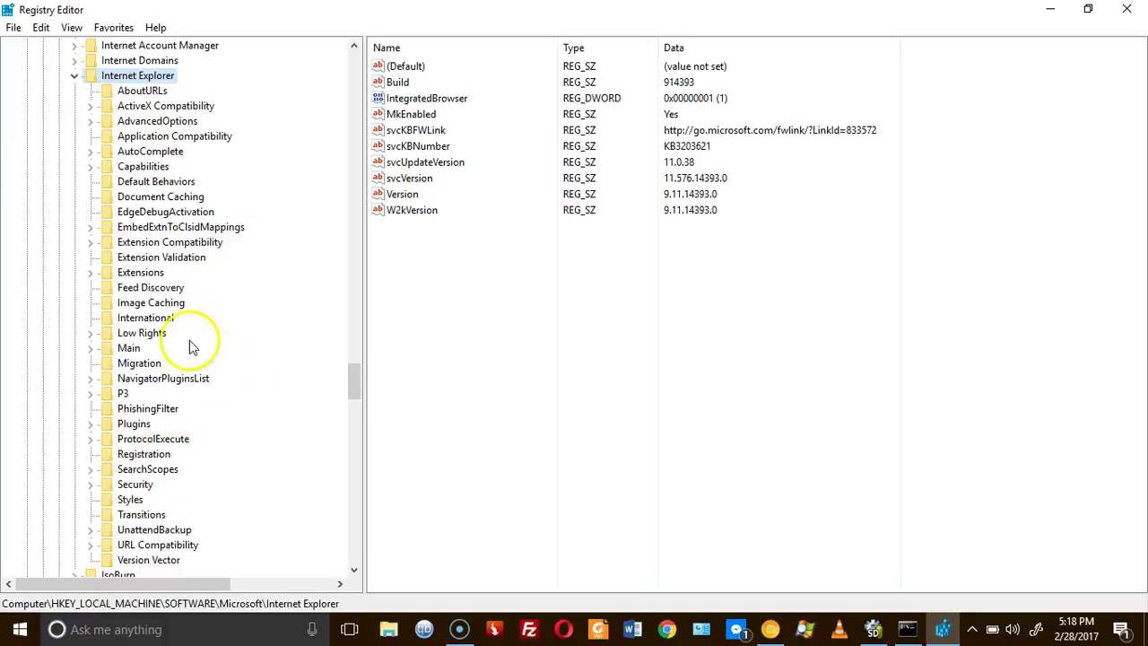
pyautogui.click(128, 347)
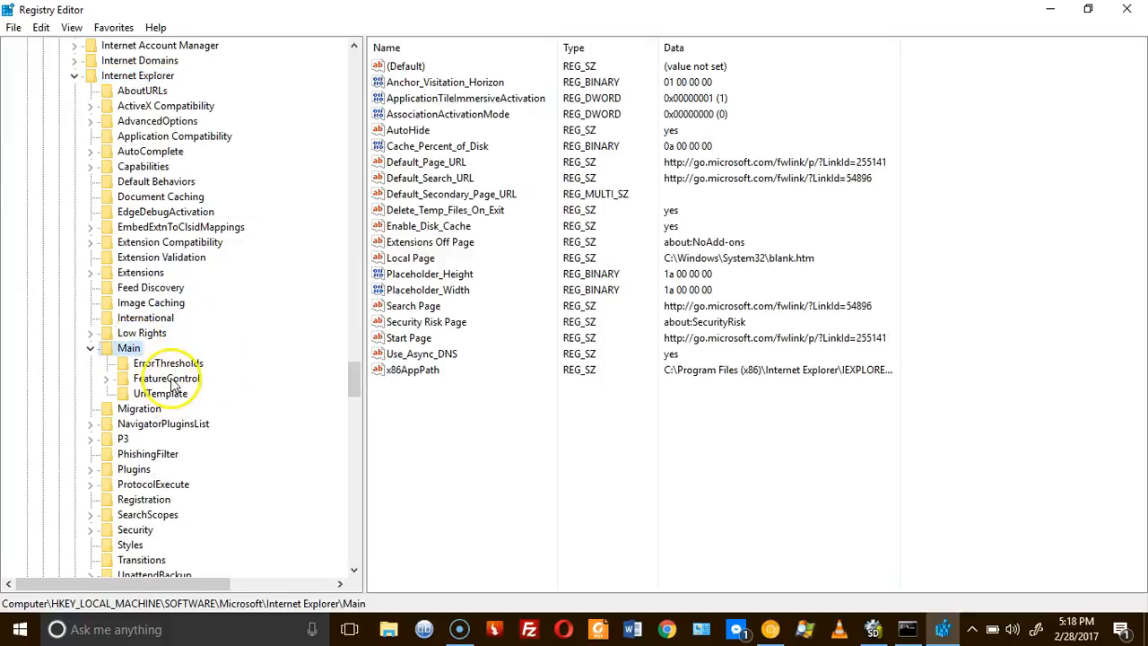
pyautogui.doubleClick(169, 378)
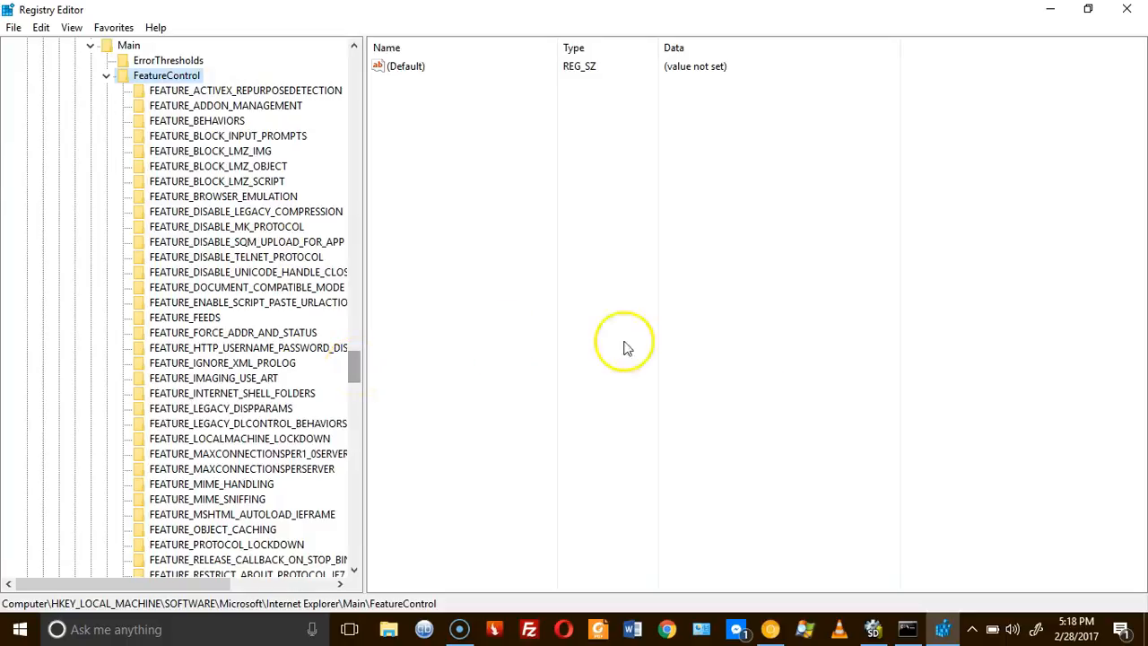
pyautogui.click(769, 627)
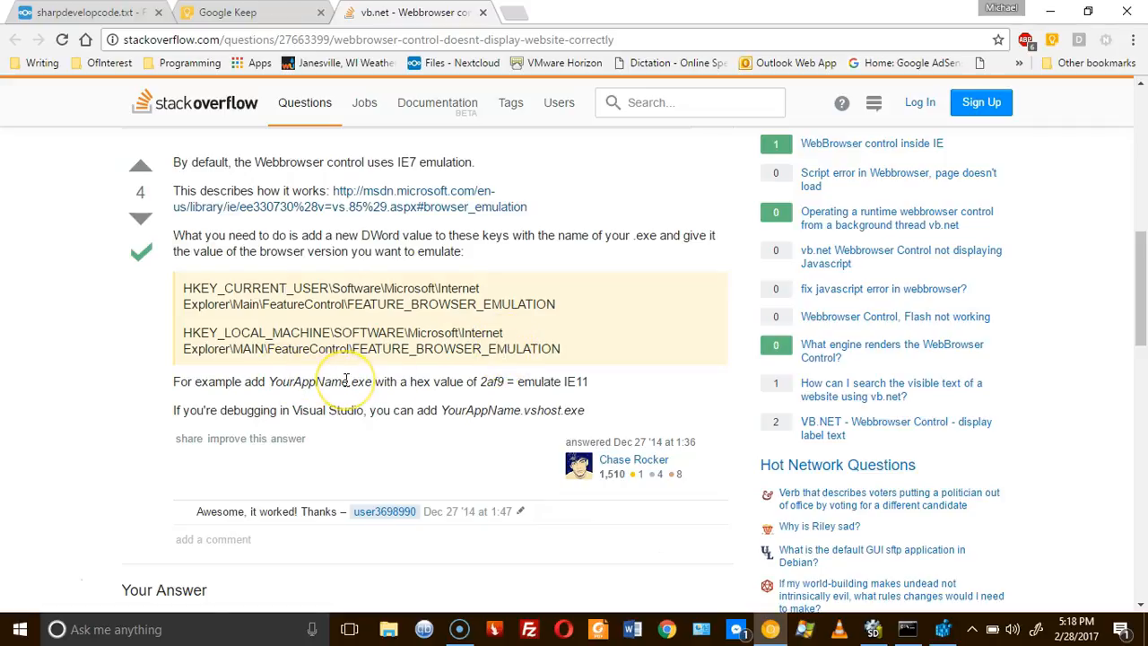
pyautogui.moveTo(731, 484)
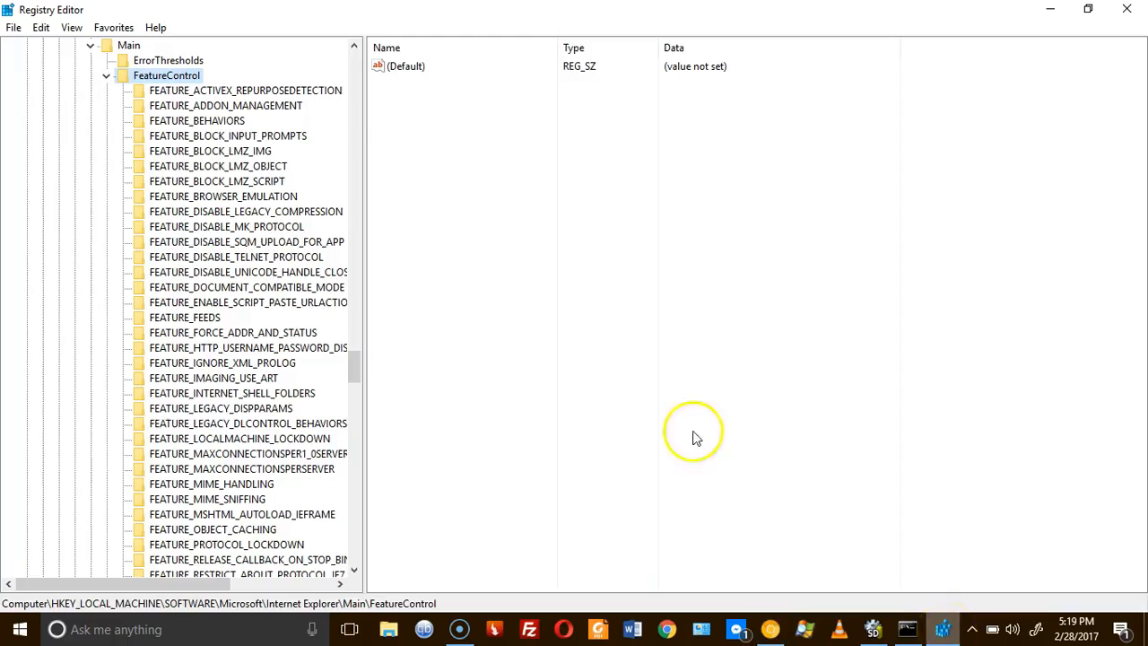
pyautogui.moveTo(584, 424)
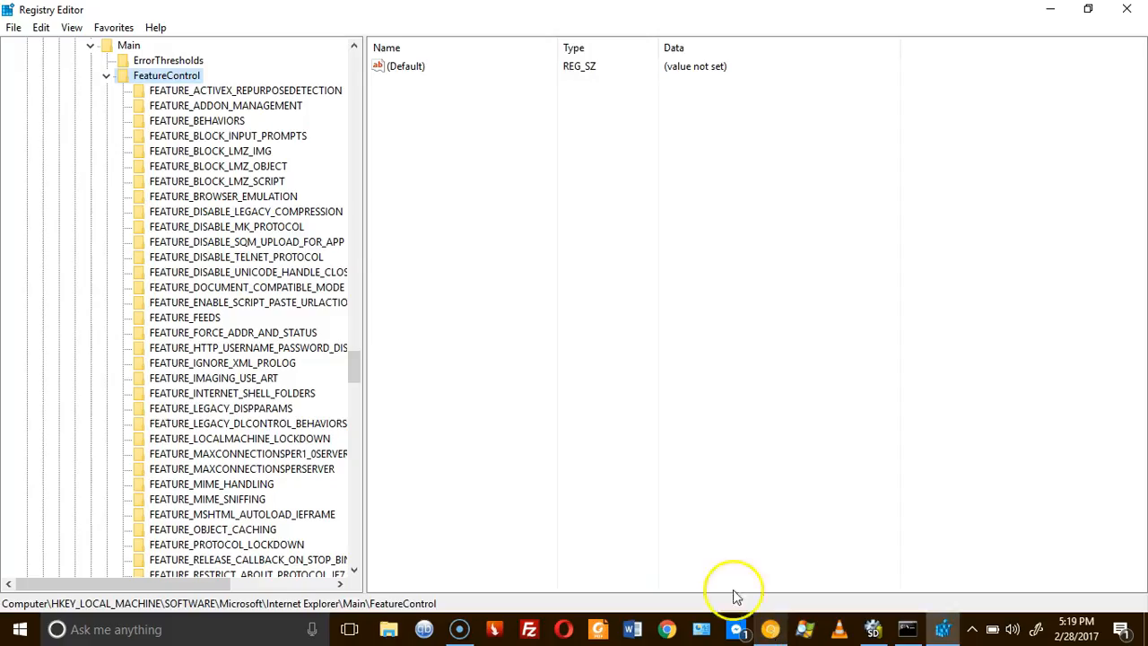
# - Add a DWORD value named webbrowser1.exe to the local-machine FEATURE_BROWSER_EMULATION key
pyautogui.click(222, 196)
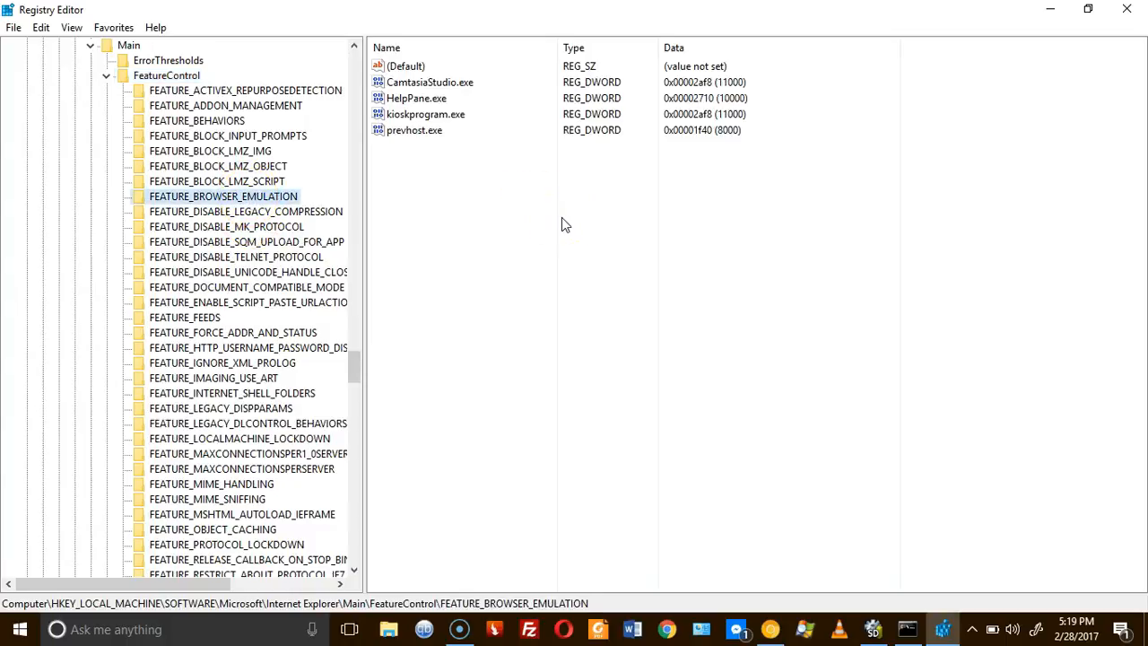
pyautogui.moveTo(332, 204)
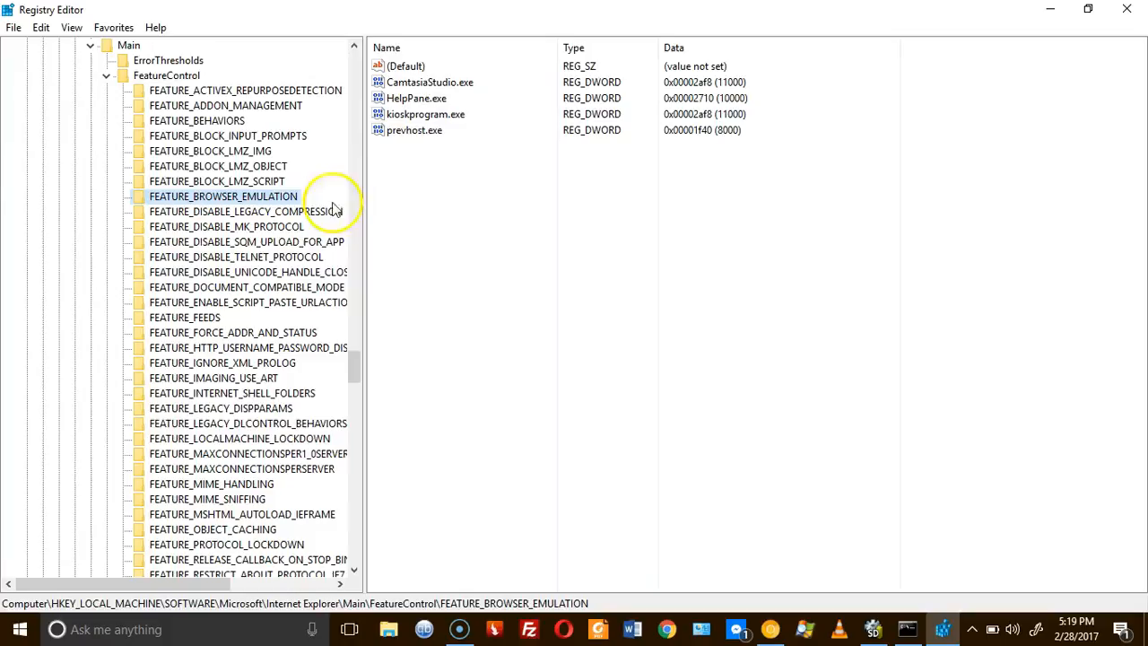
pyautogui.rightClick(223, 196)
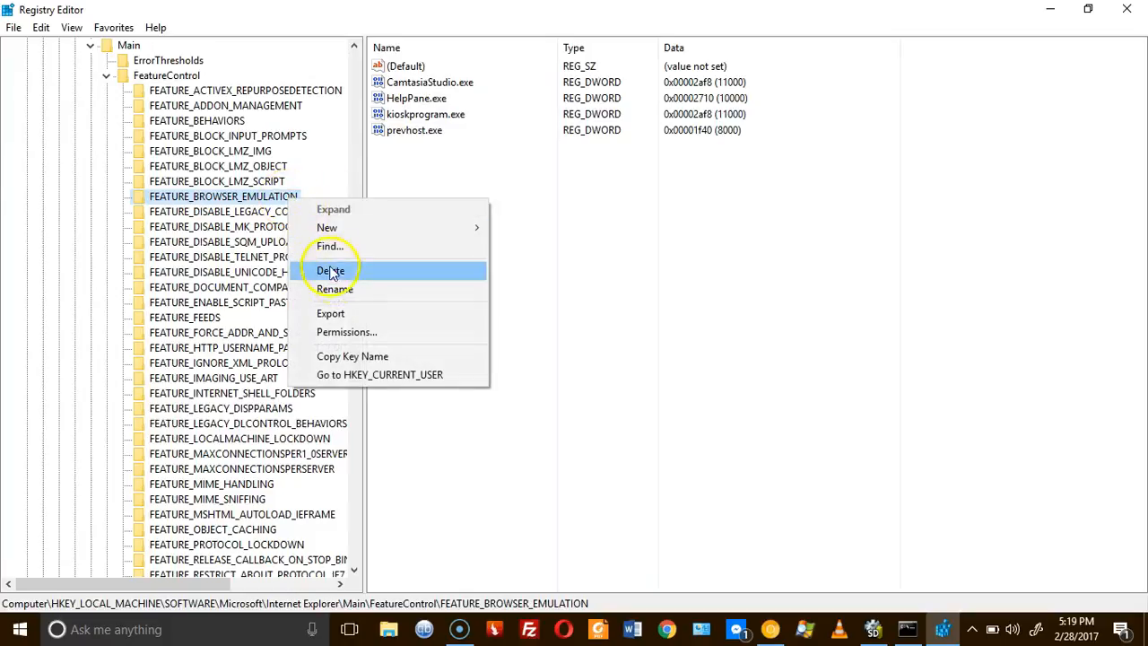
pyautogui.moveTo(328, 227)
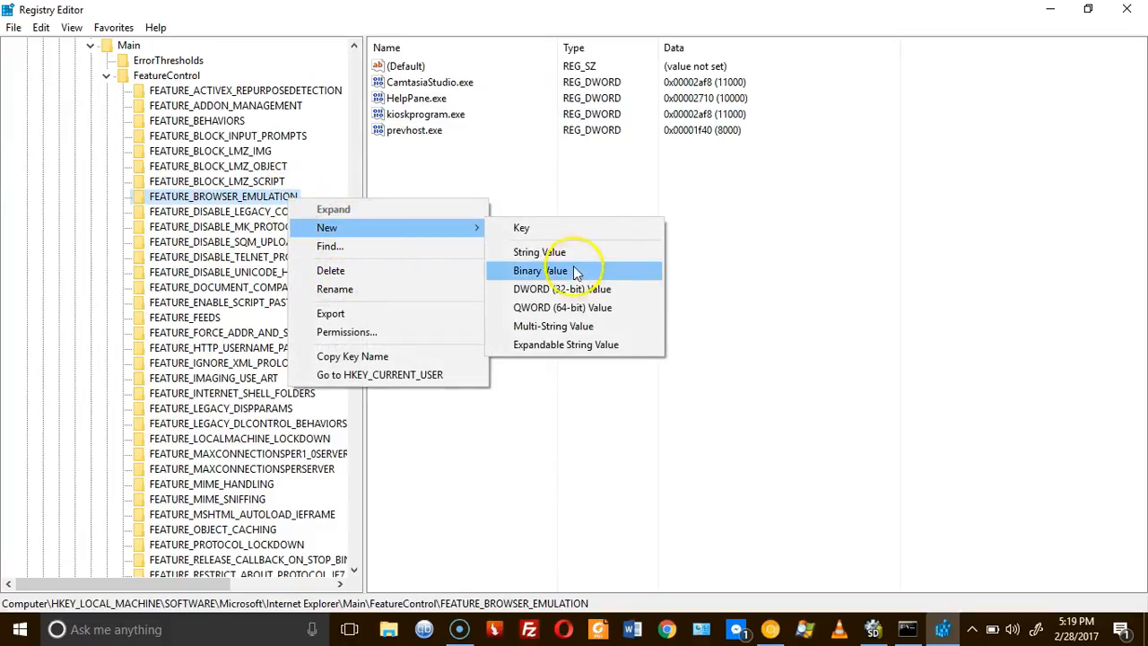
pyautogui.click(562, 288)
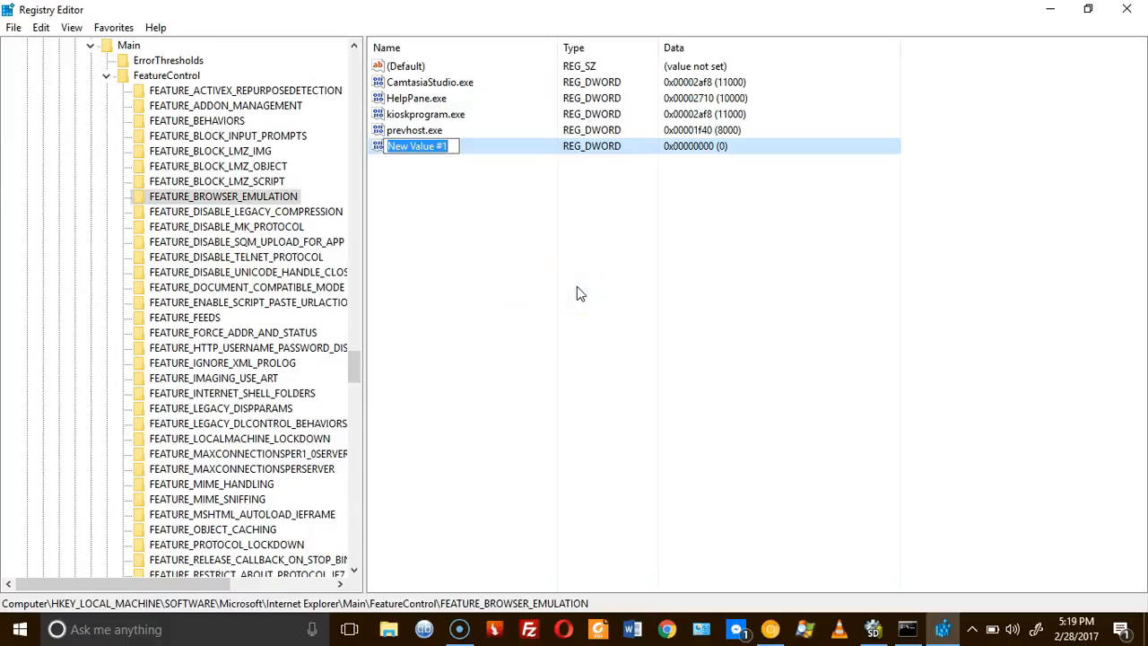
pyautogui.write('webbrowser1.exe')
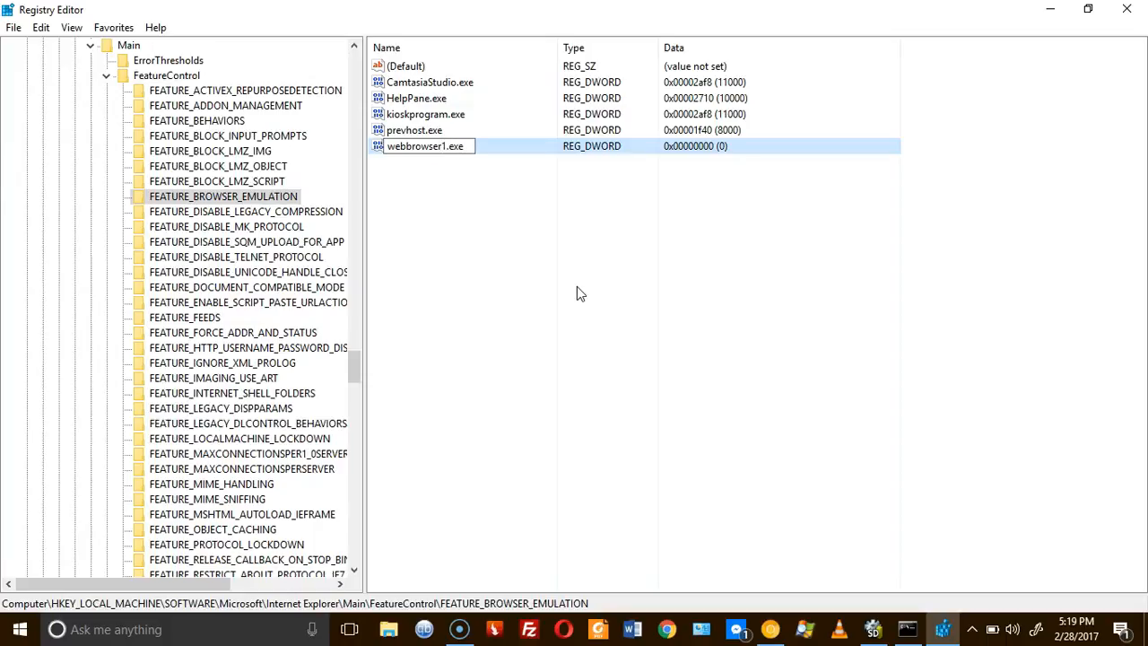
# - Give the local-machine webbrowser1.exe value hexadecimal data 2af8
pyautogui.doubleClick(425, 145)
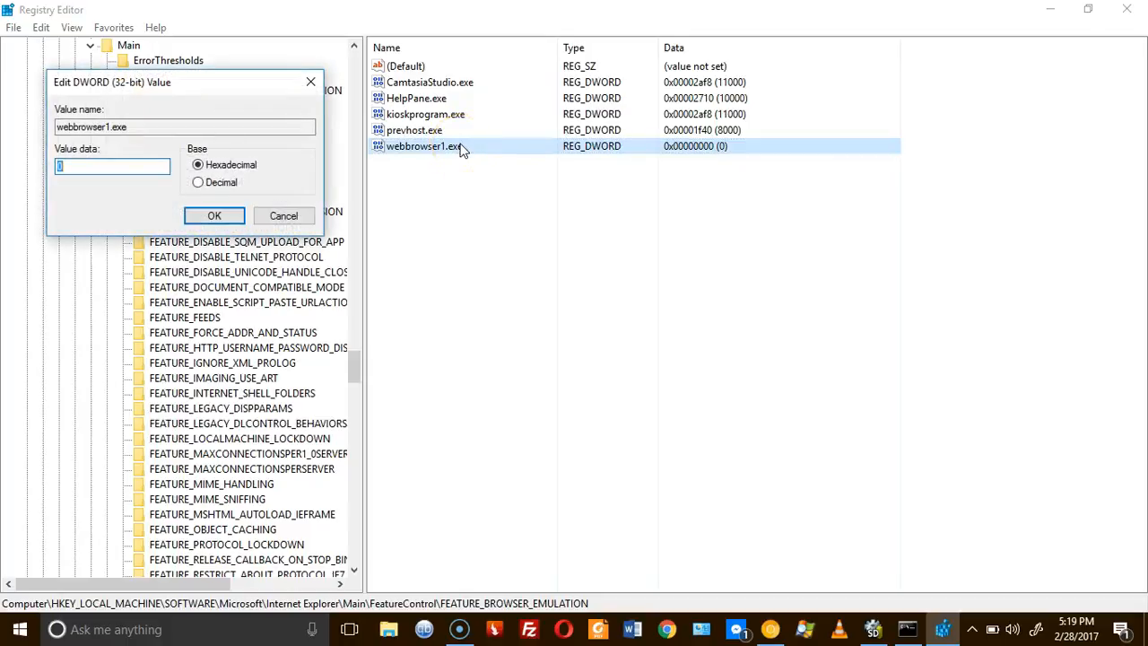
pyautogui.write('2af8')
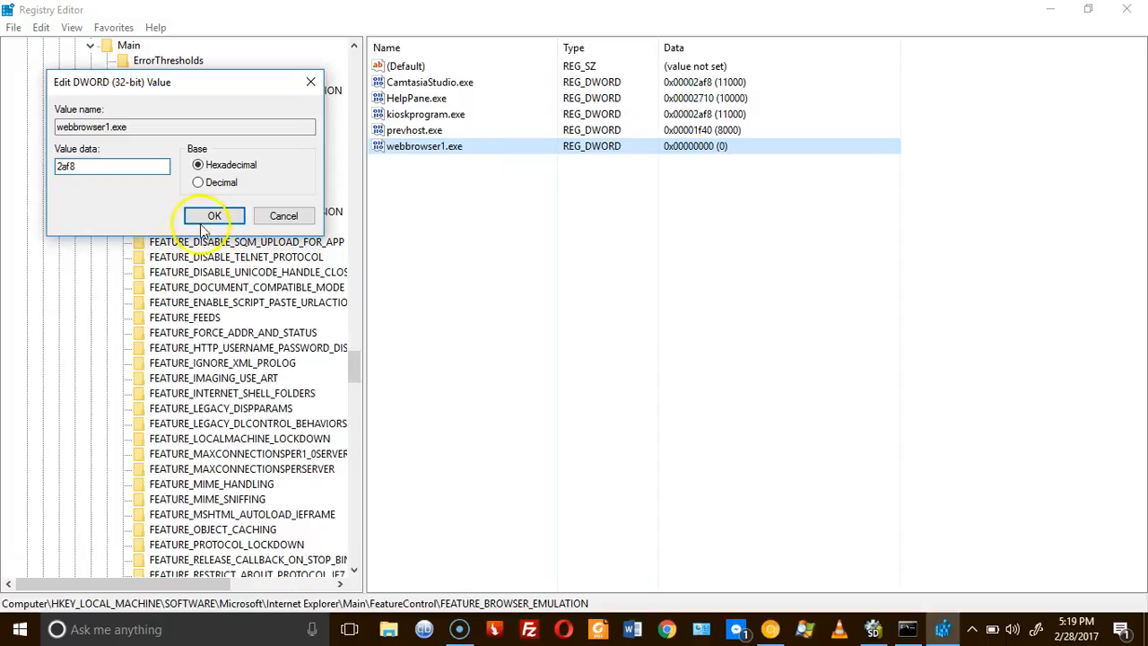
pyautogui.click(213, 215)
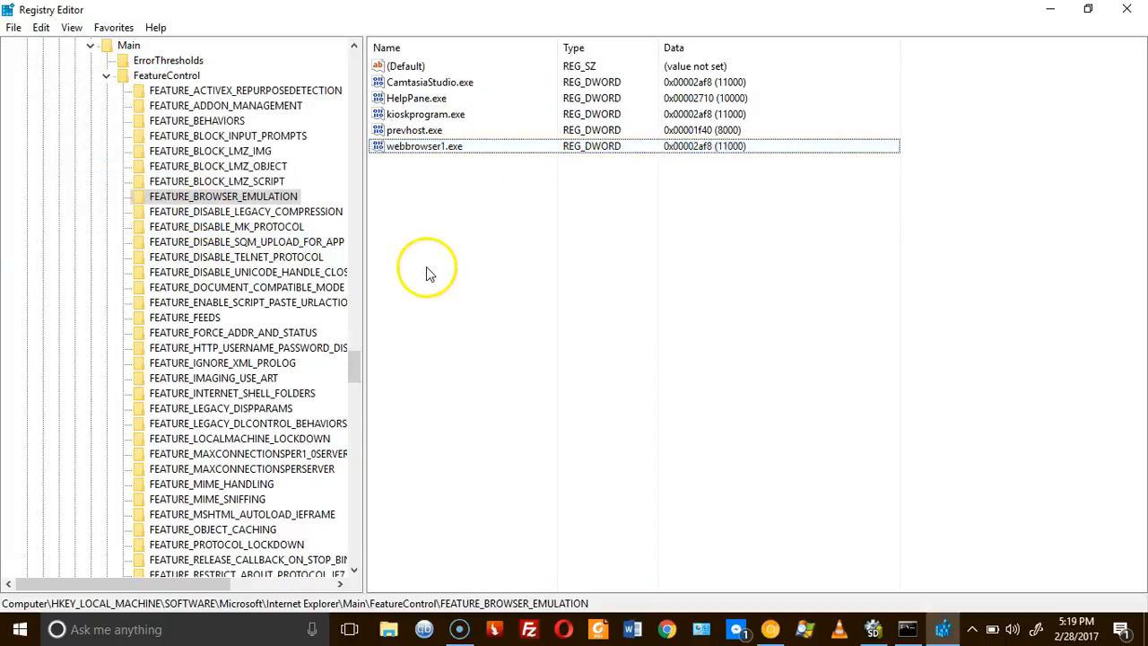
pyautogui.moveTo(408, 343)
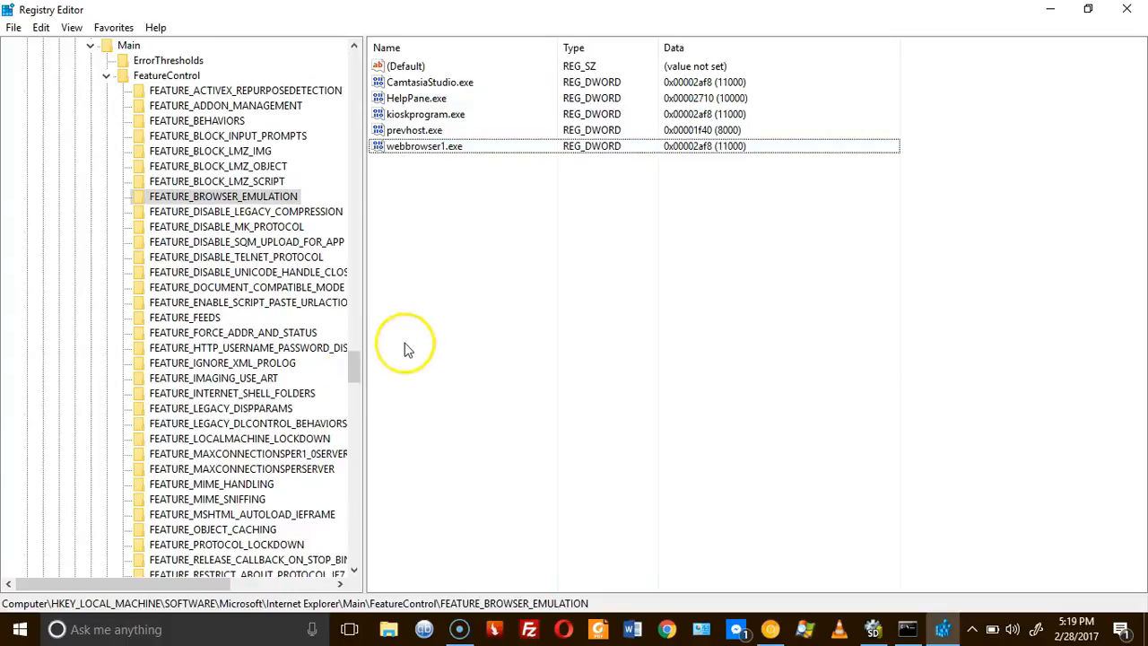
# - Select the current-user FEATURE_BROWSER_EMULATION key to confirm webbrowser1.exe holds 2af8
pyautogui.scroll(-3)
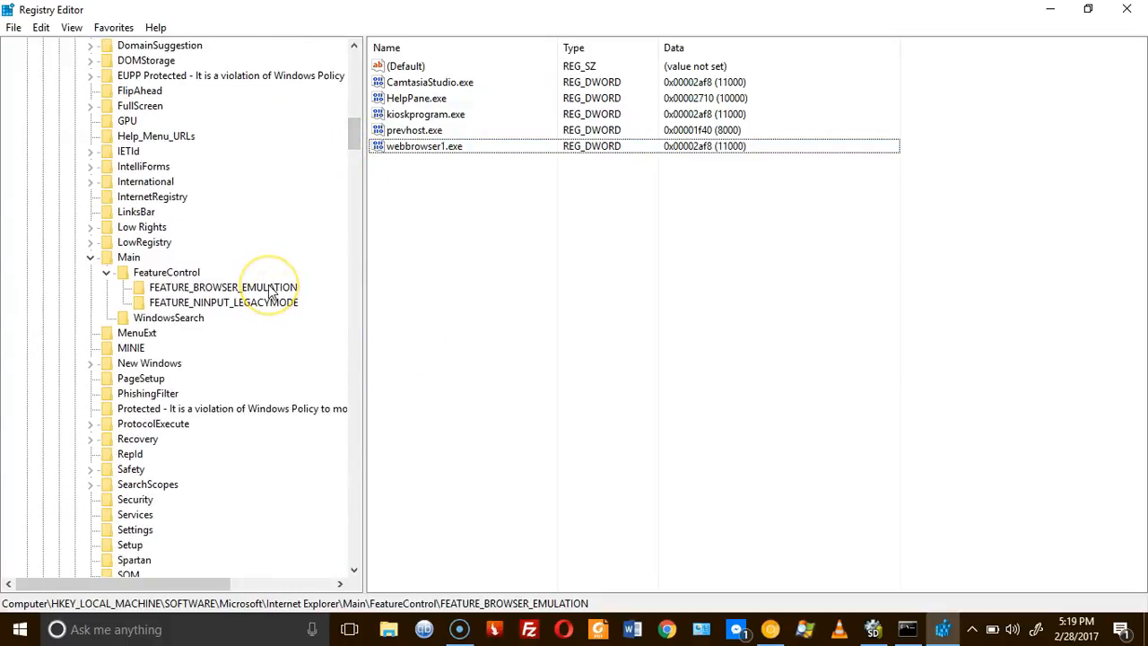
pyautogui.click(223, 287)
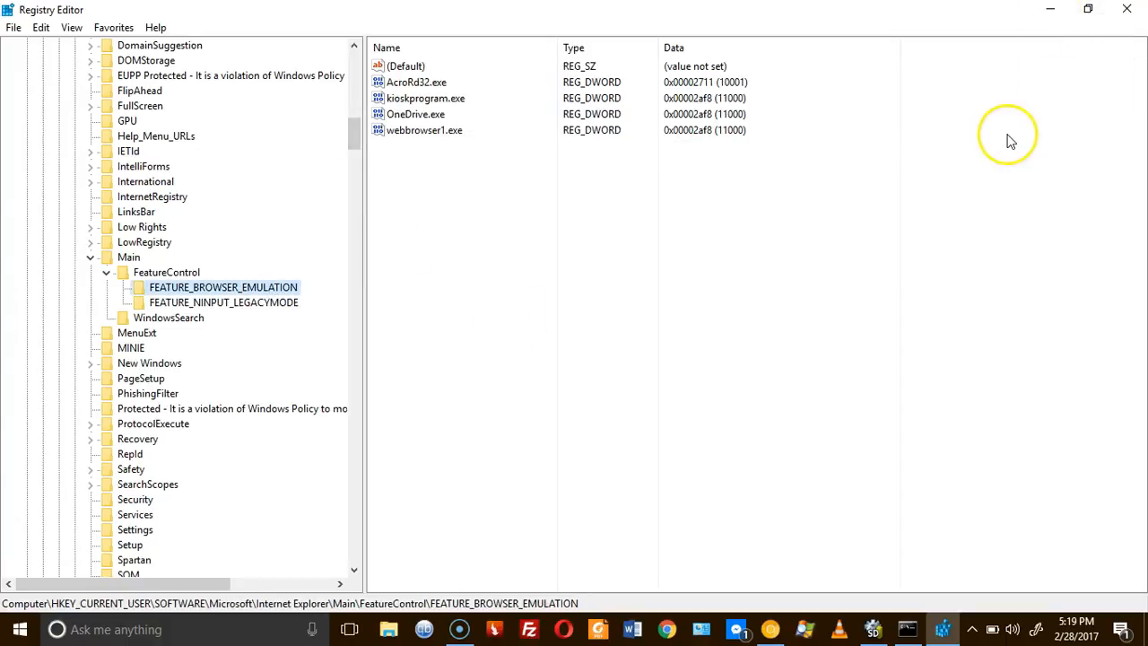
pyautogui.moveTo(1127, 11)
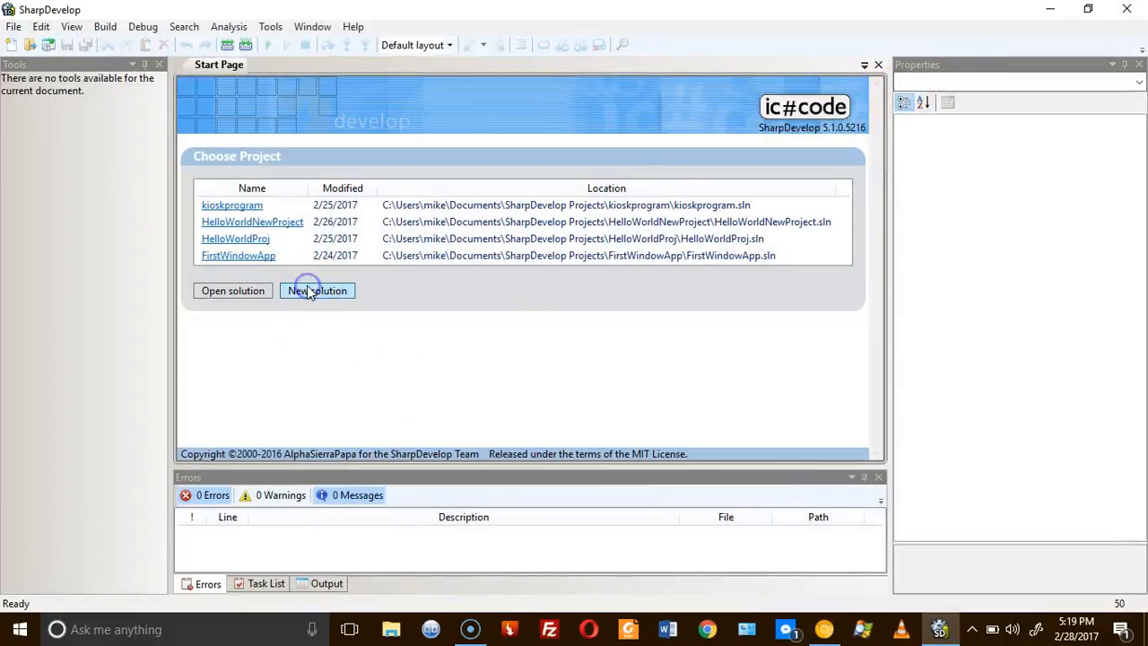
pyautogui.moveTo(470, 379)
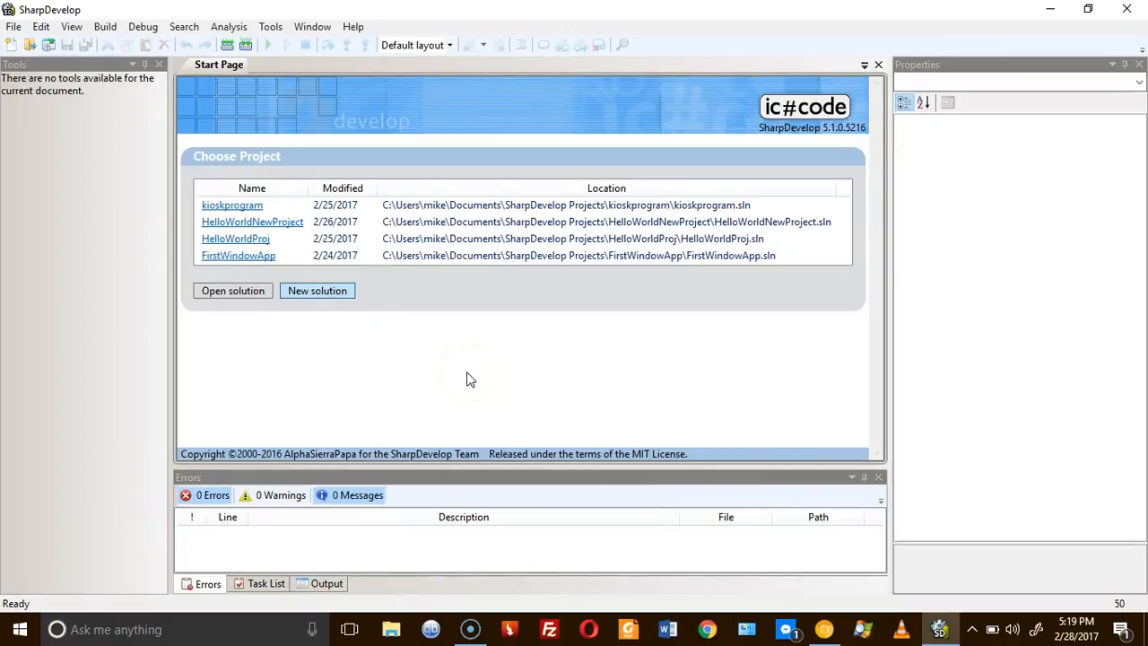
# - Create a new C# Windows Application solution named webbrowser1
pyautogui.click(317, 290)
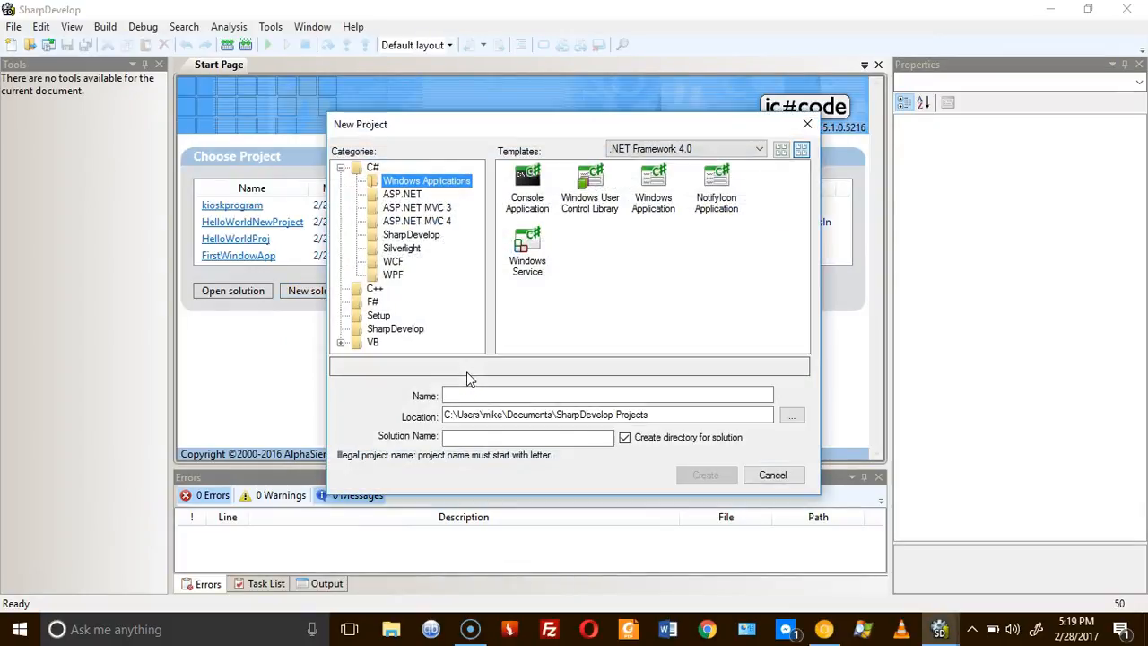
pyautogui.click(653, 184)
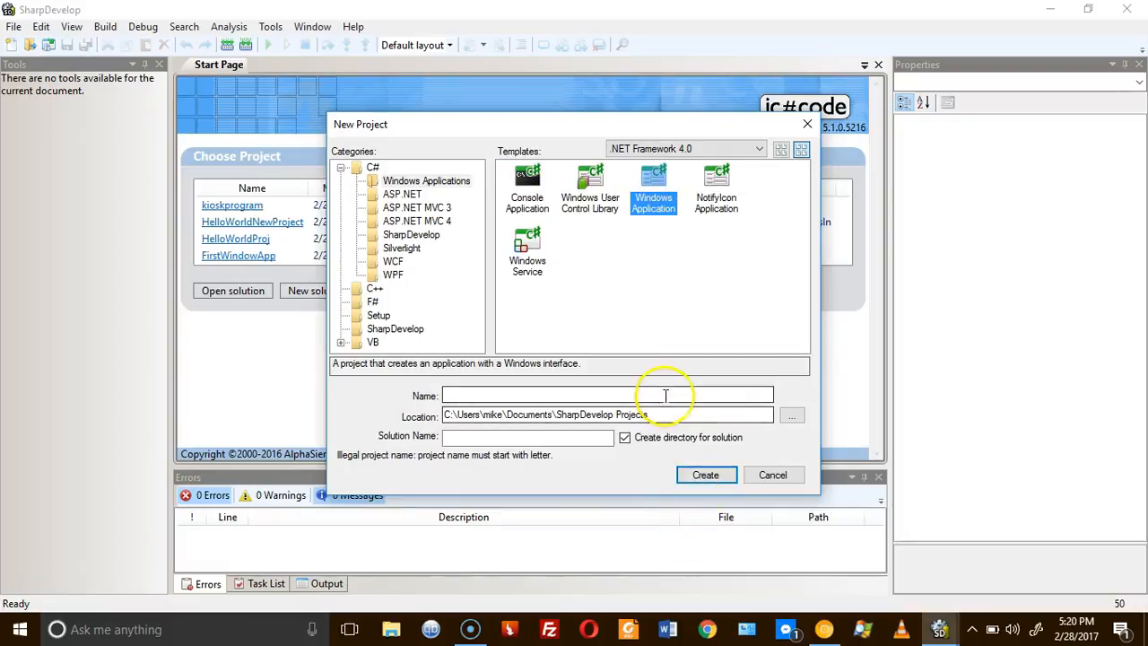
pyautogui.write('webb')
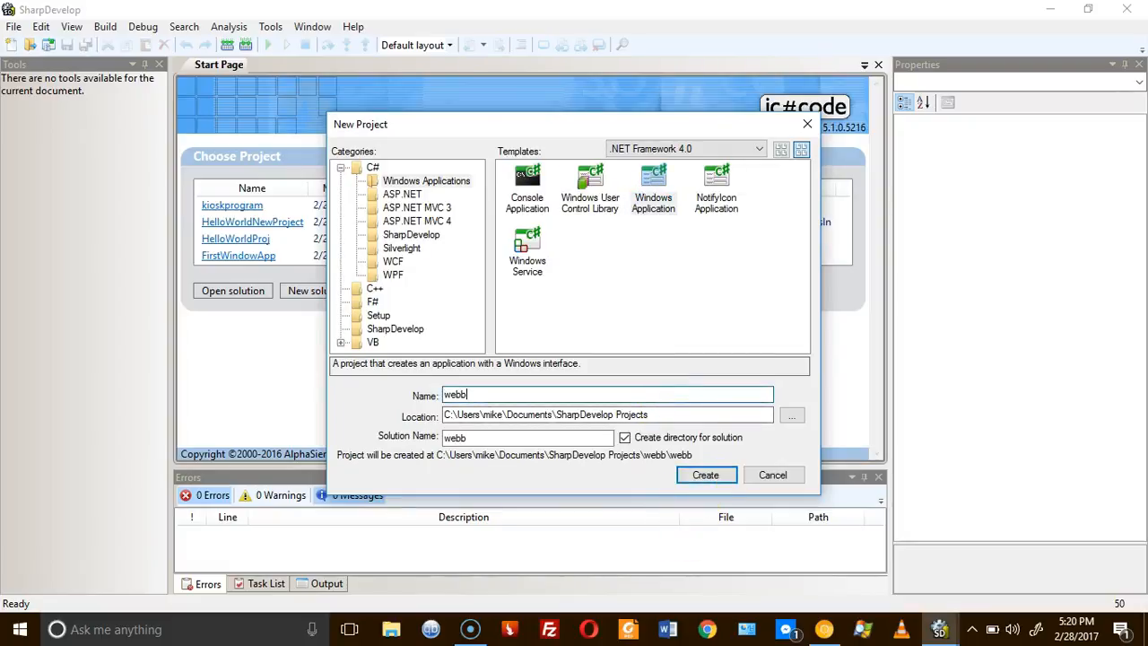
pyautogui.write('rowser1')
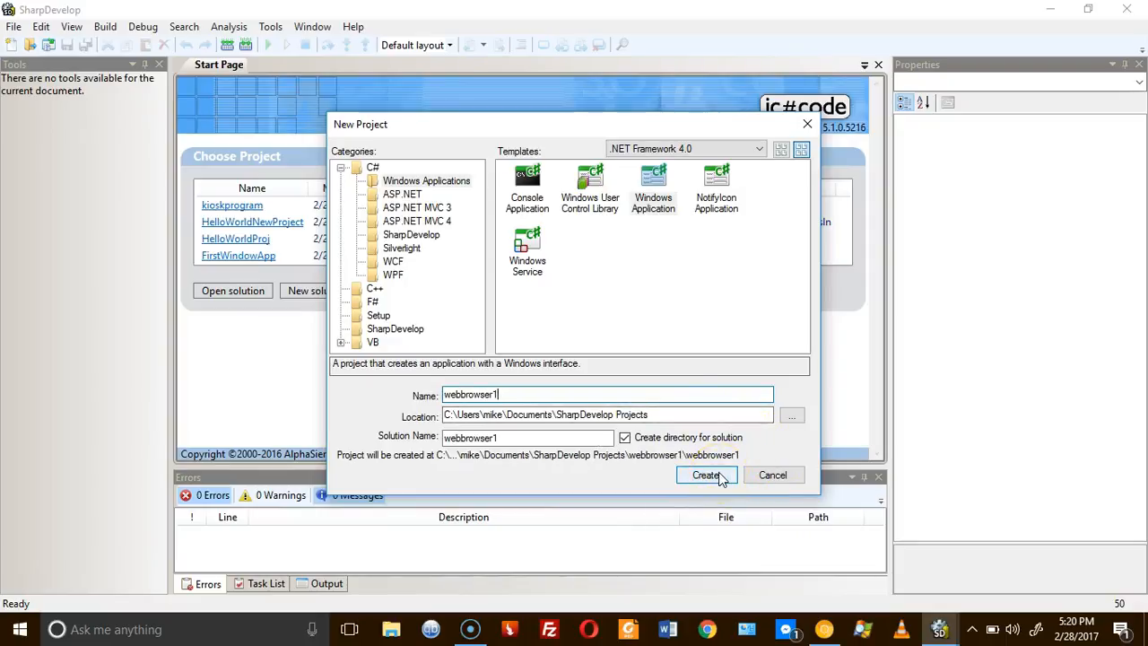
pyautogui.click(707, 475)
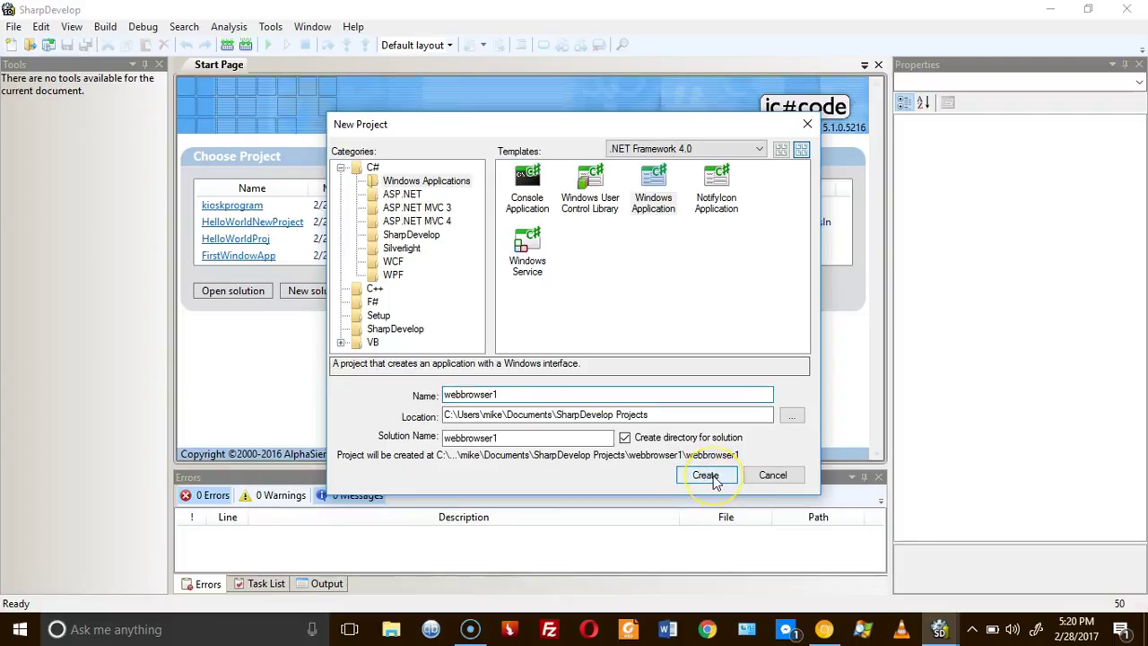
pyautogui.click(706, 474)
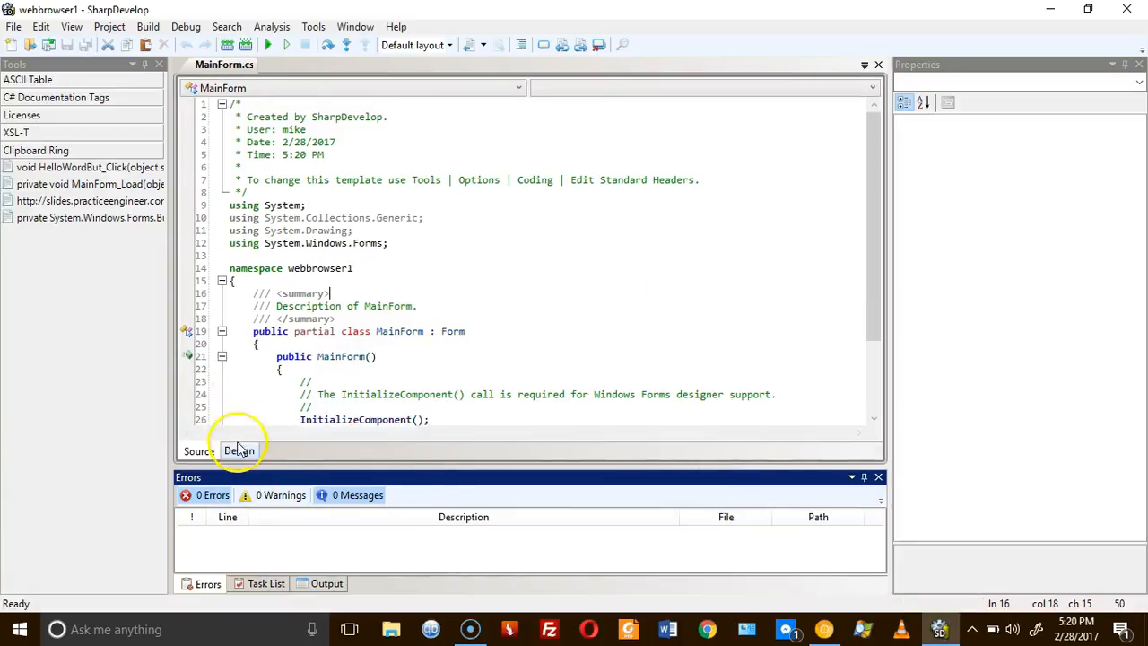
# - Show MainForm's designer event list, then bring up the sharpdevelopcode.txt notes in Chrome
pyautogui.click(238, 450)
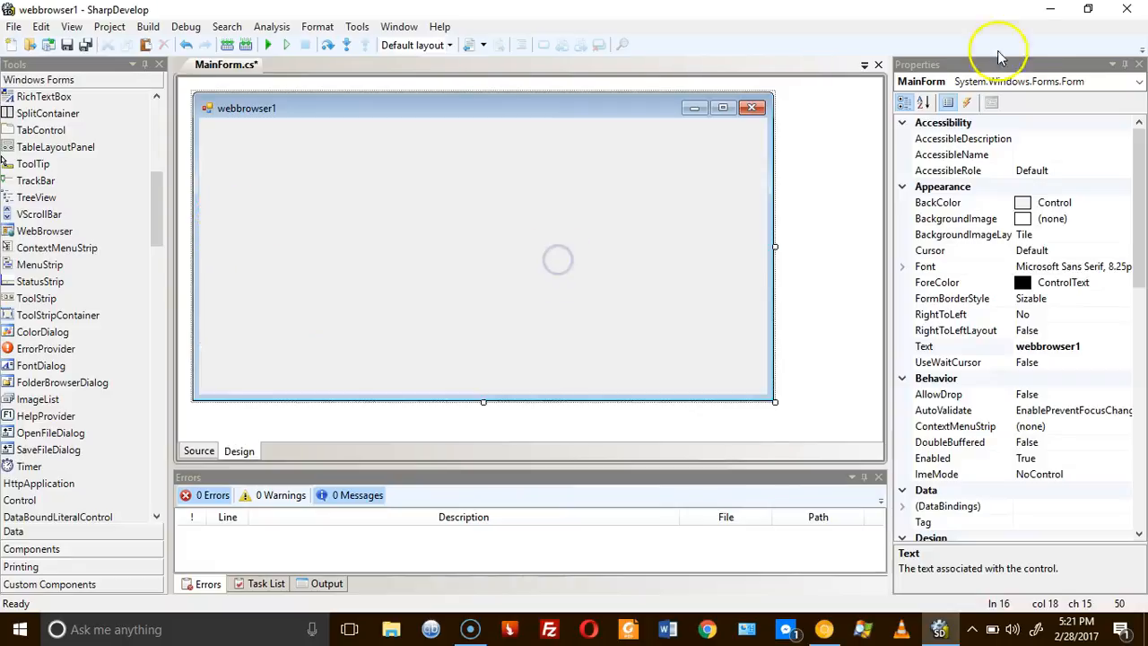
pyautogui.click(969, 101)
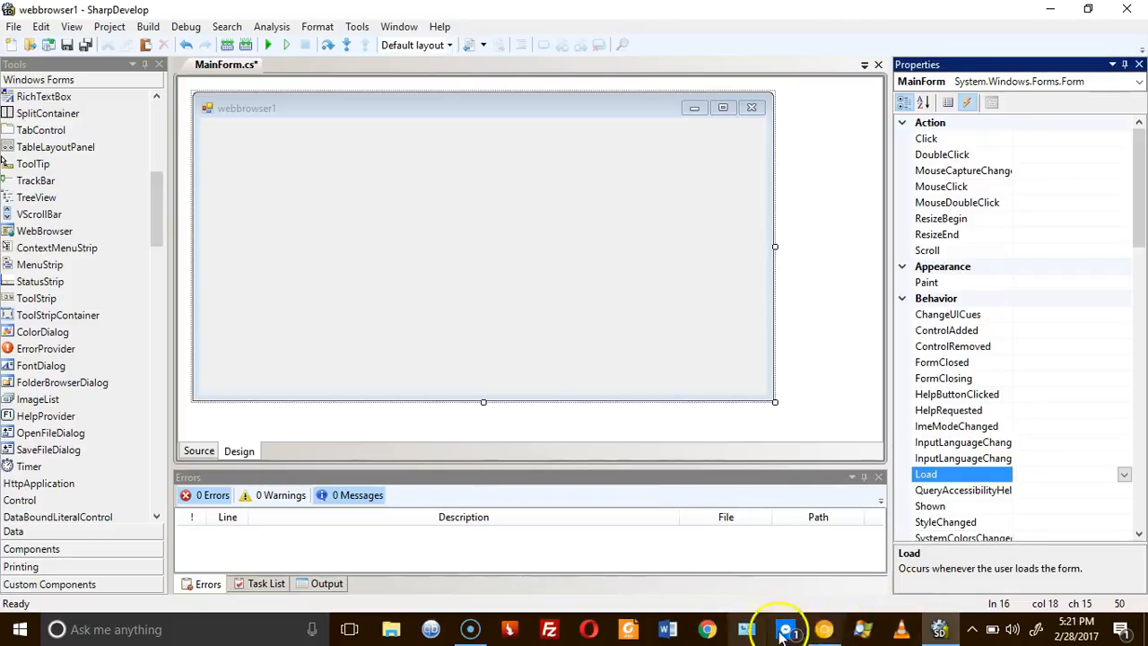
pyautogui.click(798, 629)
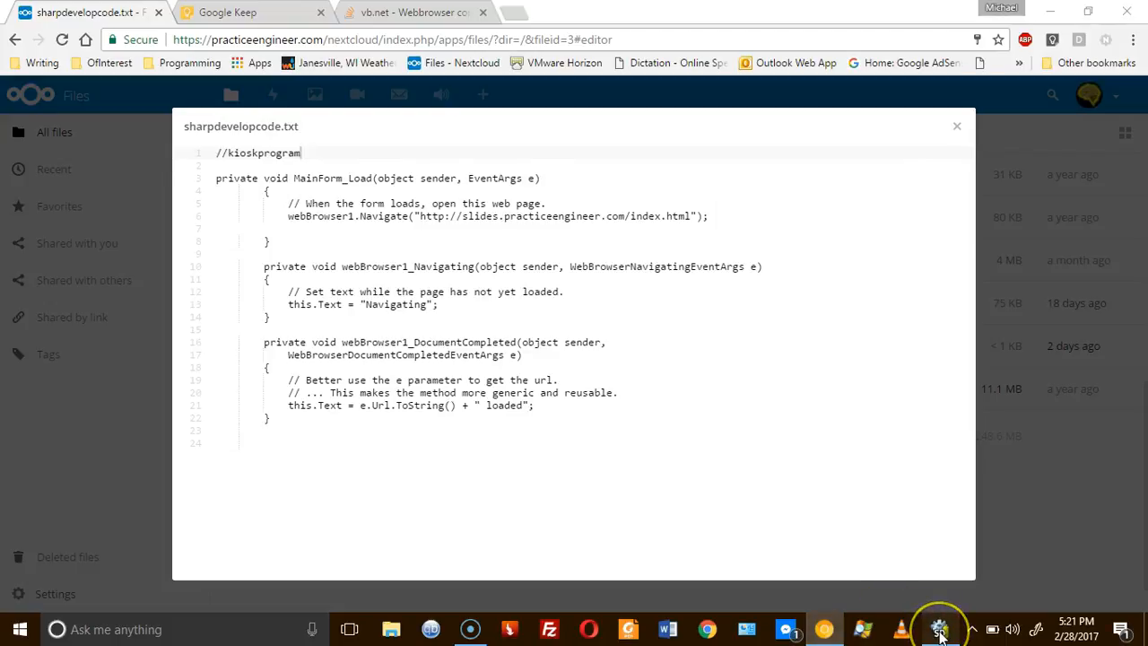
# - Back in SharpDevelop, enter MainForm_Load as the form's Load event handler
pyautogui.click(941, 629)
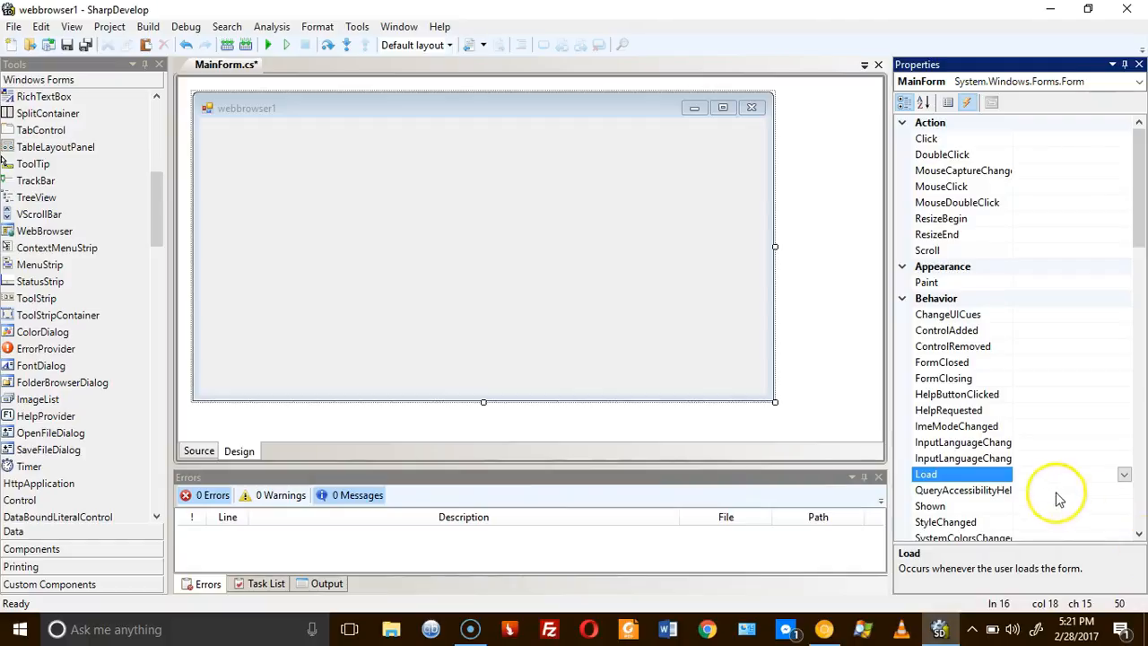
pyautogui.write('MainForm')
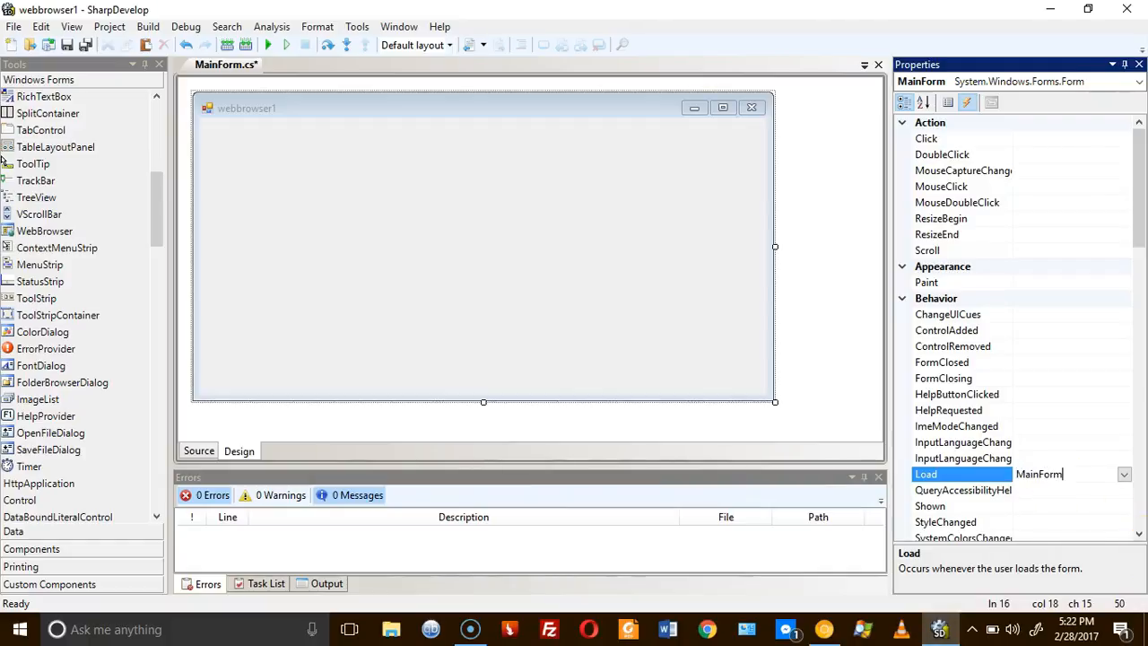
pyautogui.write('_LOa')
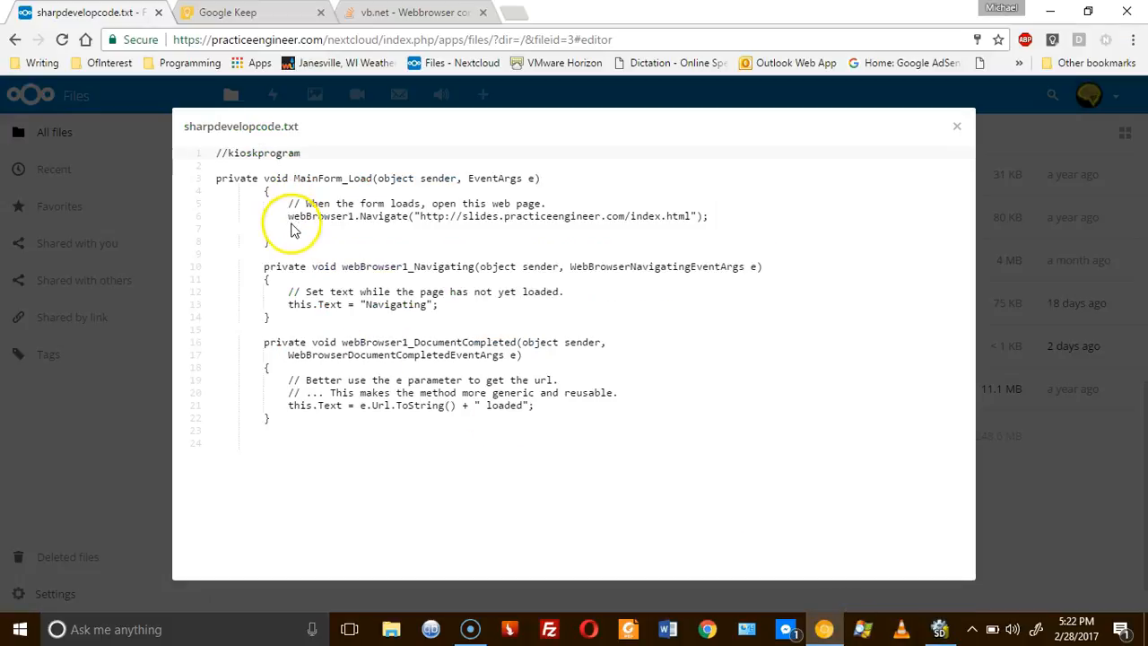
# - Copy the comment and webBrowser1.Navigate lines from the notes and return to MainForm.cs
pyautogui.doubleClick(471, 216)
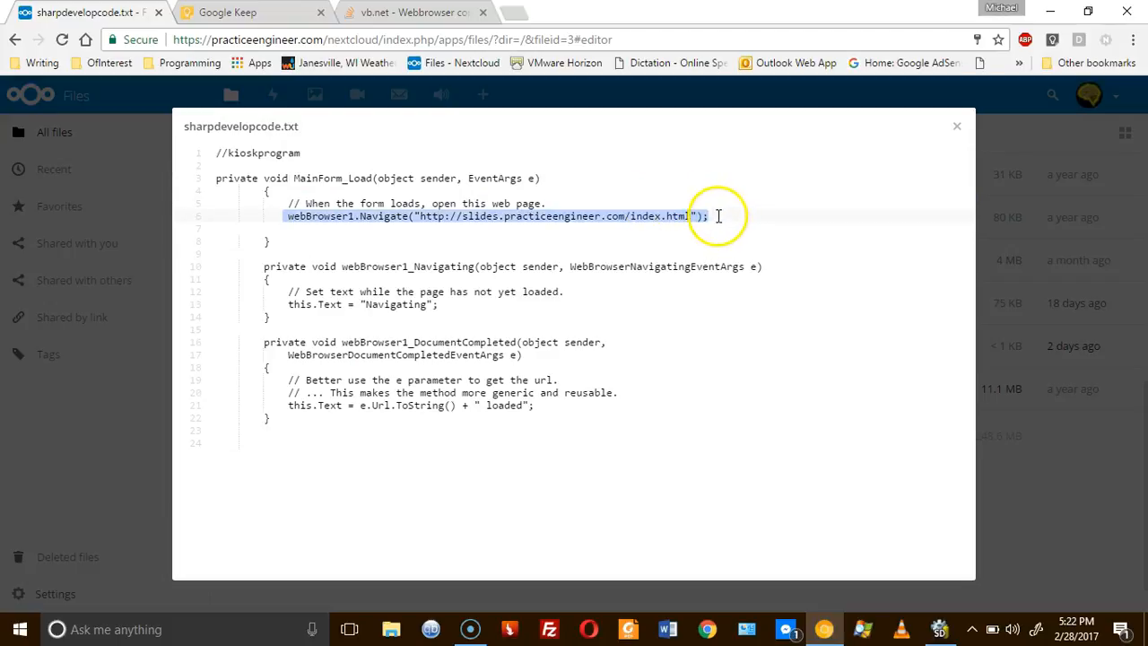
pyautogui.moveTo(544, 215)
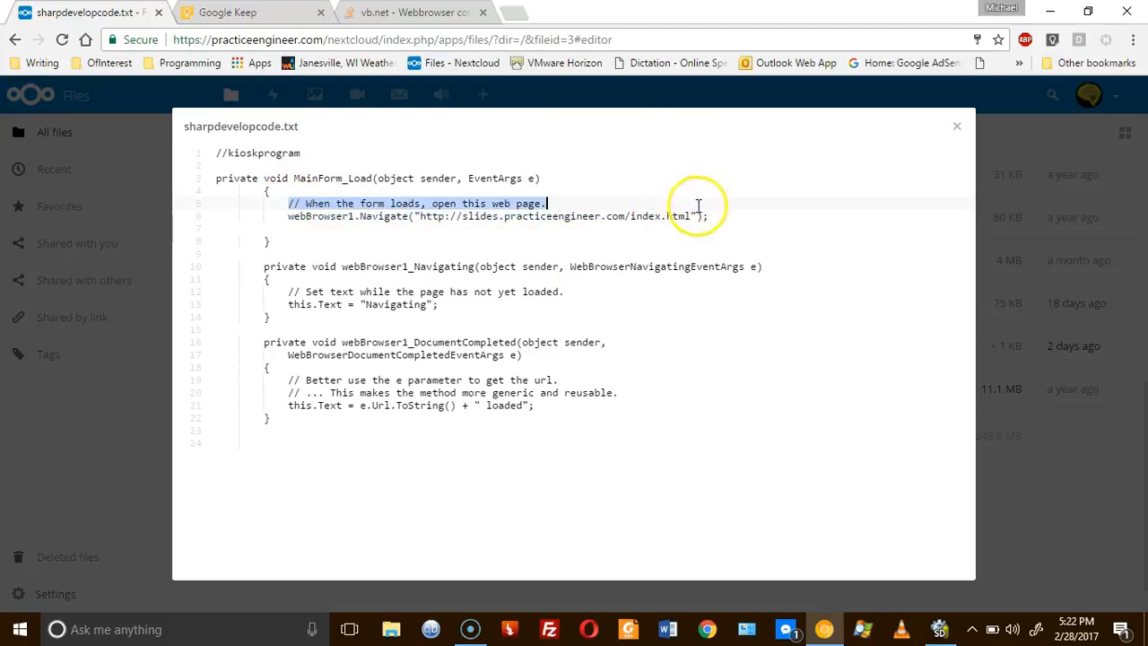
pyautogui.moveTo(547, 202); pyautogui.dragTo(709, 216)
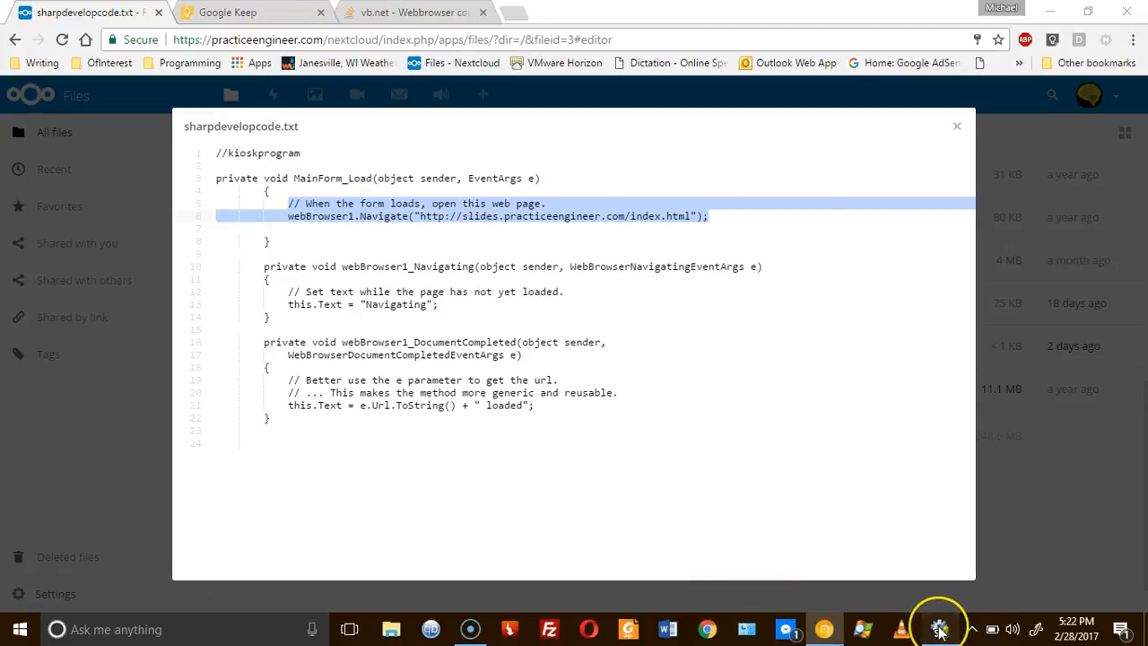
pyautogui.click(940, 628)
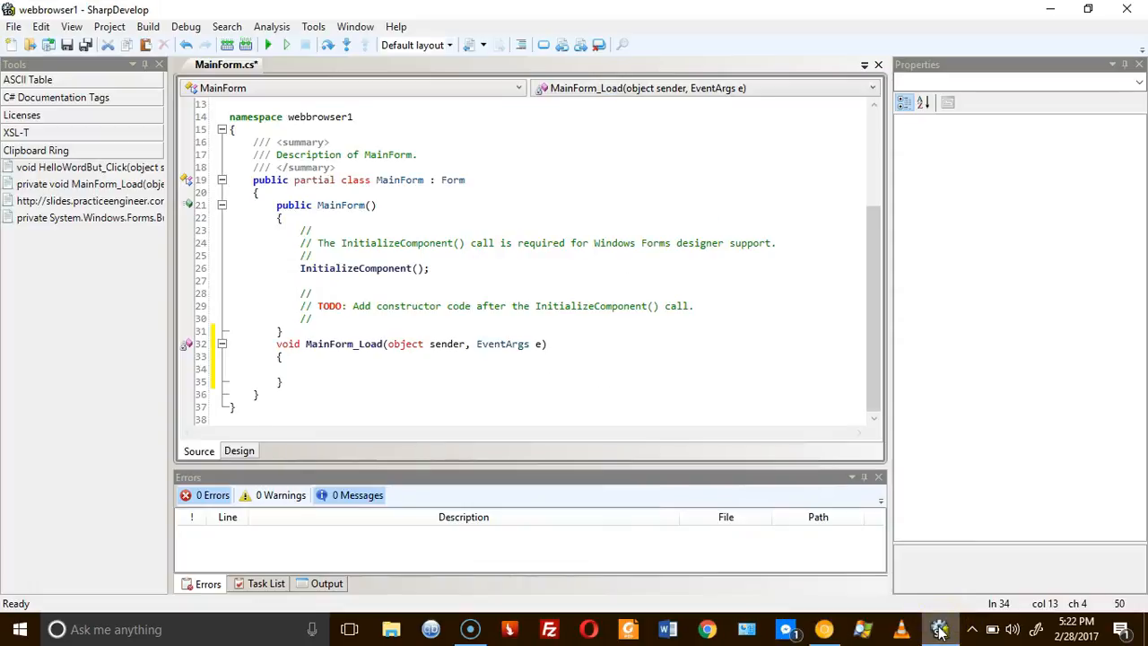
# - Put the page-loading comment and slides.practiceengineer.com Navigate call inside MainForm_Load
pyautogui.write('// When the form loads, open this web page.')
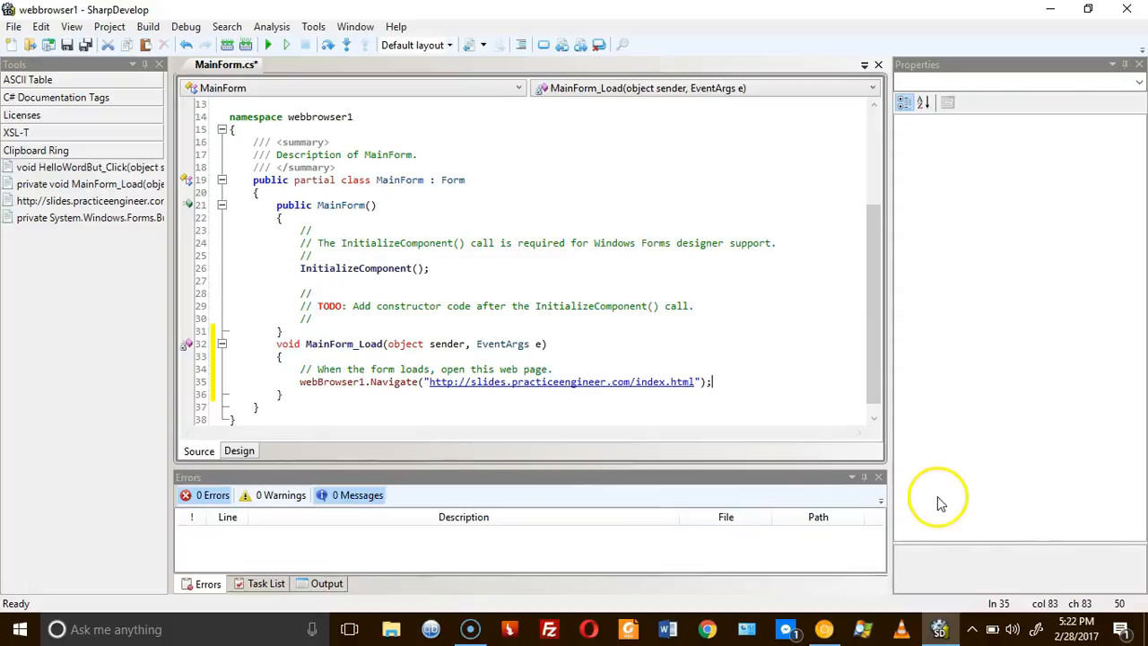
pyautogui.moveTo(371, 390)
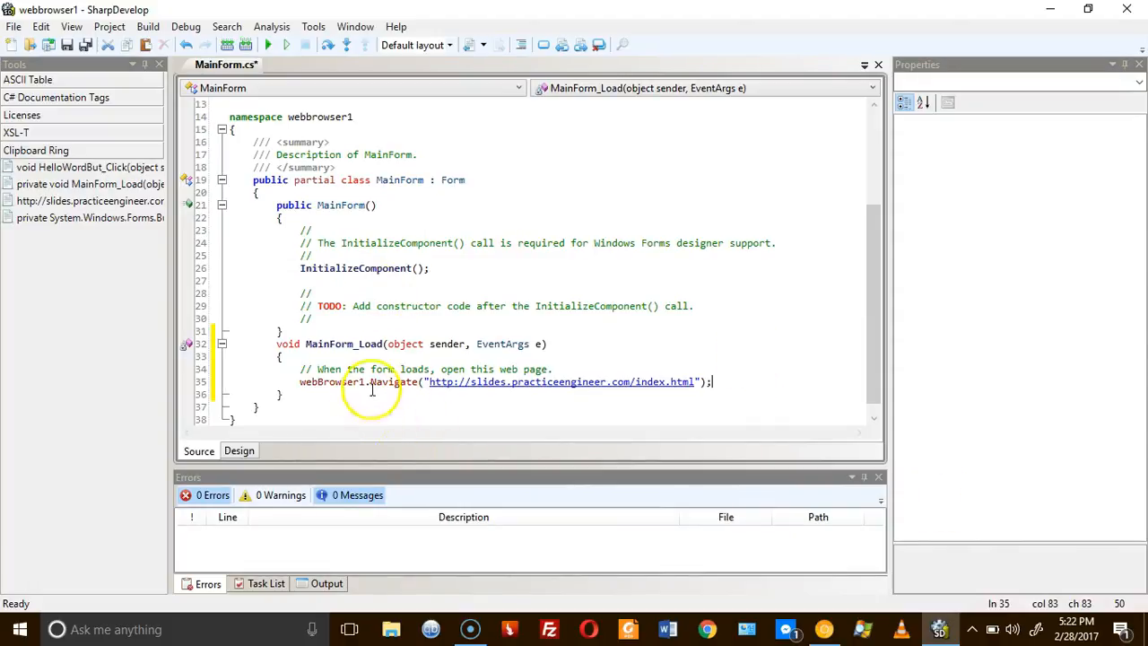
pyautogui.moveTo(386, 451)
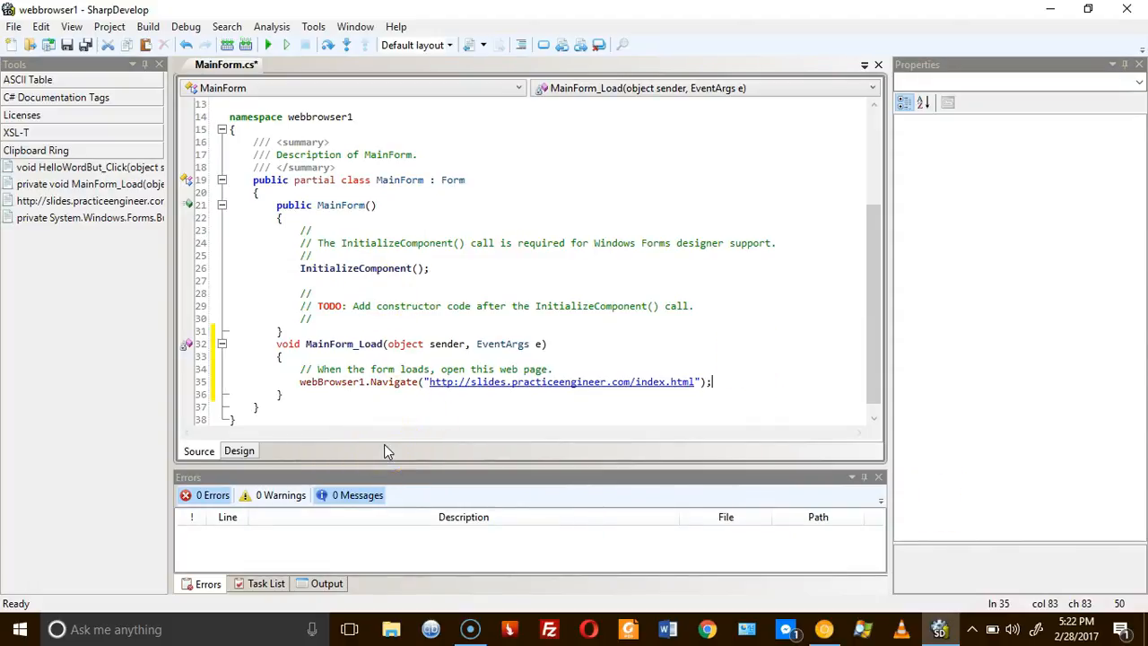
pyautogui.click(240, 450)
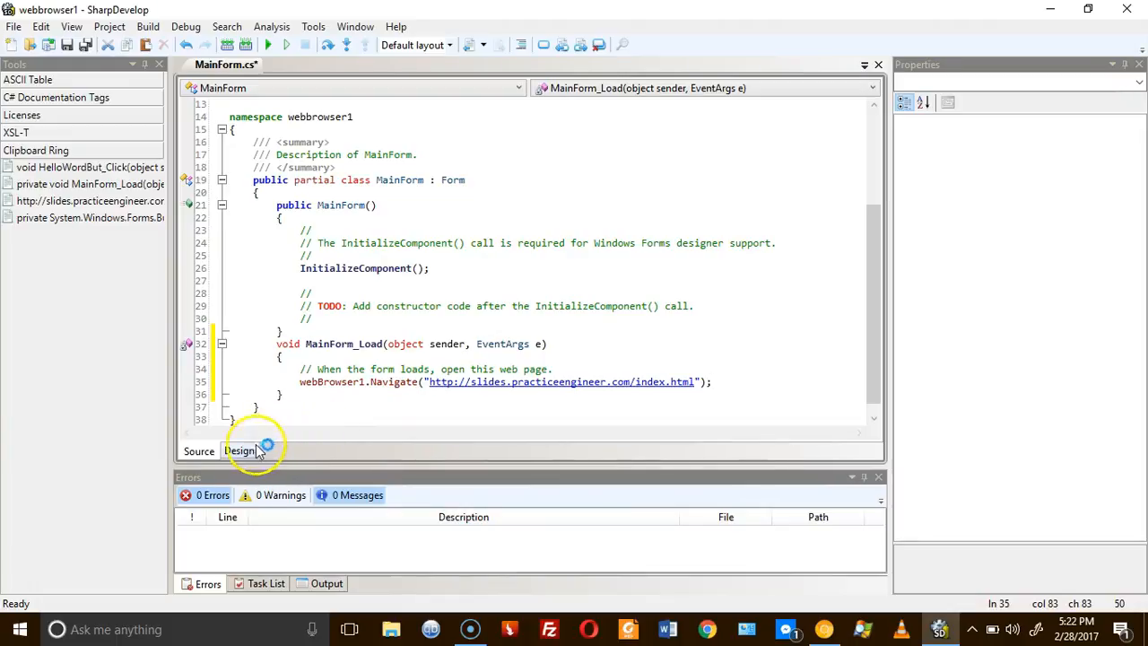
# - Place a webBrowser1 WebBrowser control on MainForm and list its events in Properties
pyautogui.click(239, 450)
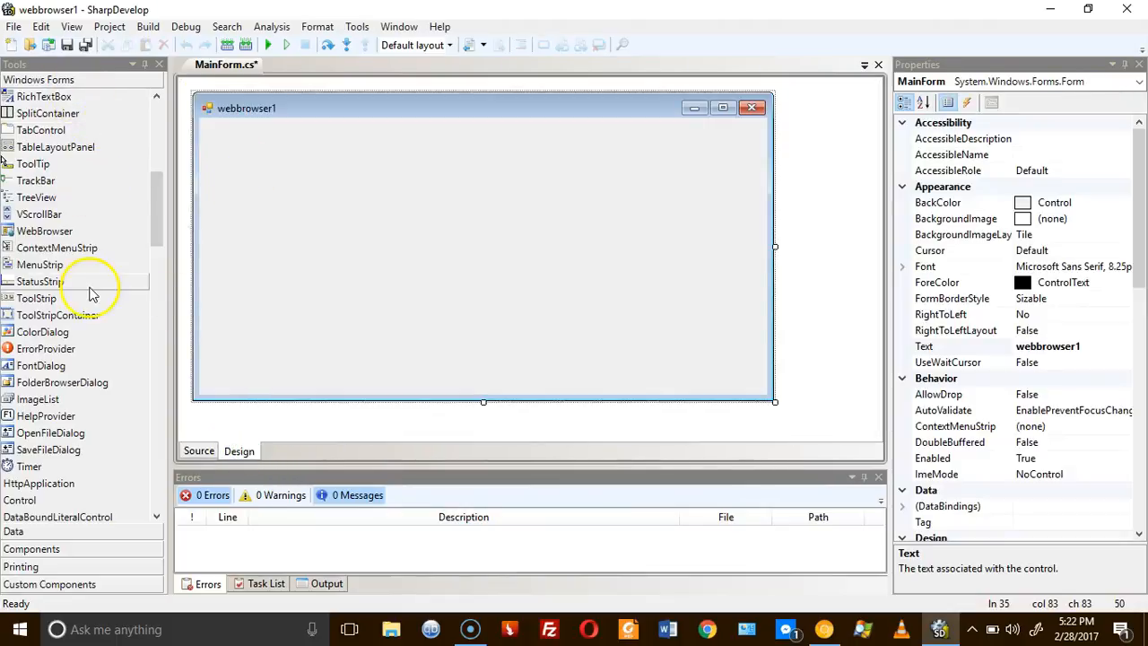
pyautogui.moveTo(83, 312)
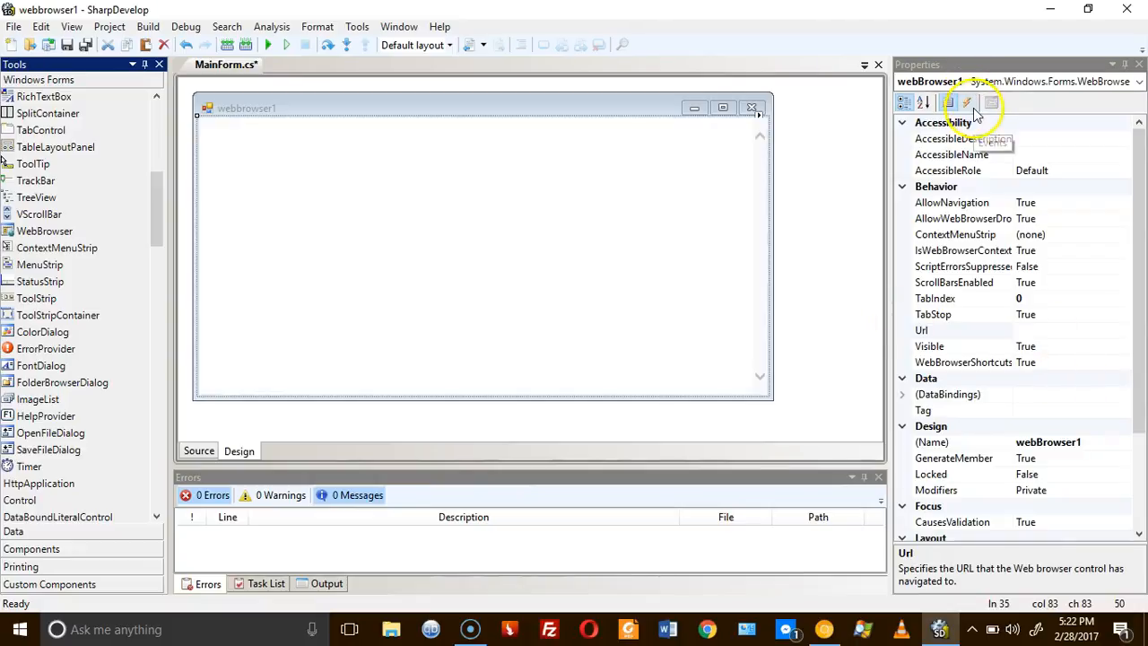
pyautogui.click(971, 102)
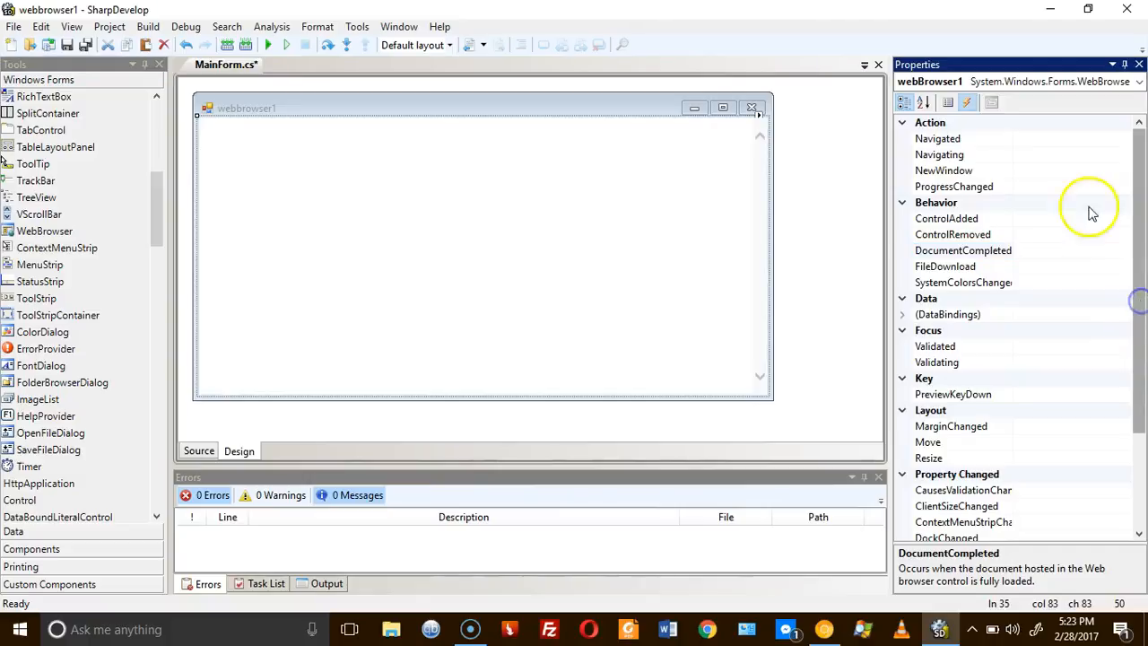
pyautogui.moveTo(841, 612)
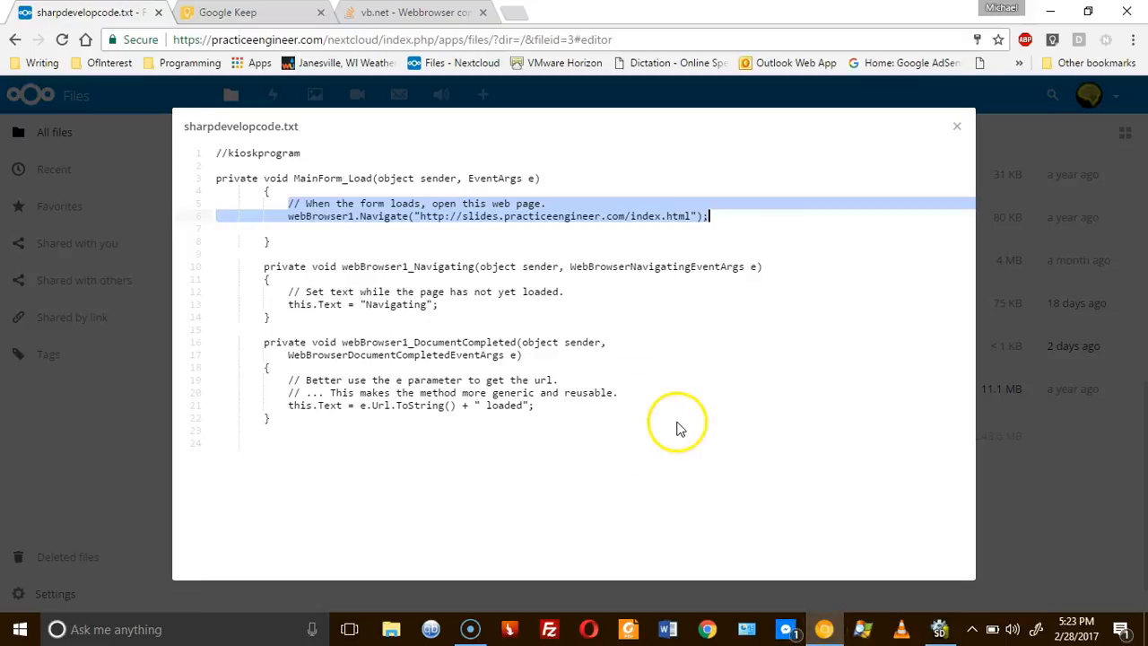
pyautogui.moveTo(448, 309)
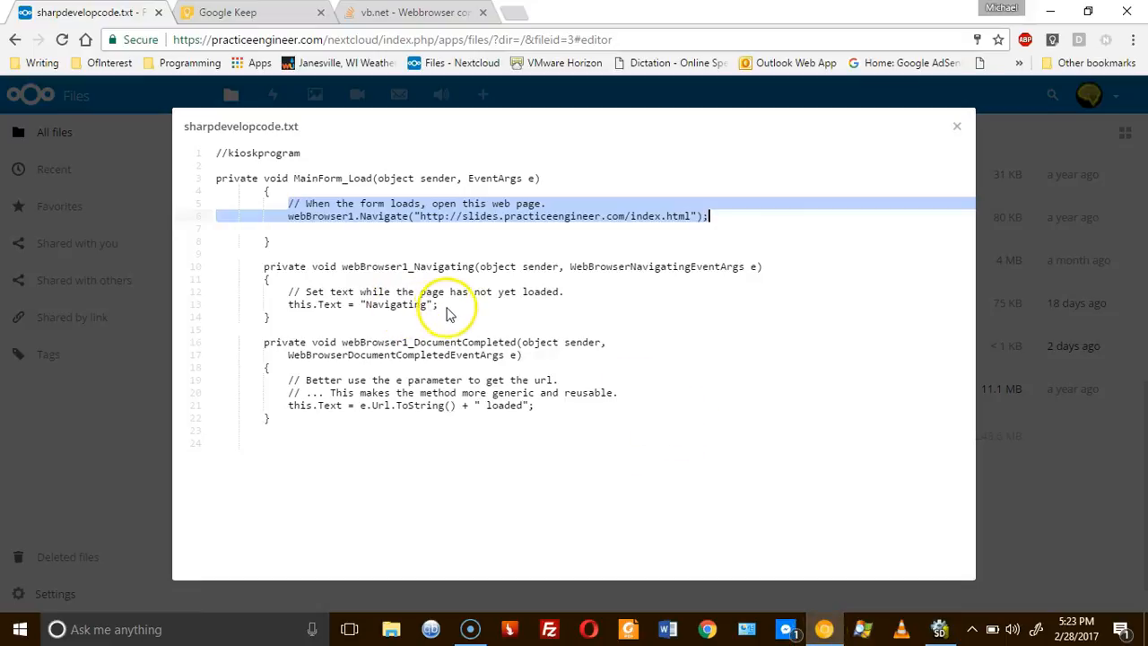
pyautogui.moveTo(876, 142)
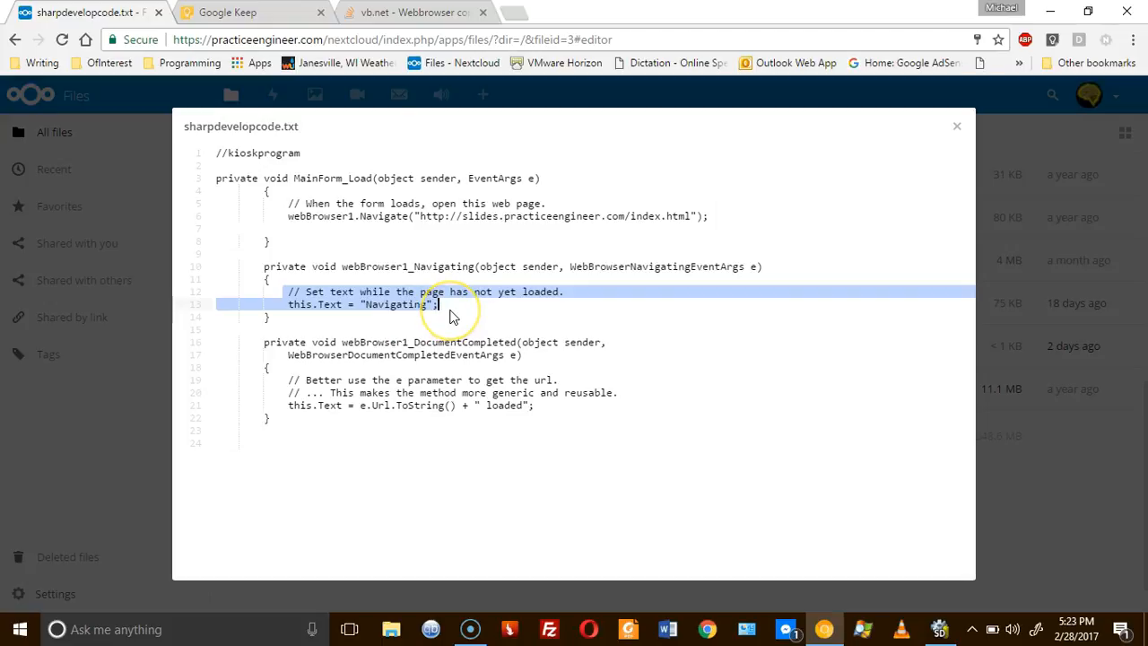
pyautogui.moveTo(581, 245)
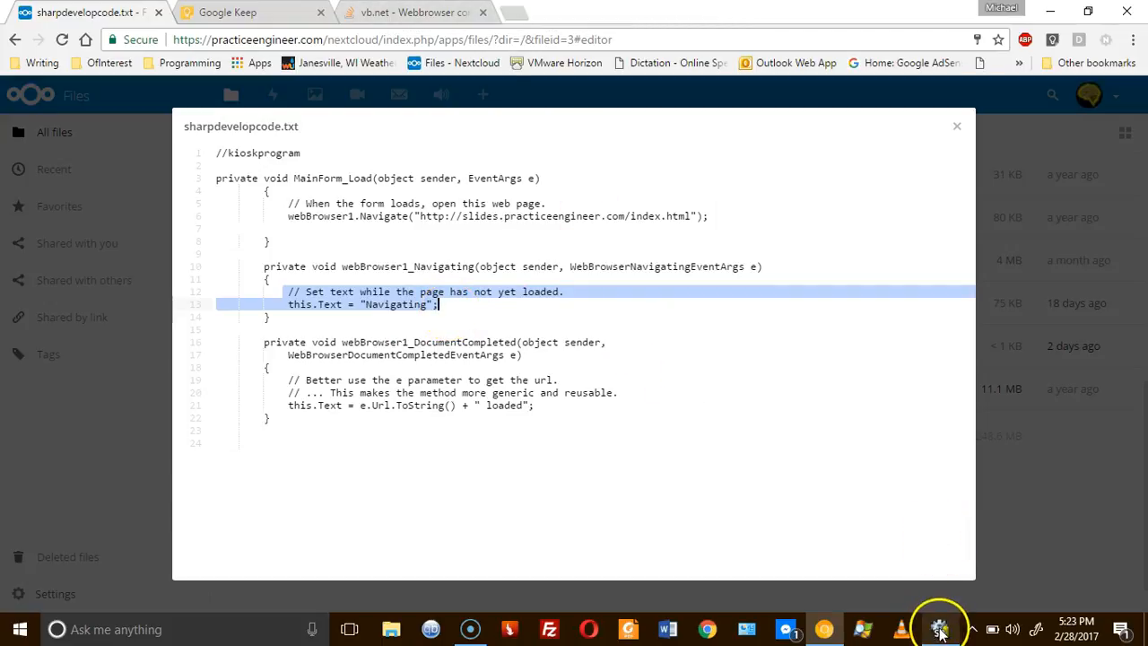
# - Return to SharpDevelop's webBrowser1 event list
pyautogui.click(941, 629)
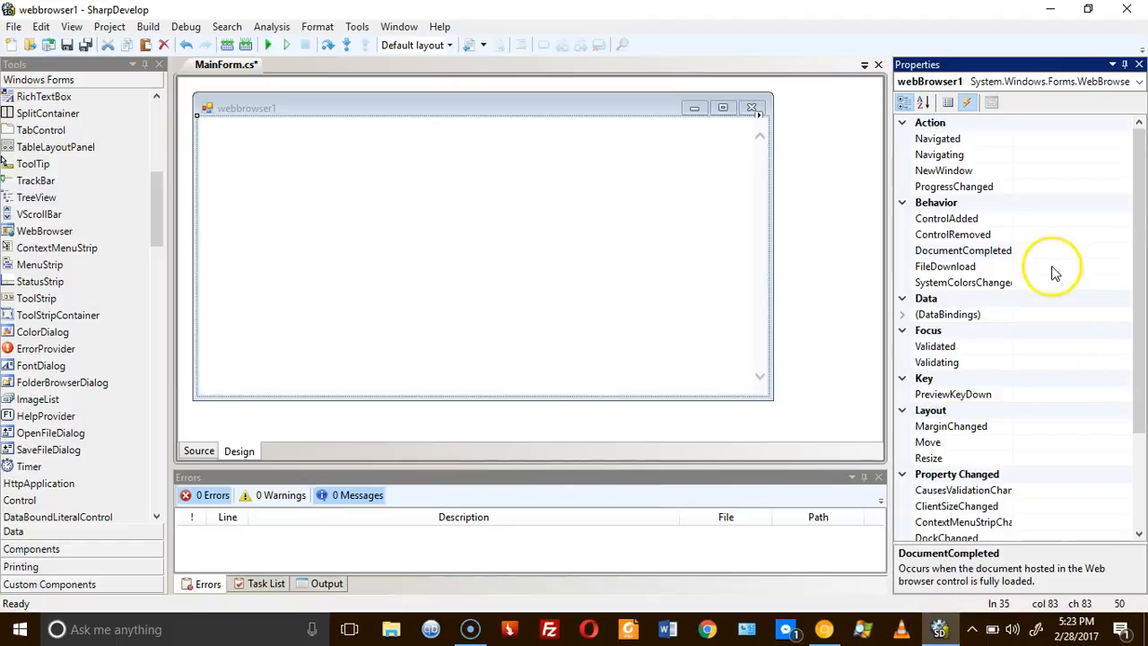
# - Add a webBrowser1_Navigating handler with the loading comment and this.Text = "Navigating"
pyautogui.click(938, 154)
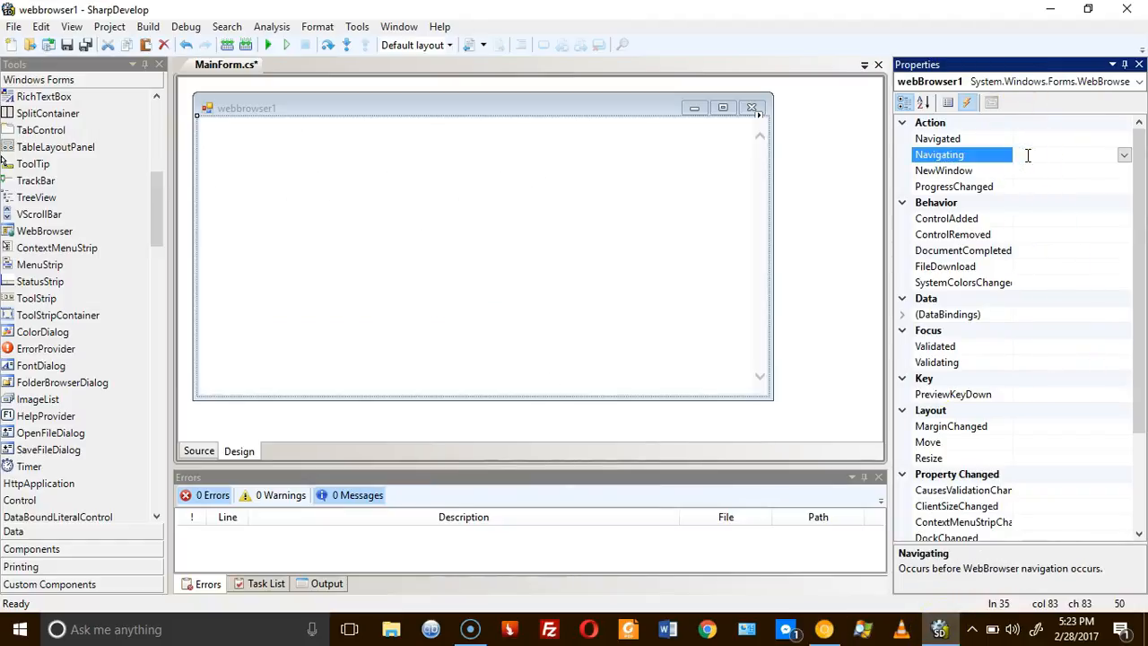
pyautogui.write('webBrowser1_Navigating(object sender, WebBrowserNavigatingEventArgs e')
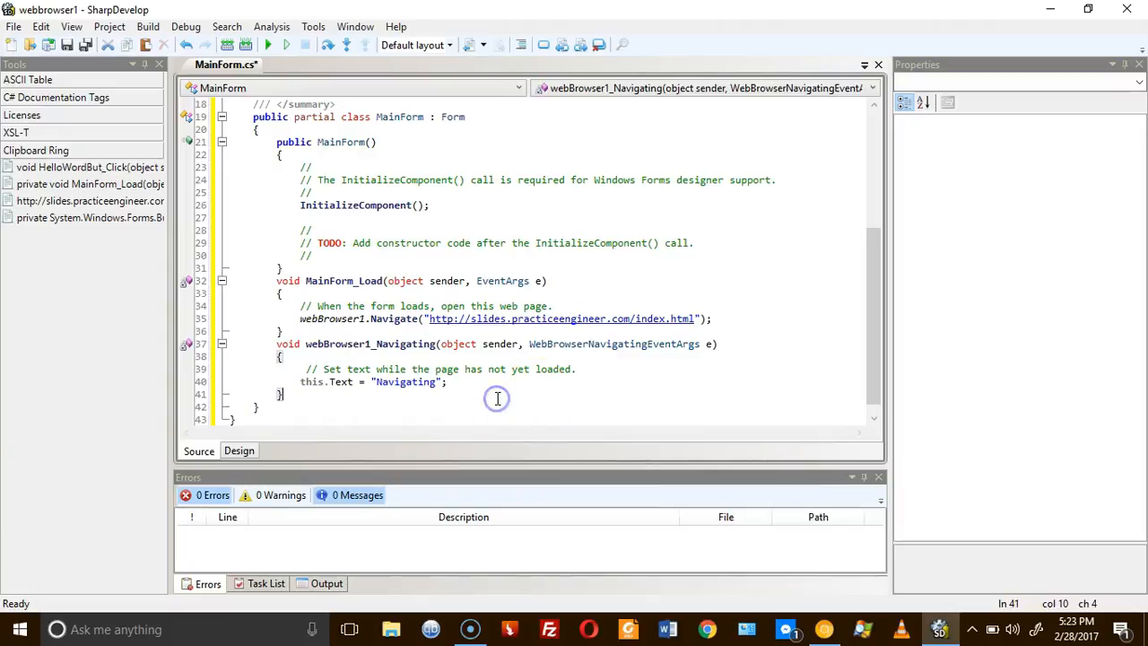
pyautogui.moveTo(518, 419)
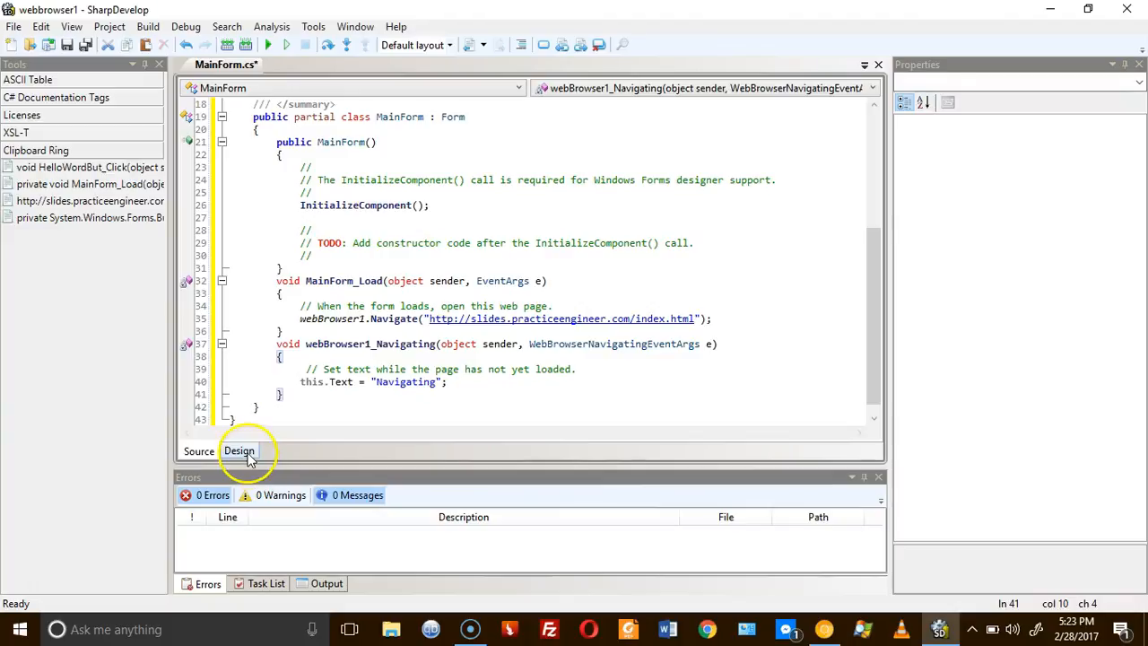
pyautogui.click(238, 450)
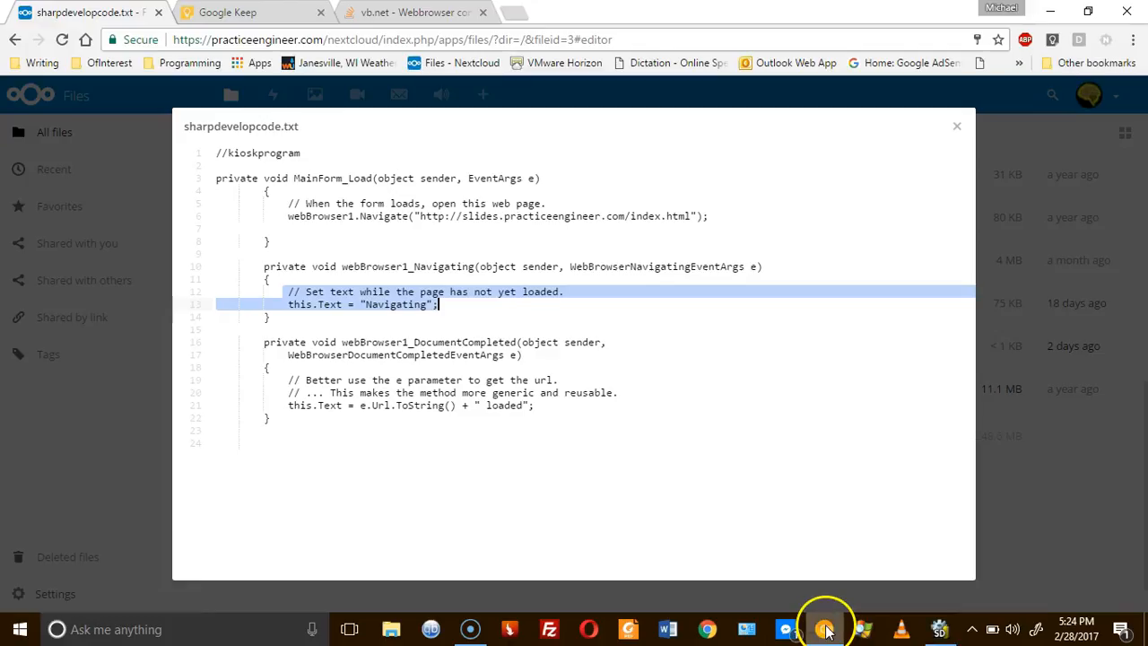
pyautogui.moveTo(319, 361)
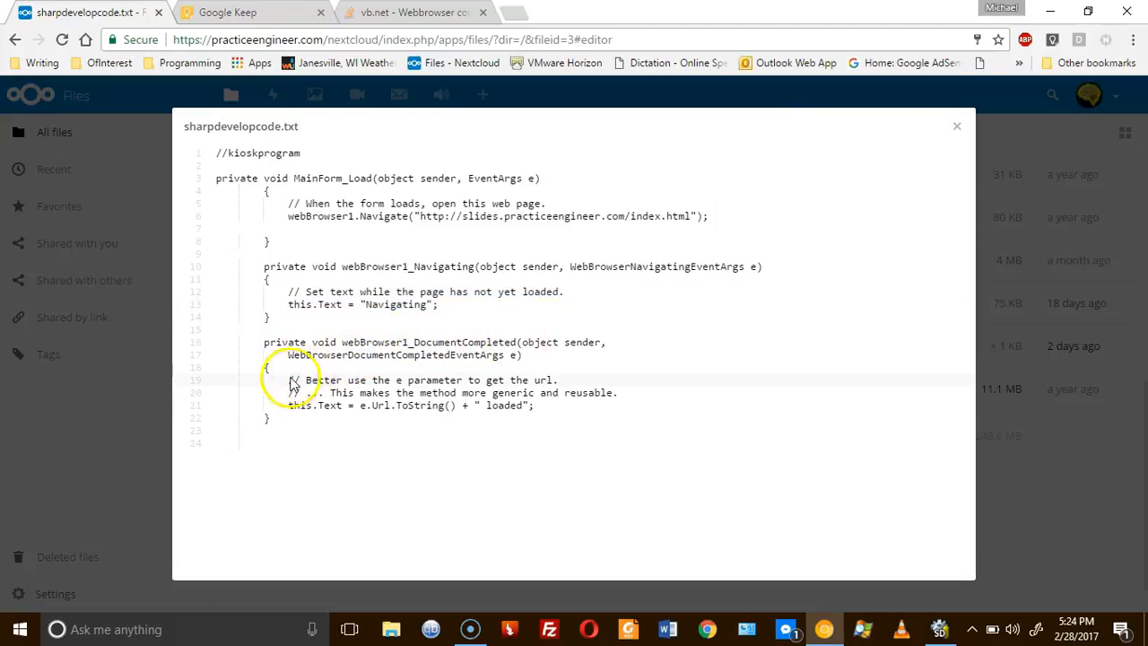
# - Select the DocumentCompleted handler's comment and this.Text loaded lines in sharpdevelopcode.txt
pyautogui.moveTo(289, 379); pyautogui.dragTo(538, 405)
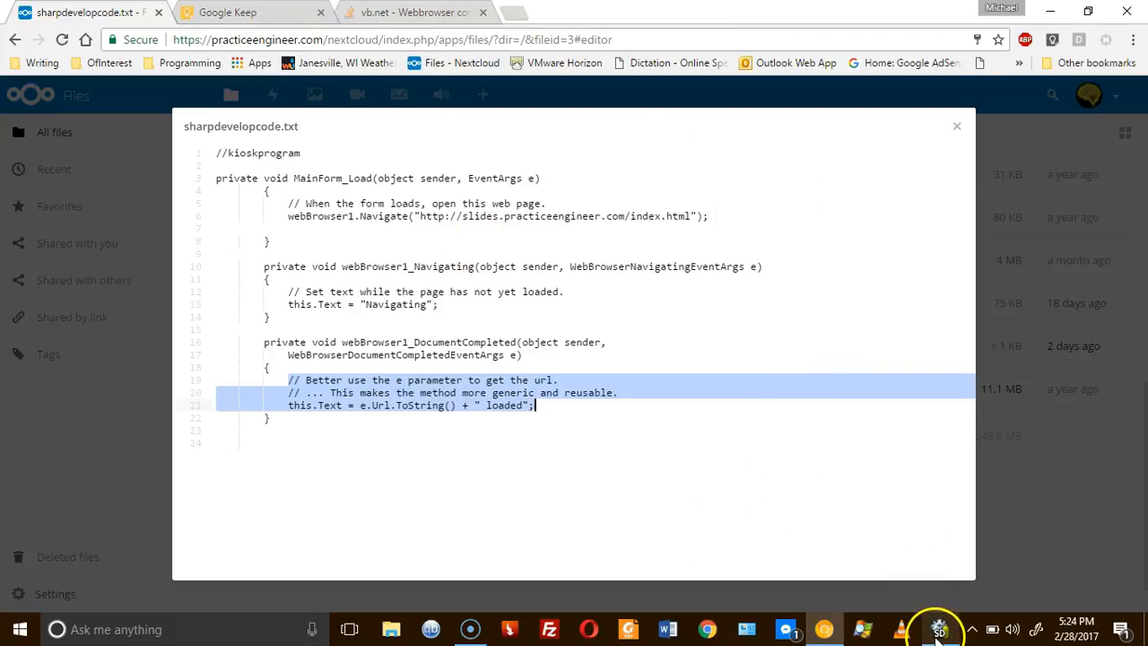
# - Add a webBrowser1_DocumentCompleted handler setting the window text to the URL plus " loaded"
pyautogui.click(938, 629)
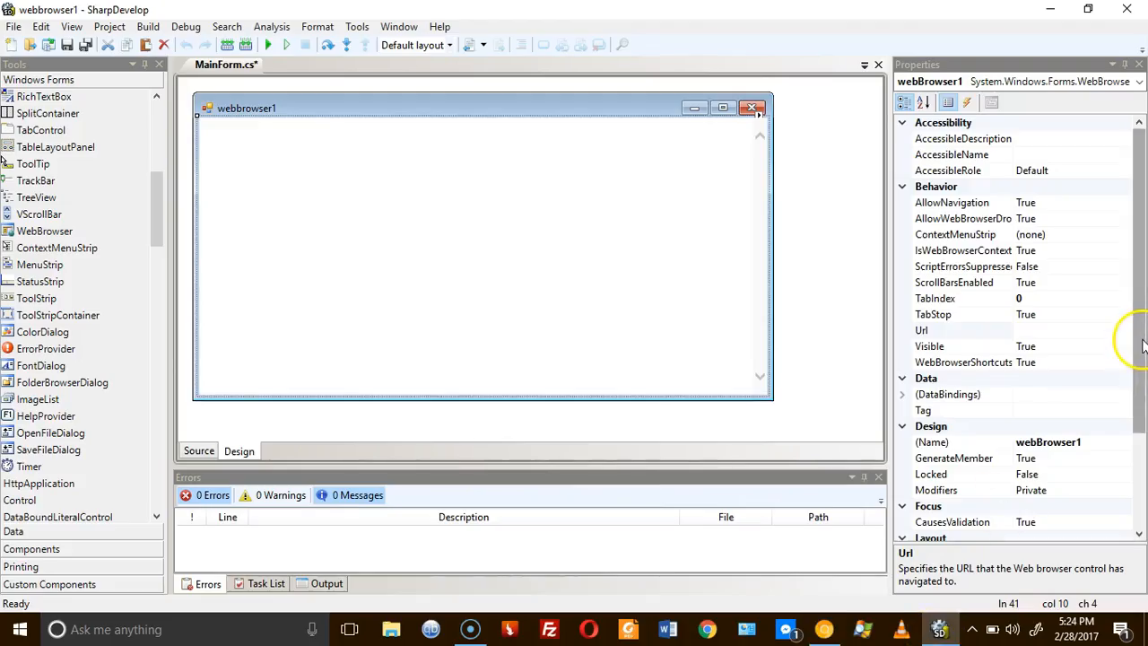
pyautogui.click(961, 101)
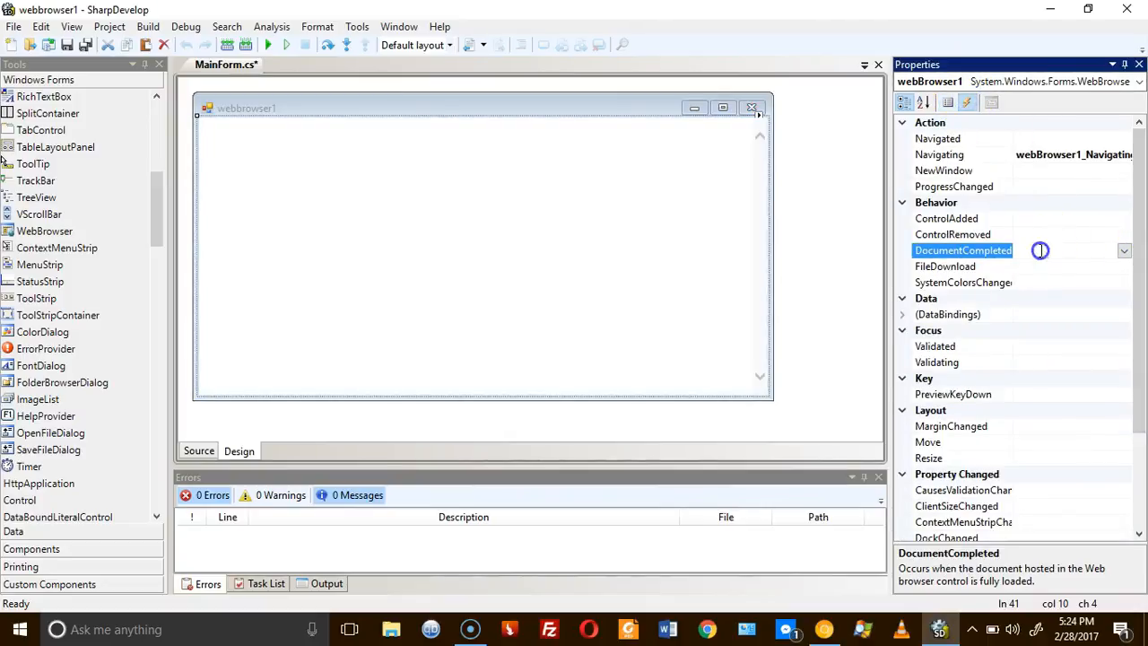
pyautogui.write('we')
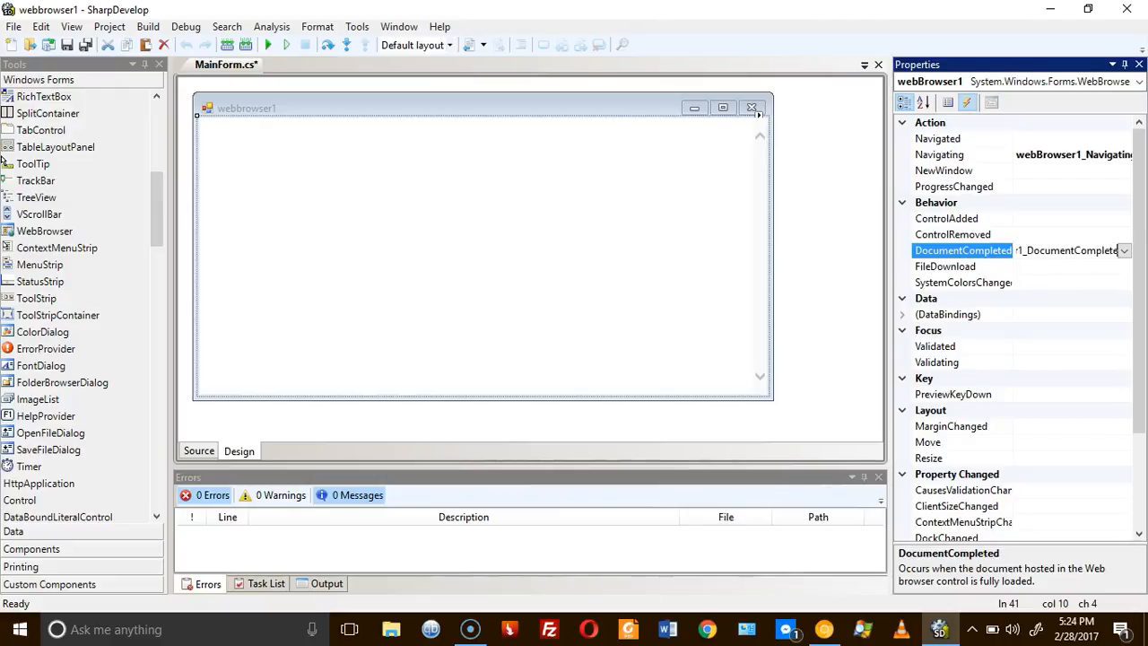
pyautogui.click(199, 450)
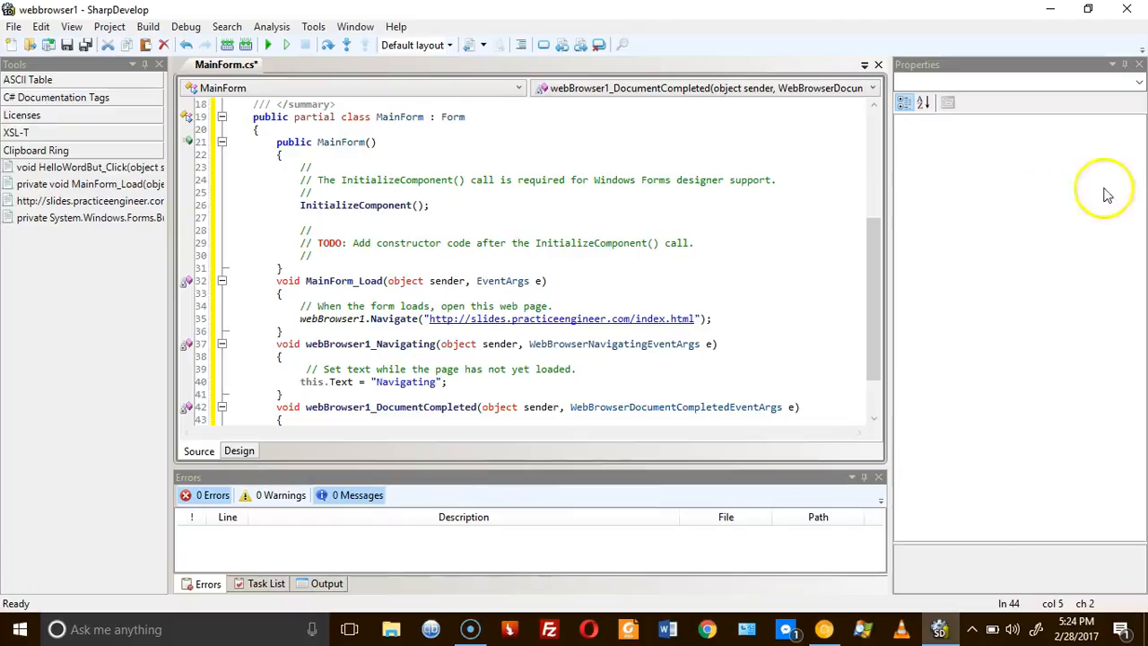
pyautogui.scroll(-3)
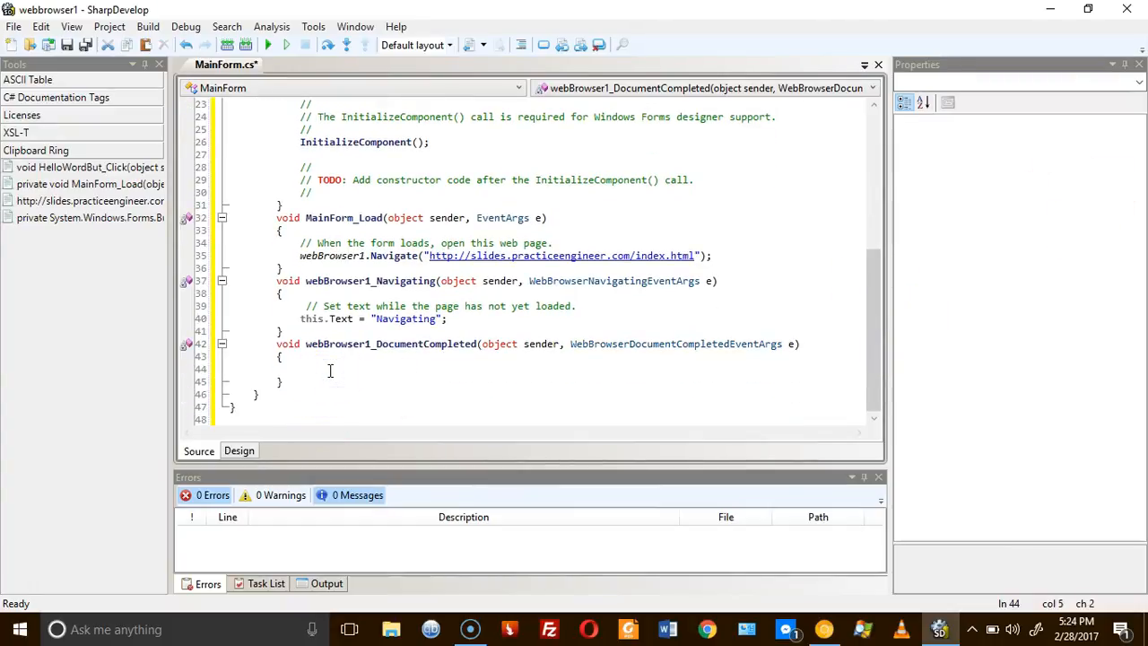
pyautogui.write('// Better use the e parameter to get the url.')
pyautogui.write('this.Text = e.Url.ToString() + " loaded";')
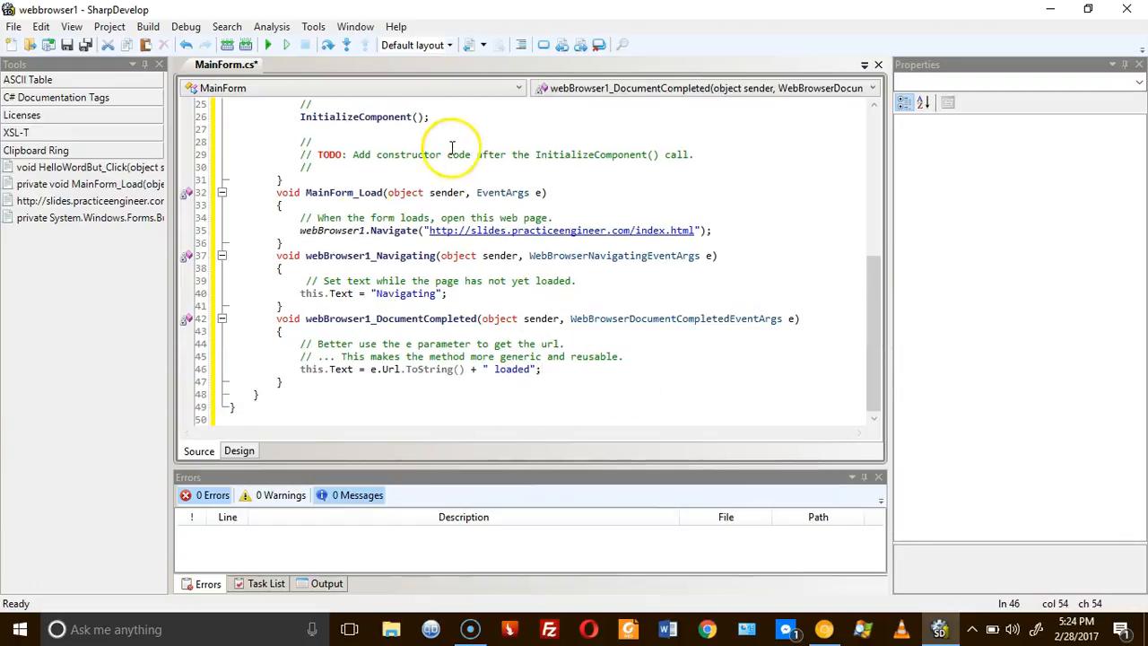
pyautogui.click(238, 450)
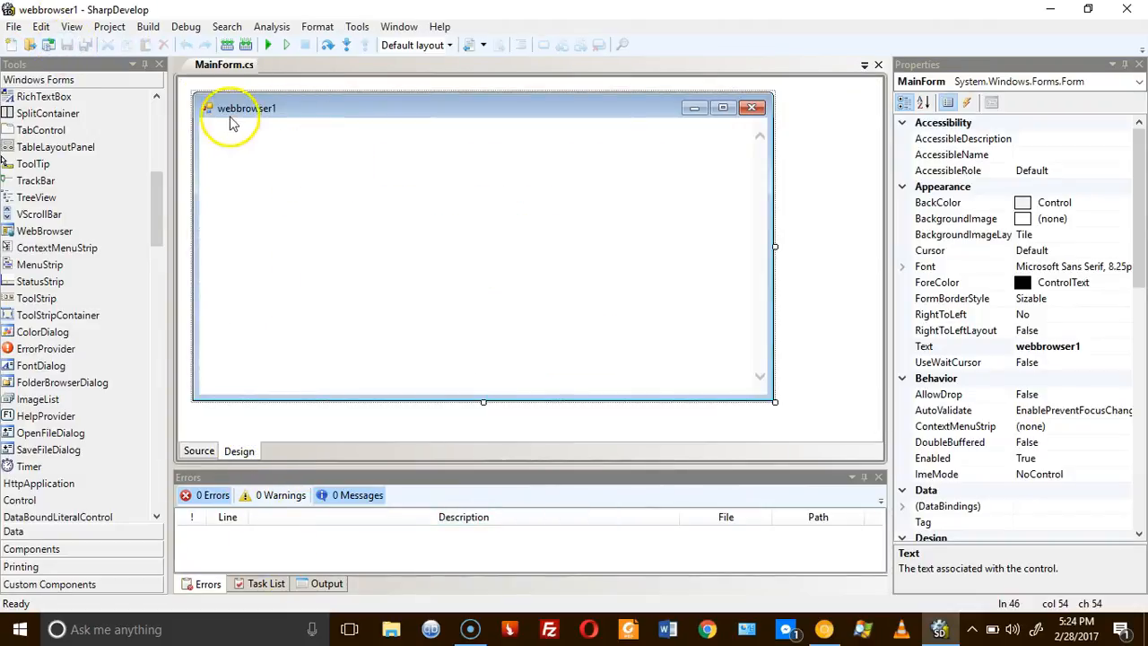
pyautogui.moveTo(204, 117)
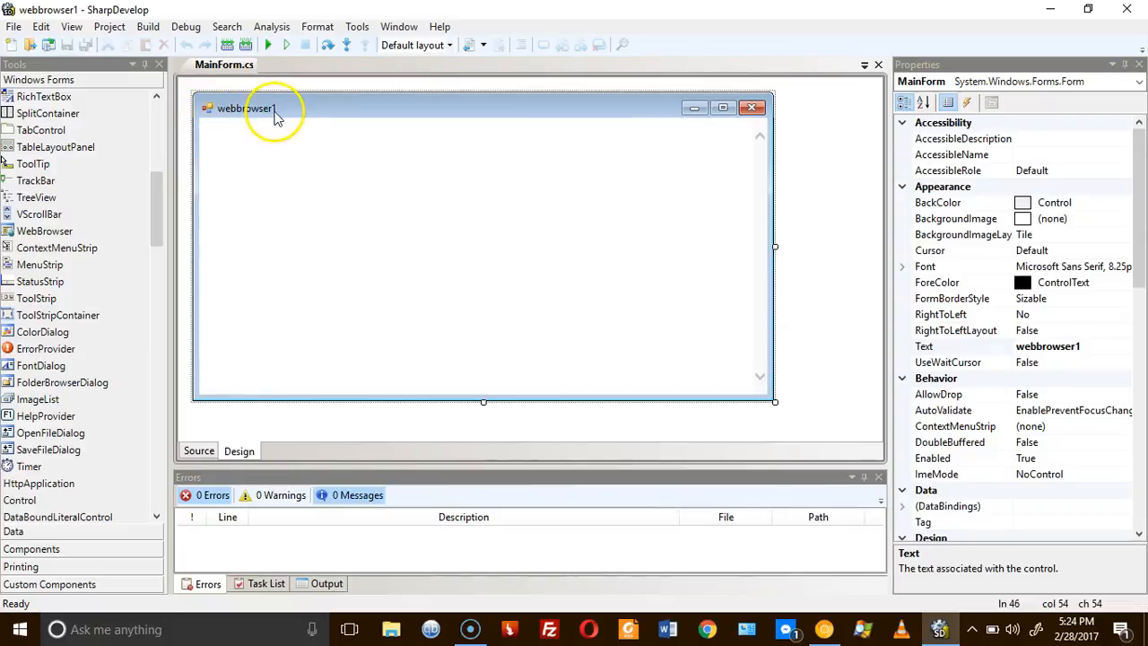
# - Build and run webbrowser1, showing the PRACTICEENGINEER.COM slides page
pyautogui.click(393, 249)
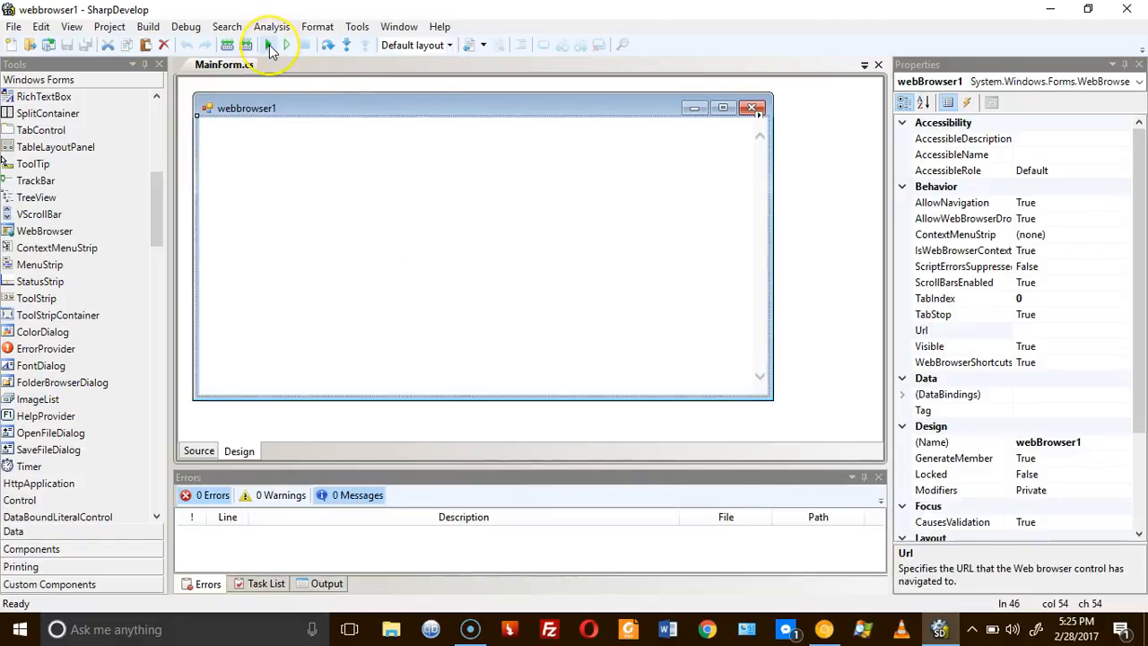
pyautogui.click(270, 45)
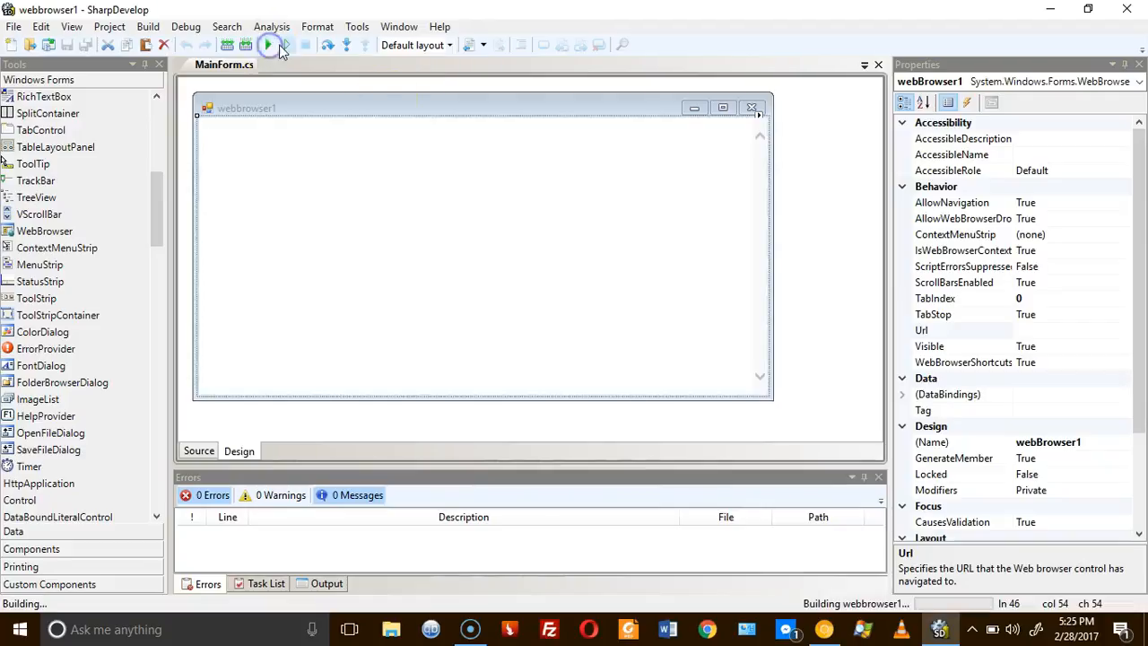
pyautogui.click(268, 45)
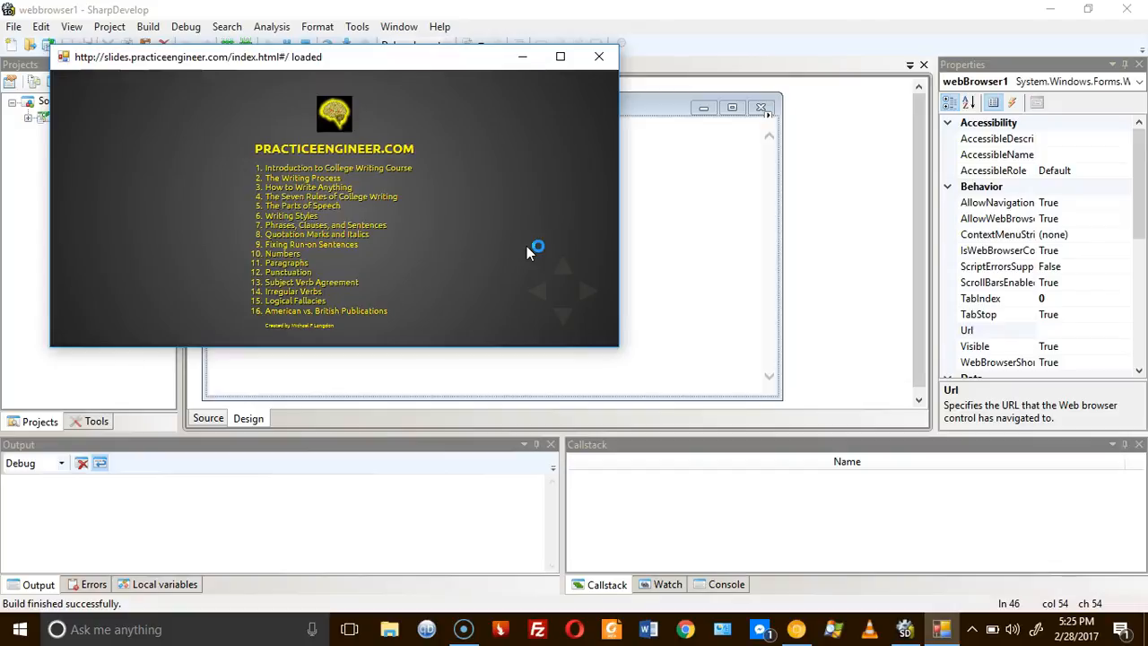
# - Maximize the running webbrowser1 app window
pyautogui.click(555, 57)
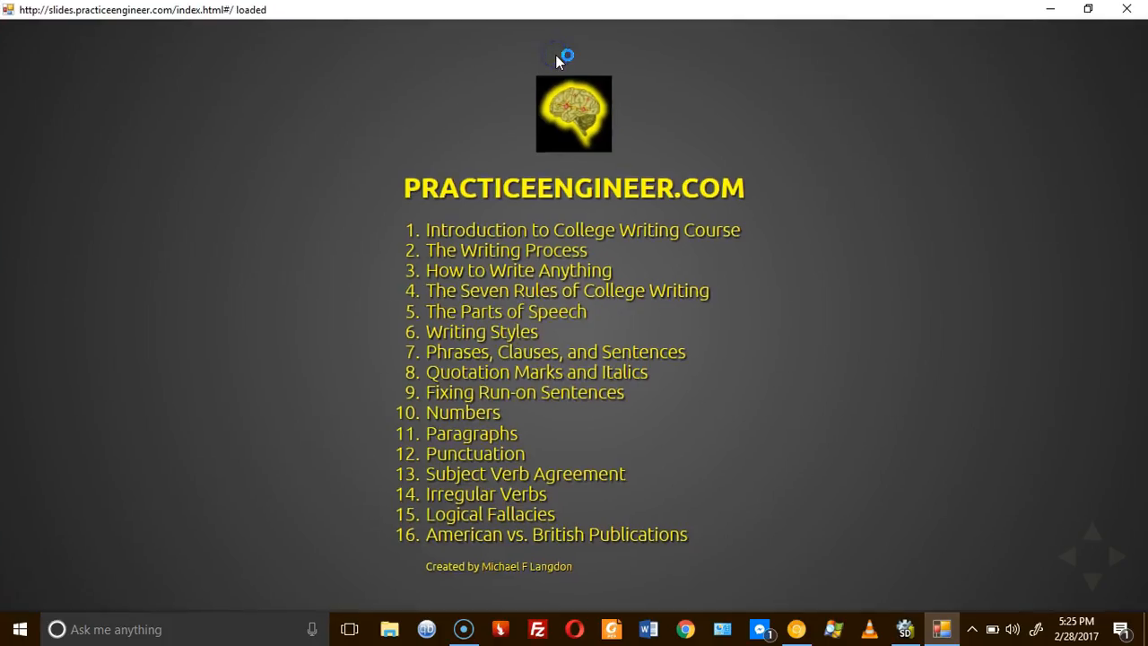
pyautogui.click(1087, 9)
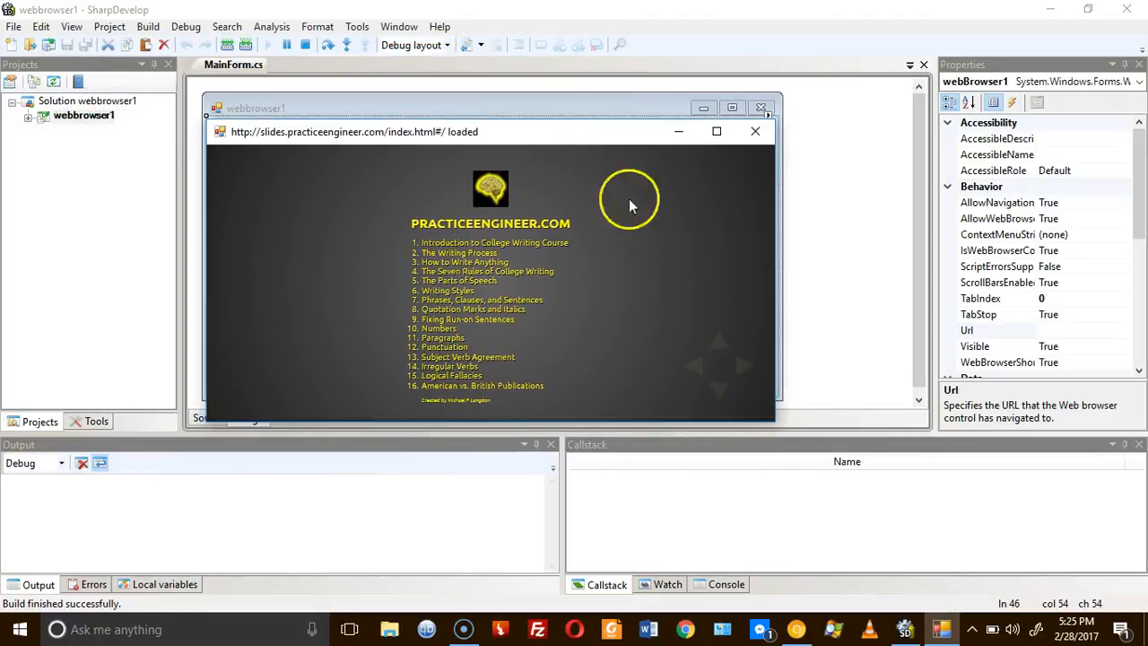
pyautogui.click(716, 131)
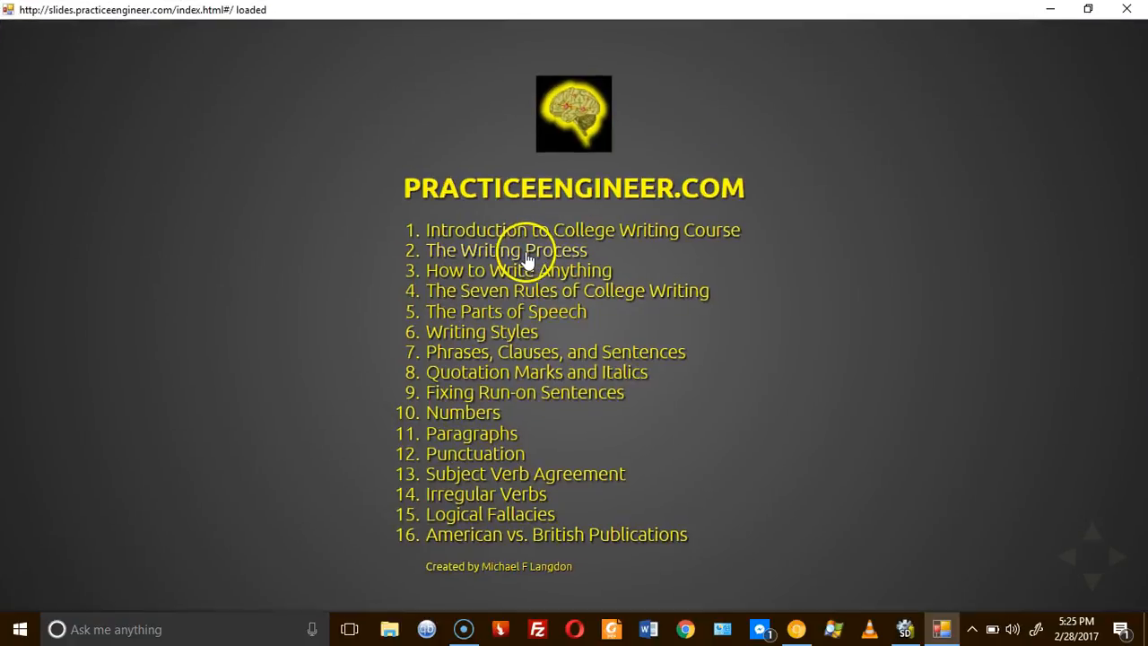
# - View The Writing Process slide with its Prewriting and Planning items, then close the app
pyautogui.click(503, 251)
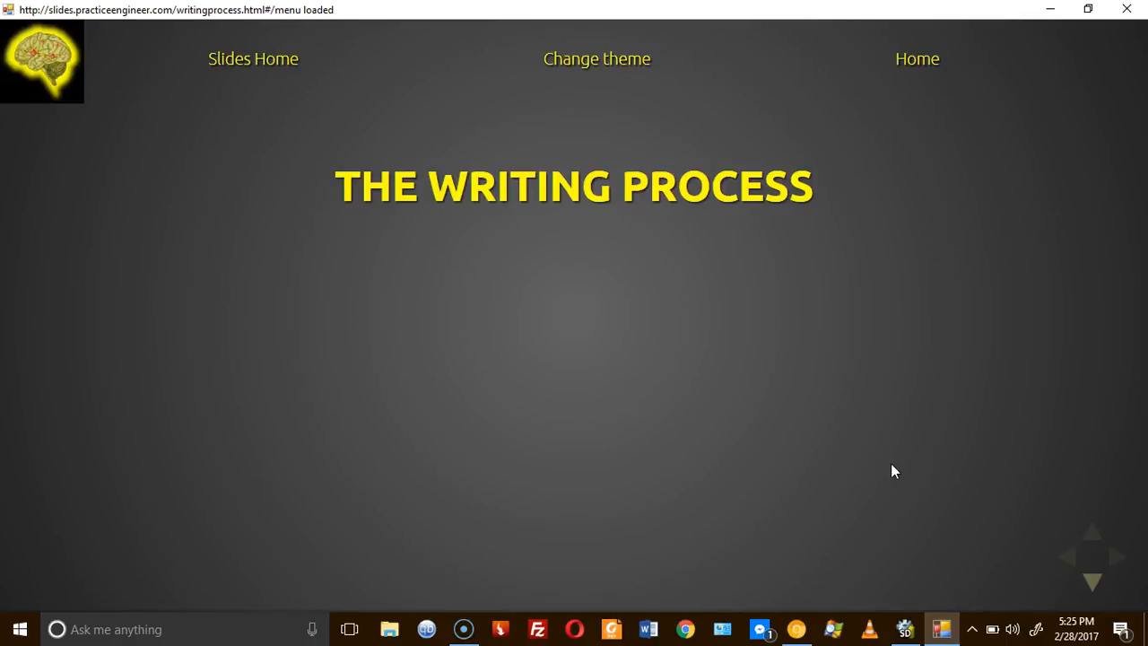
pyautogui.click(1091, 583)
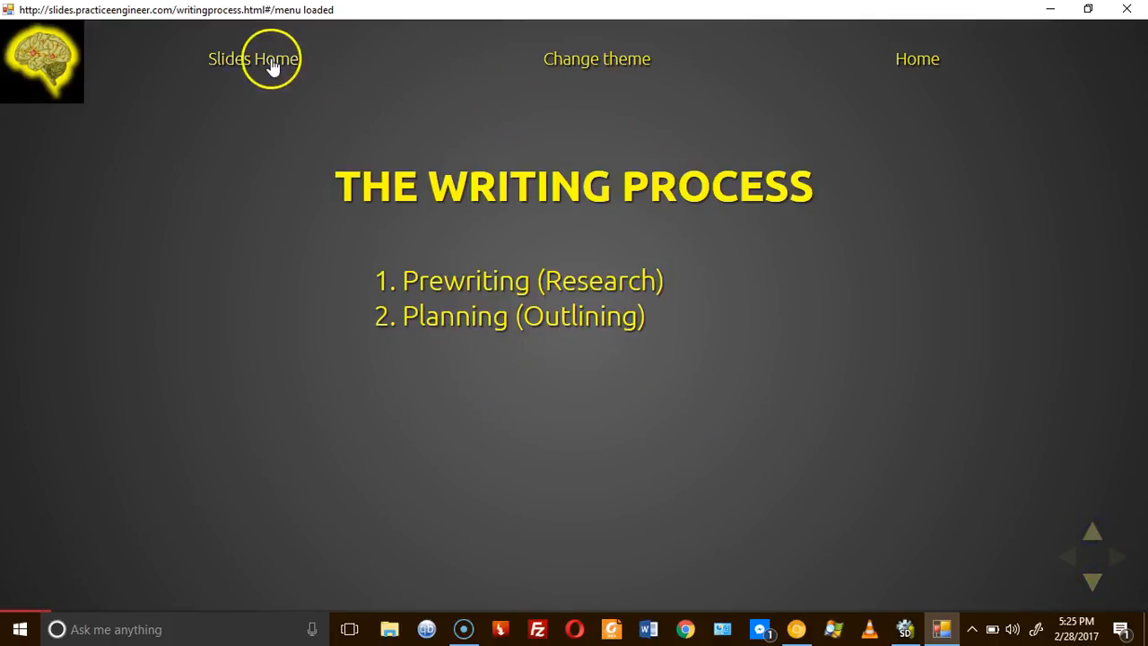
pyautogui.click(253, 58)
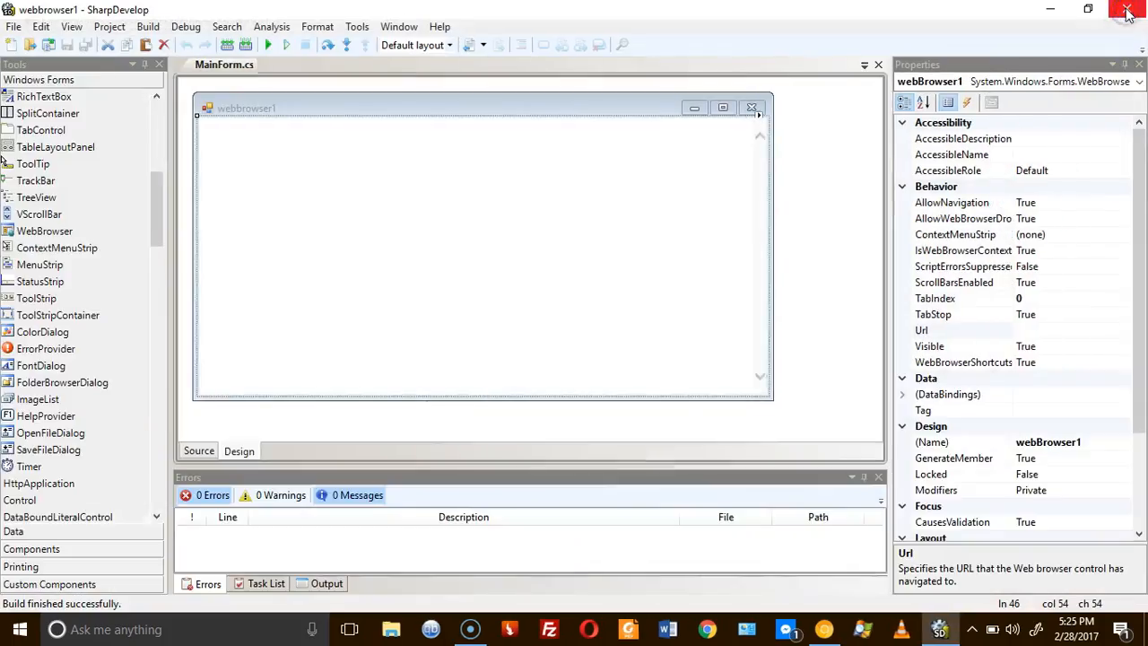
pyautogui.moveTo(705, 137)
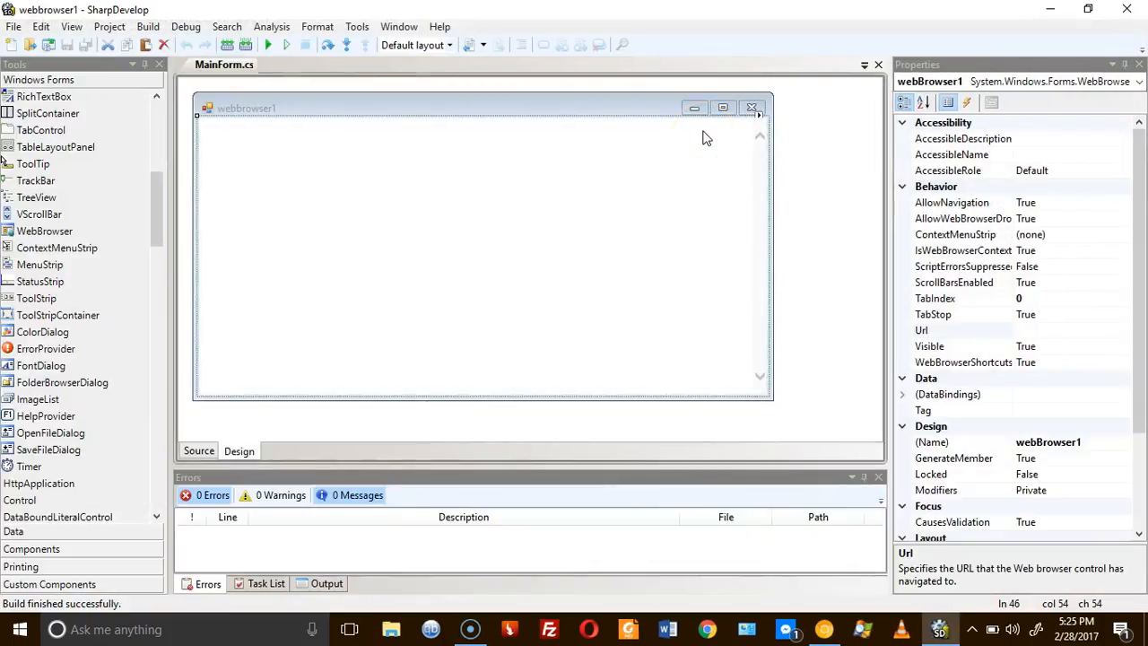